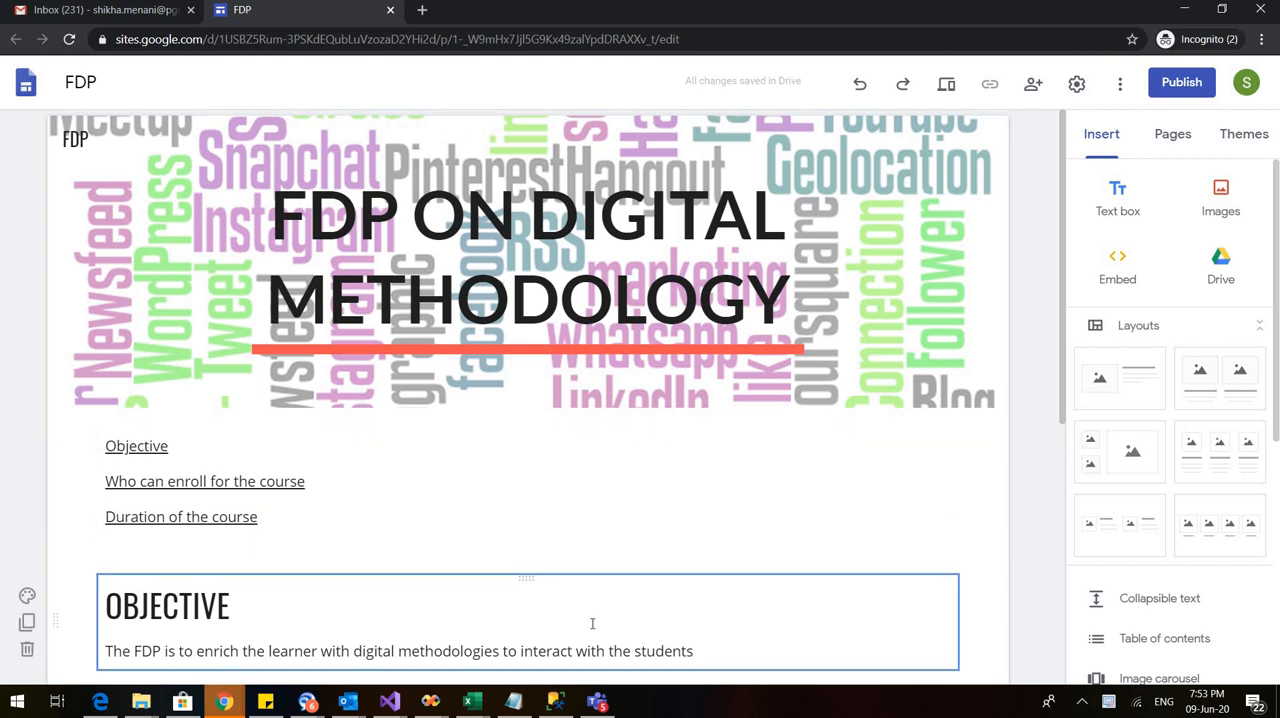
Look over the Home page, scrolling through its content before adding a new page.
{"action": "left_click", "coordinate": [524, 260]}
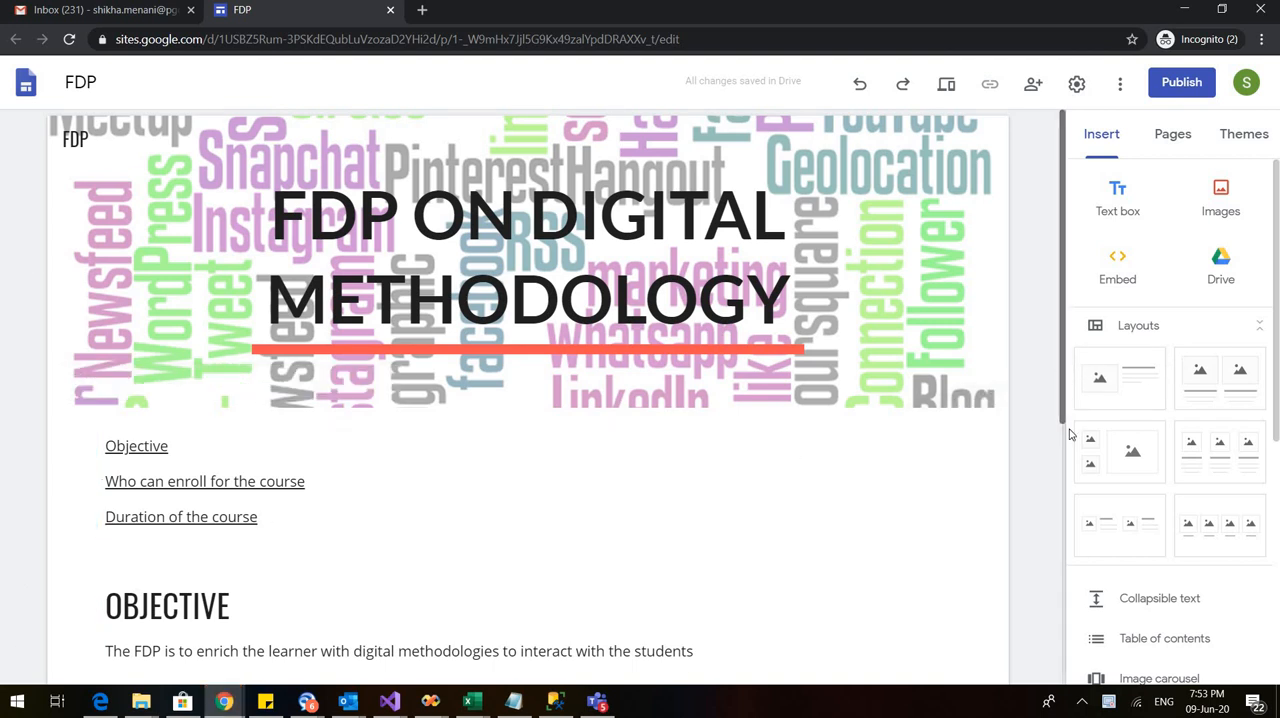
{"action": "mouse_move", "coordinate": [1070, 304]}
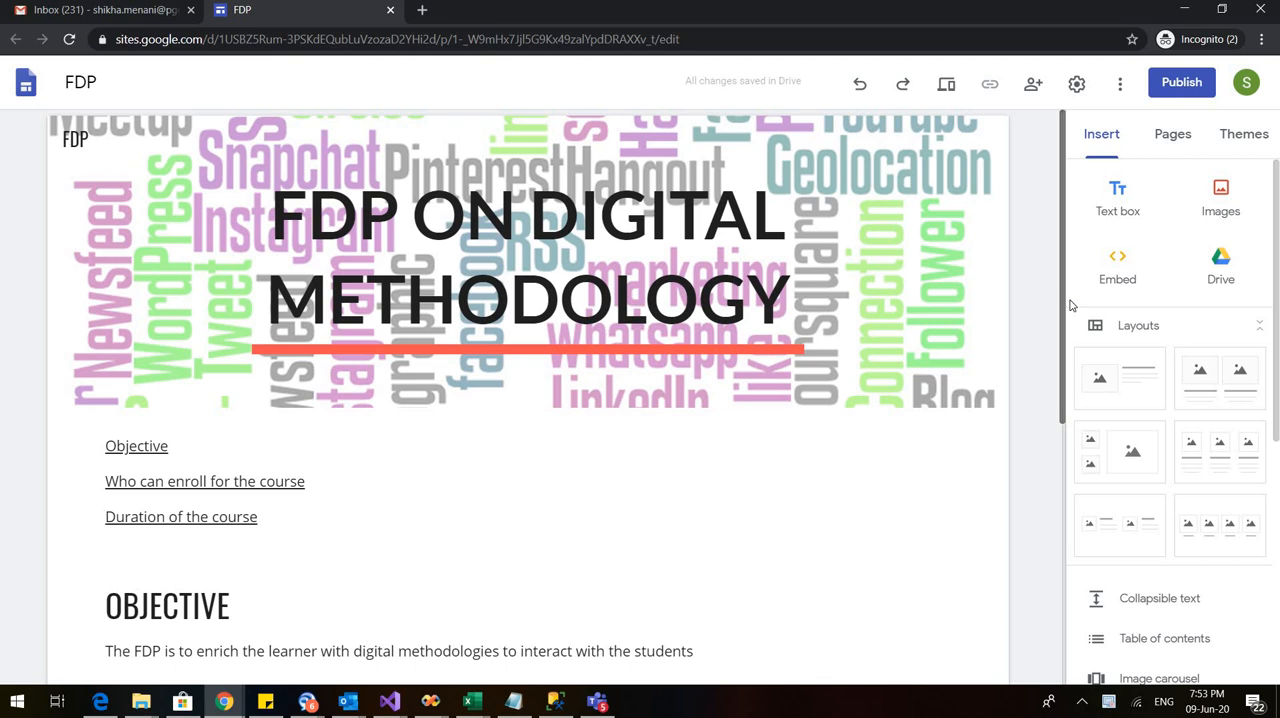
{"action": "mouse_move", "coordinate": [1072, 304]}
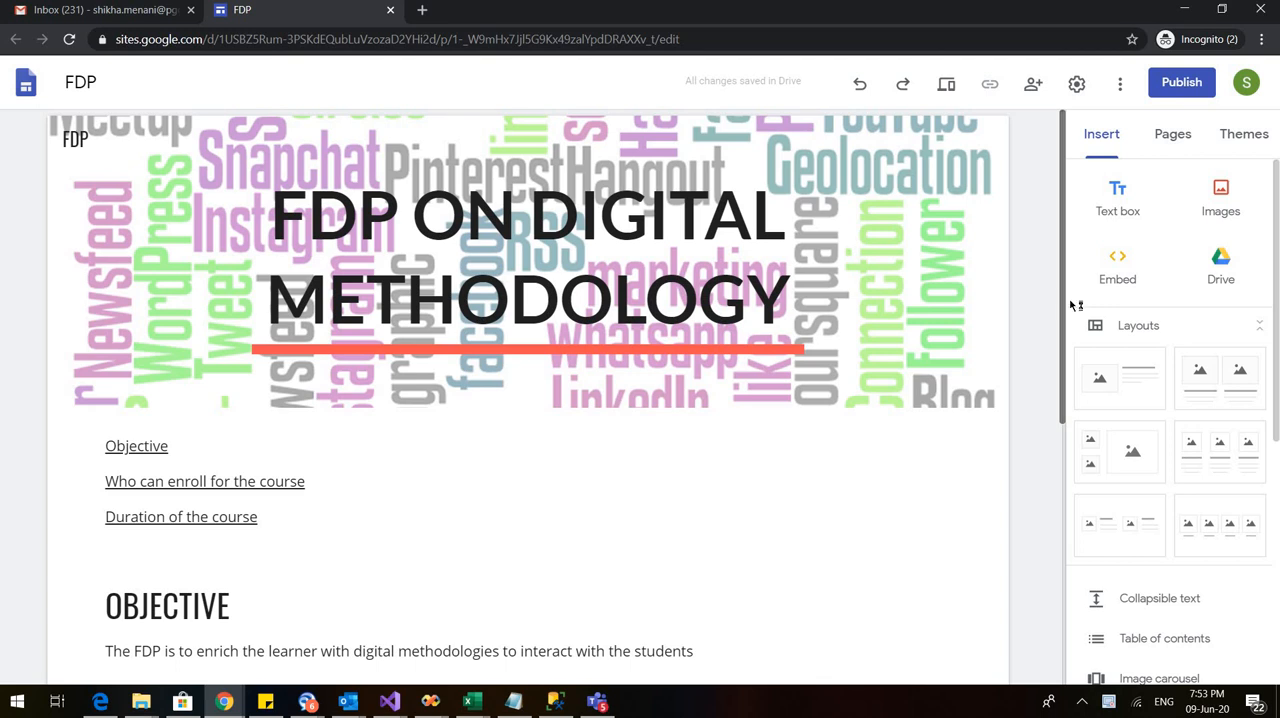
{"action": "mouse_move", "coordinate": [1070, 312]}
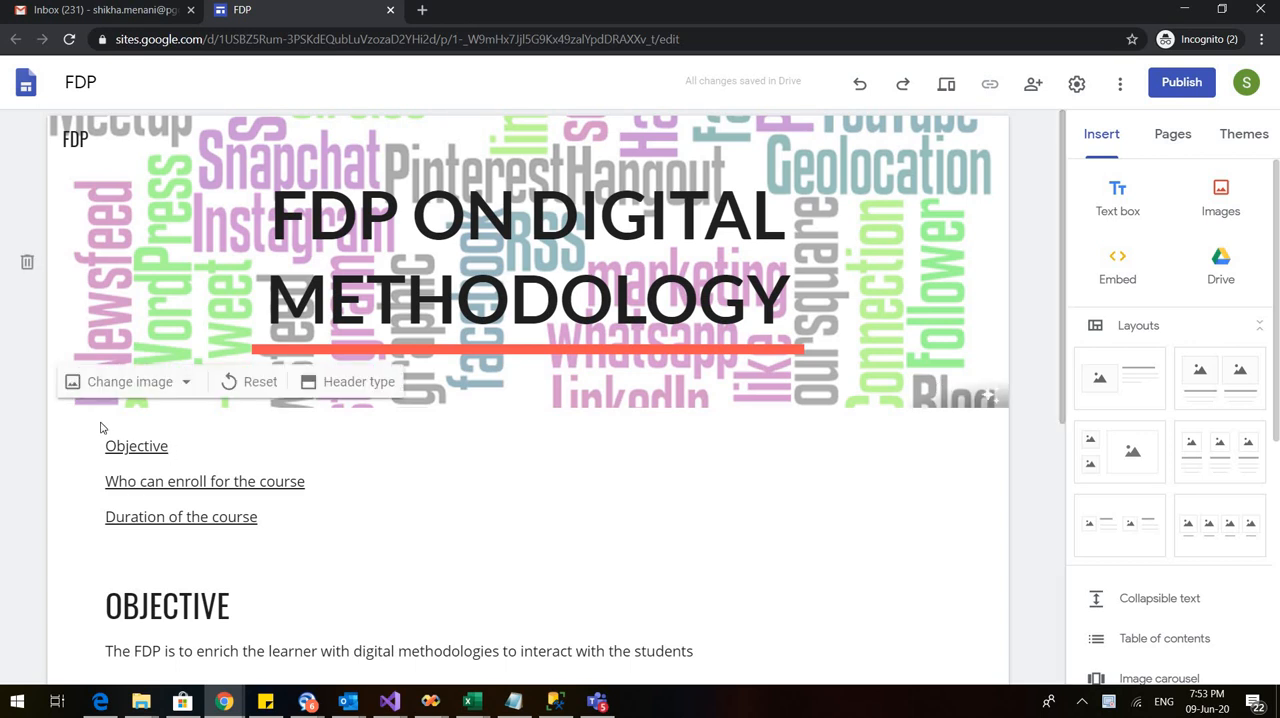
{"action": "left_click", "coordinate": [204, 480]}
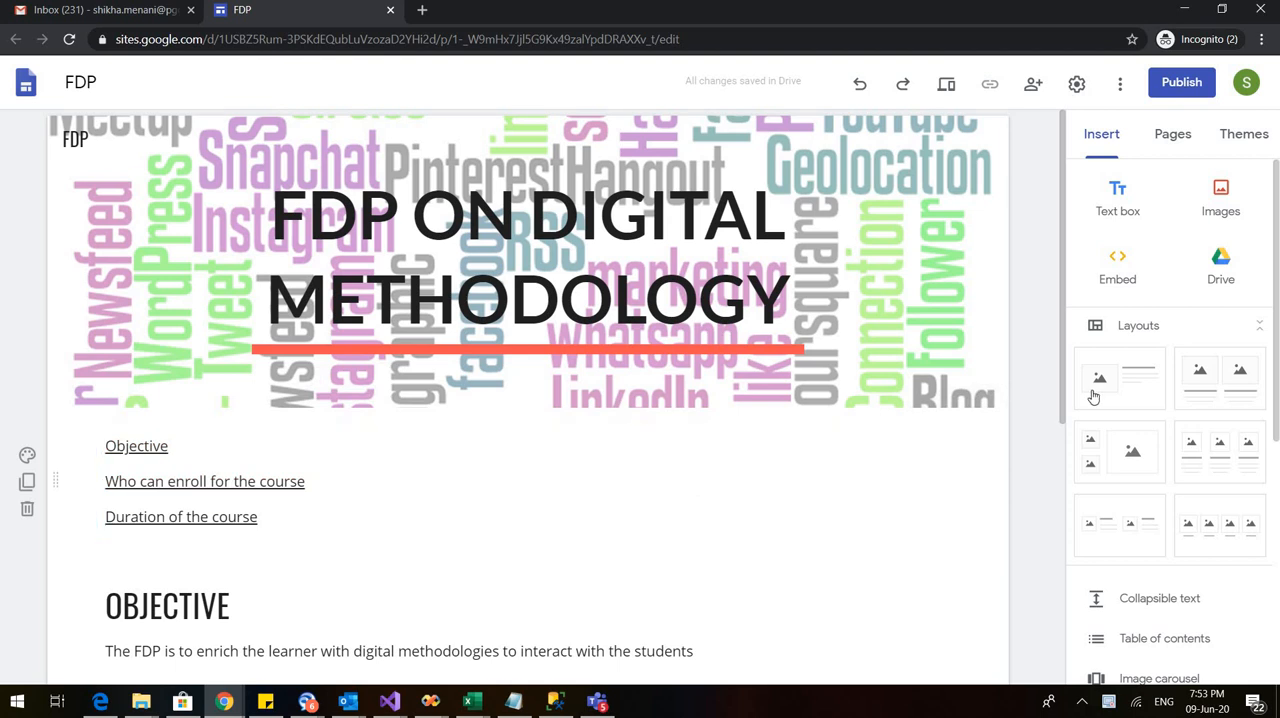
{"action": "scroll", "scroll_direction": "down", "scroll_amount": 3}
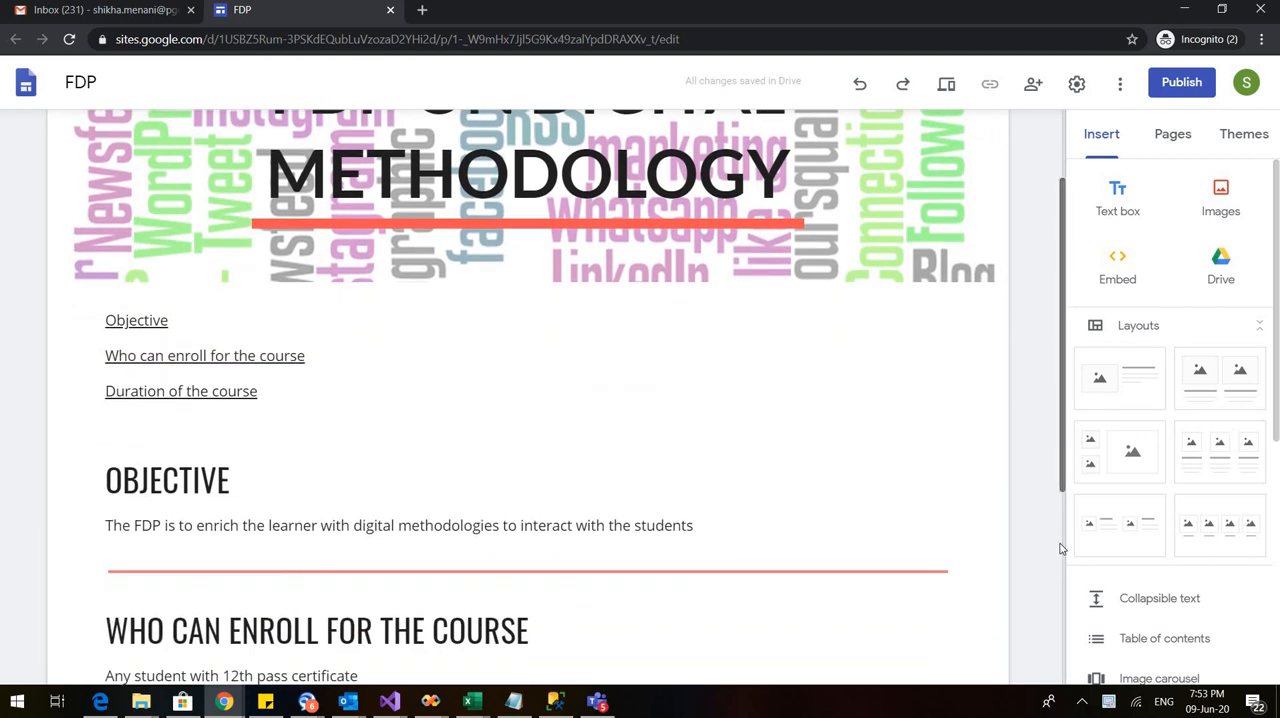
{"action": "scroll", "scroll_direction": "down", "scroll_amount": 3}
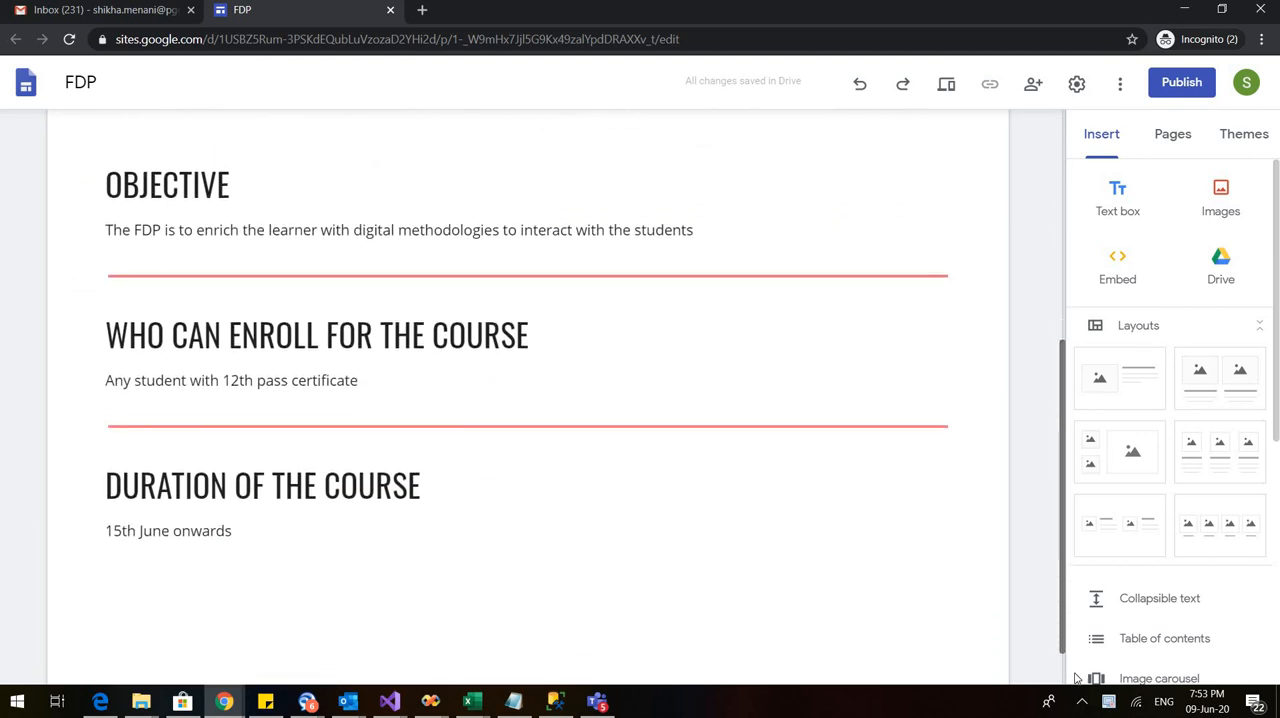
{"action": "scroll", "scroll_direction": "up", "scroll_amount": 3}
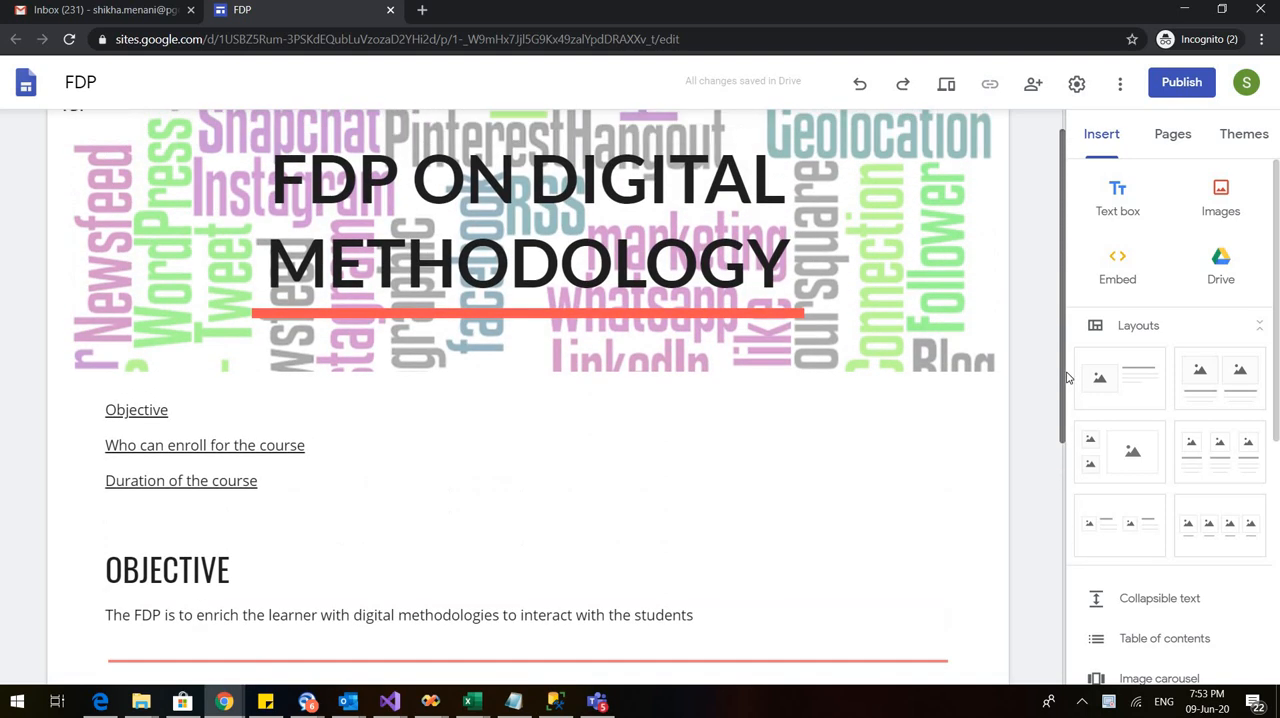
{"action": "scroll", "scroll_direction": "up", "scroll_amount": 3}
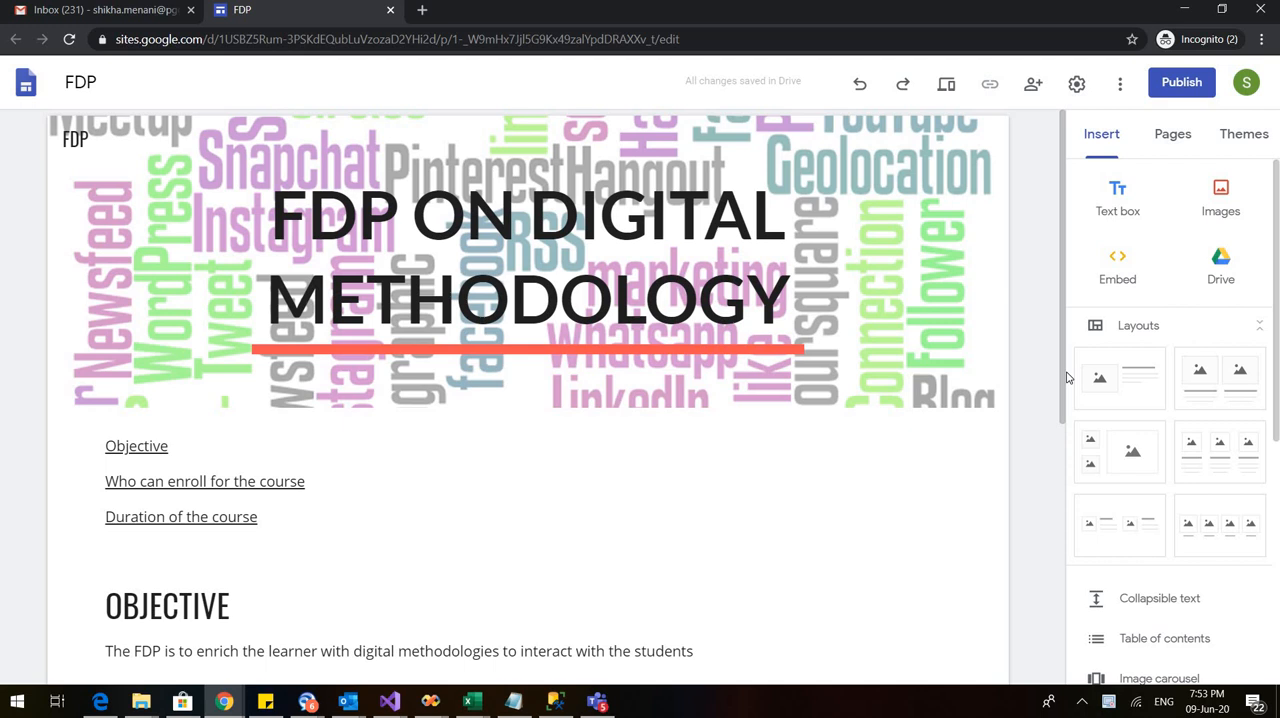
{"action": "mouse_move", "coordinate": [1068, 378]}
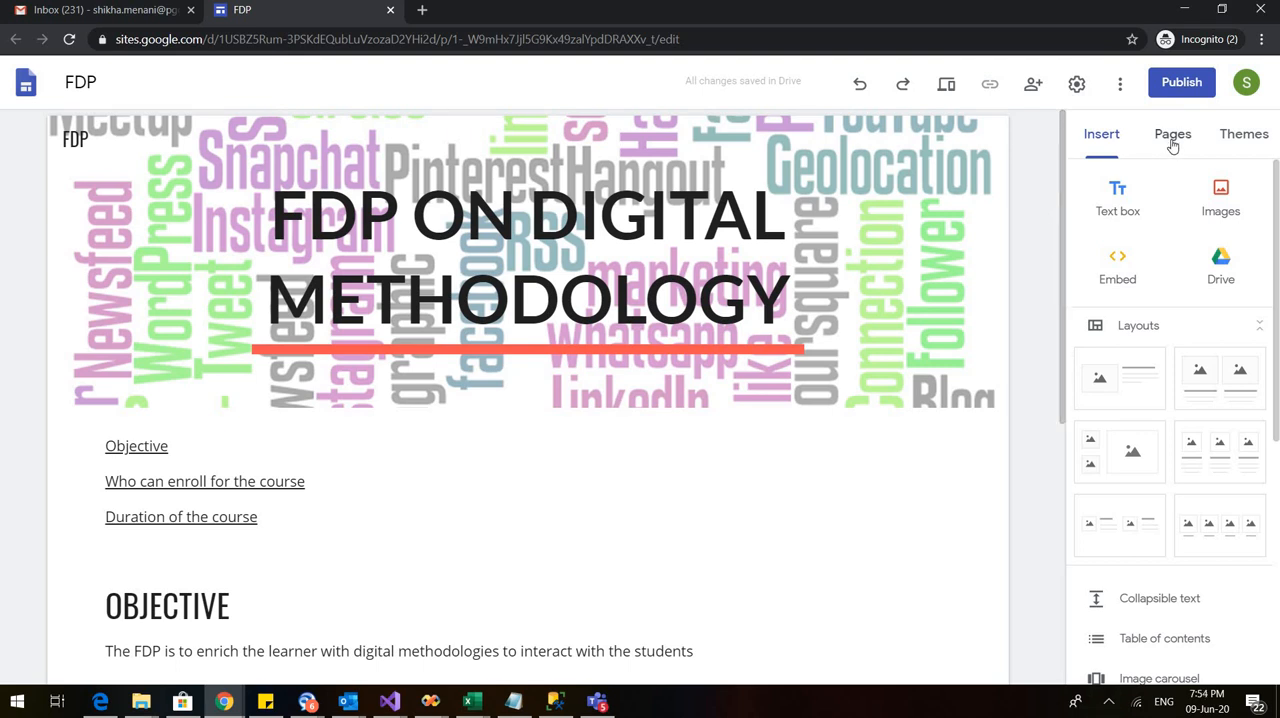
Add a new page named Course from the Pages list and open it in the editor.
{"action": "left_click", "coordinate": [1172, 132]}
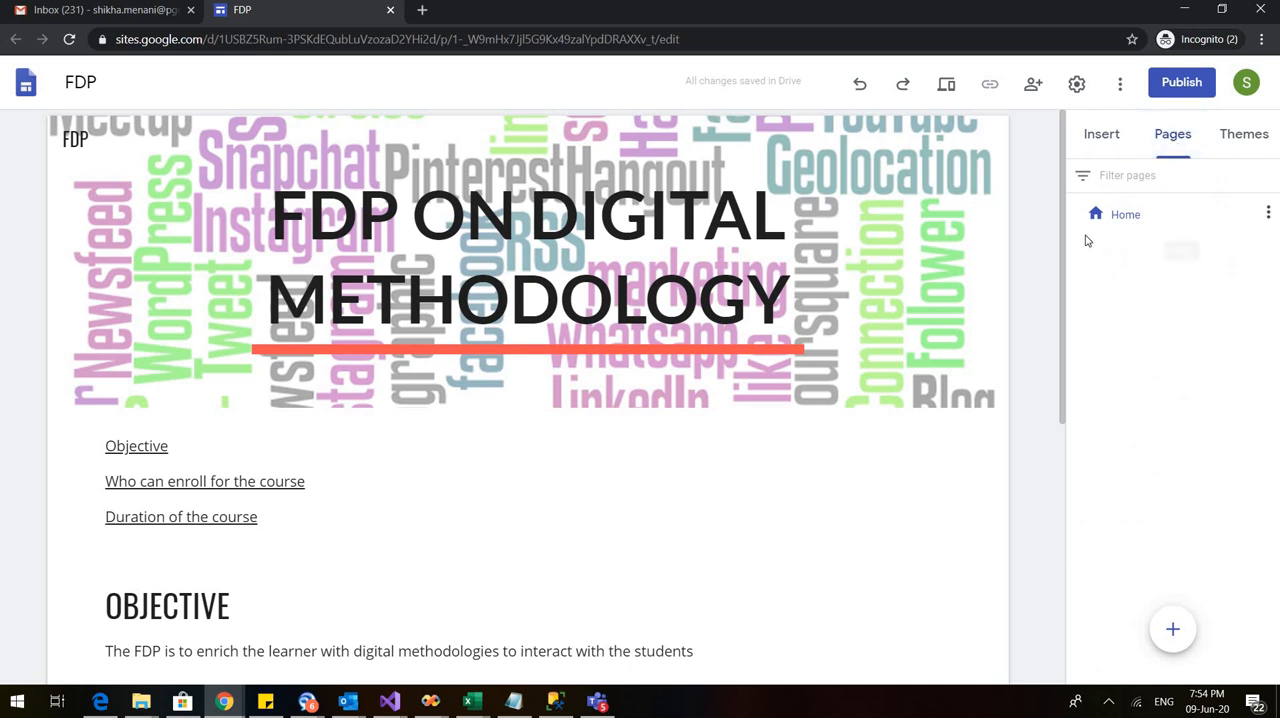
{"action": "mouse_move", "coordinate": [1156, 234]}
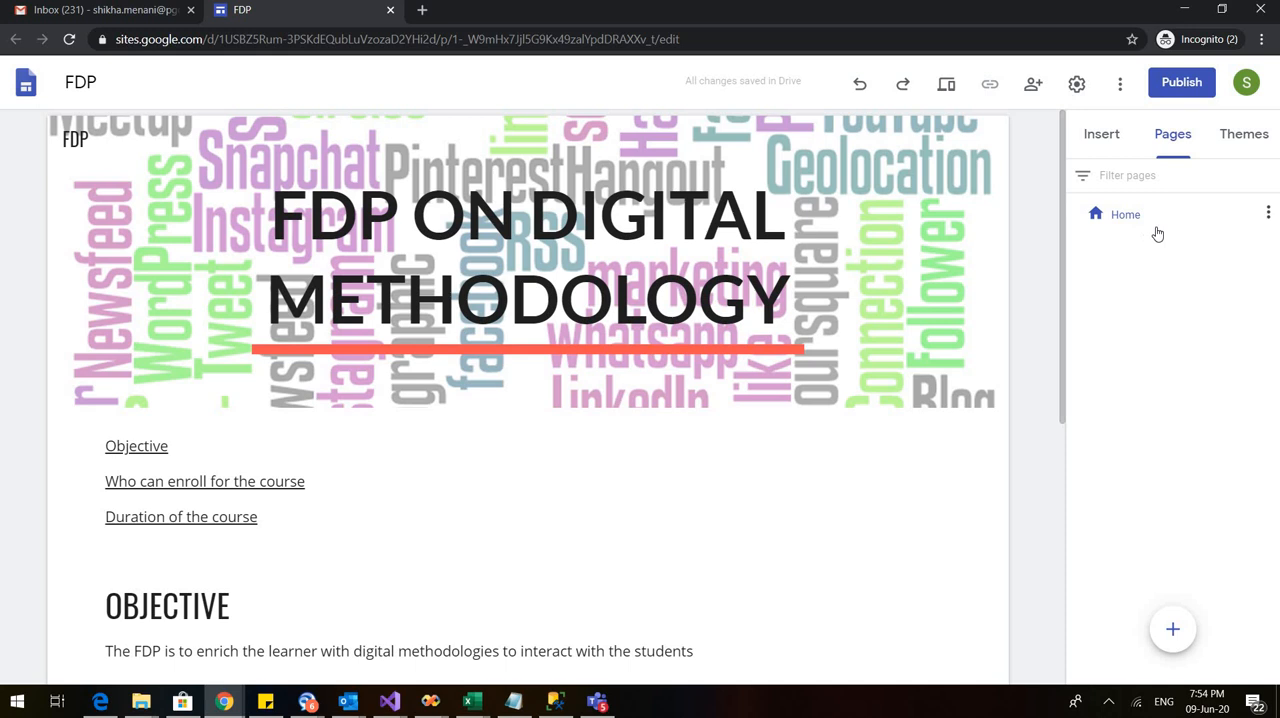
{"action": "mouse_move", "coordinate": [1124, 214]}
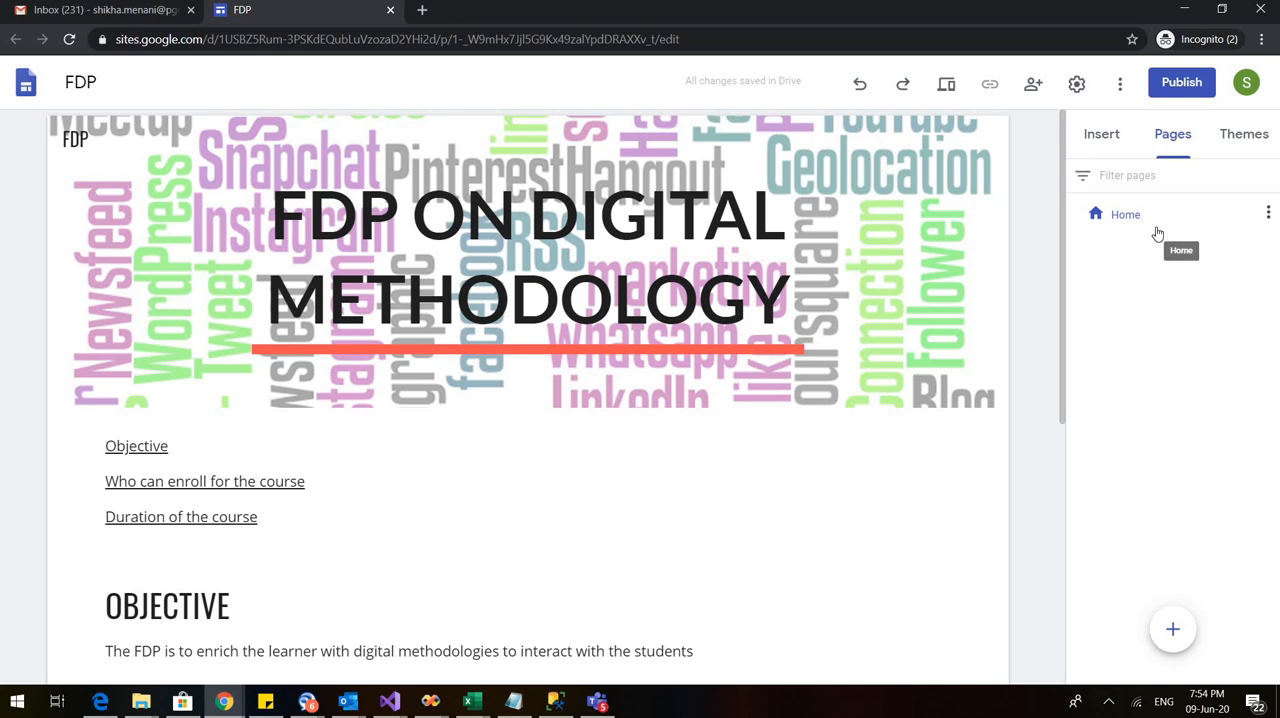
{"action": "mouse_move", "coordinate": [1090, 474]}
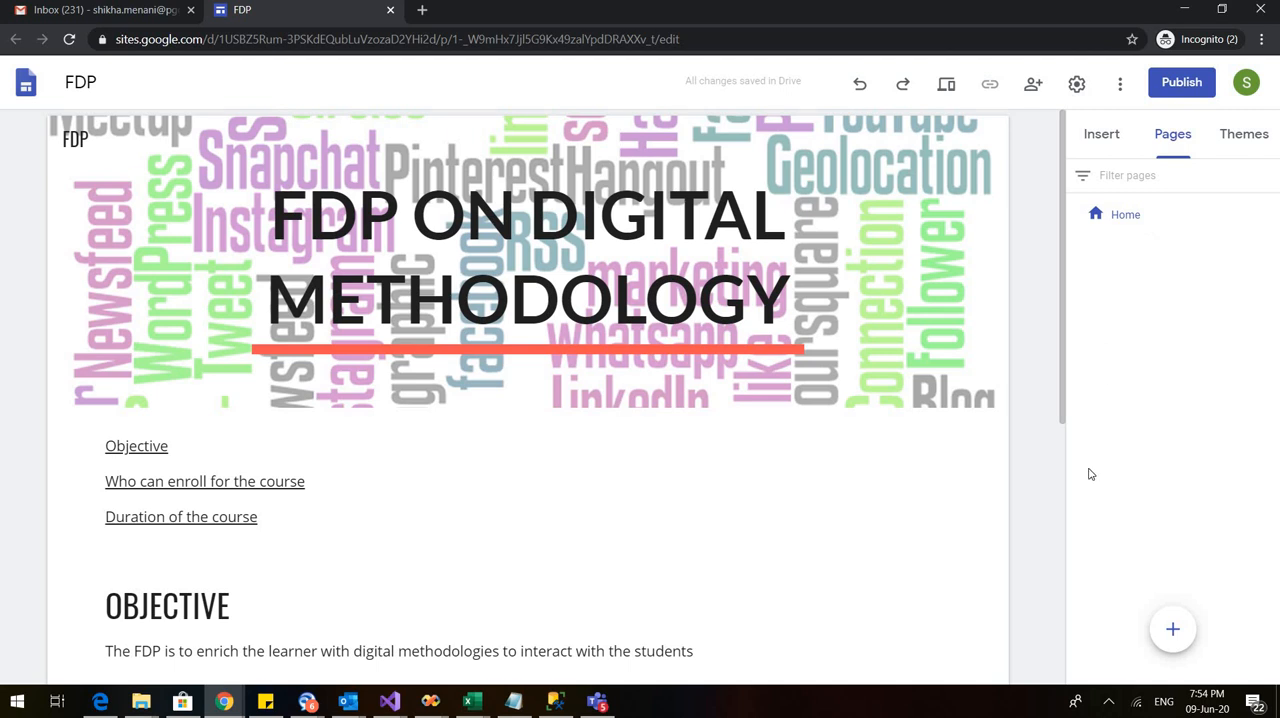
{"action": "mouse_move", "coordinate": [1172, 628]}
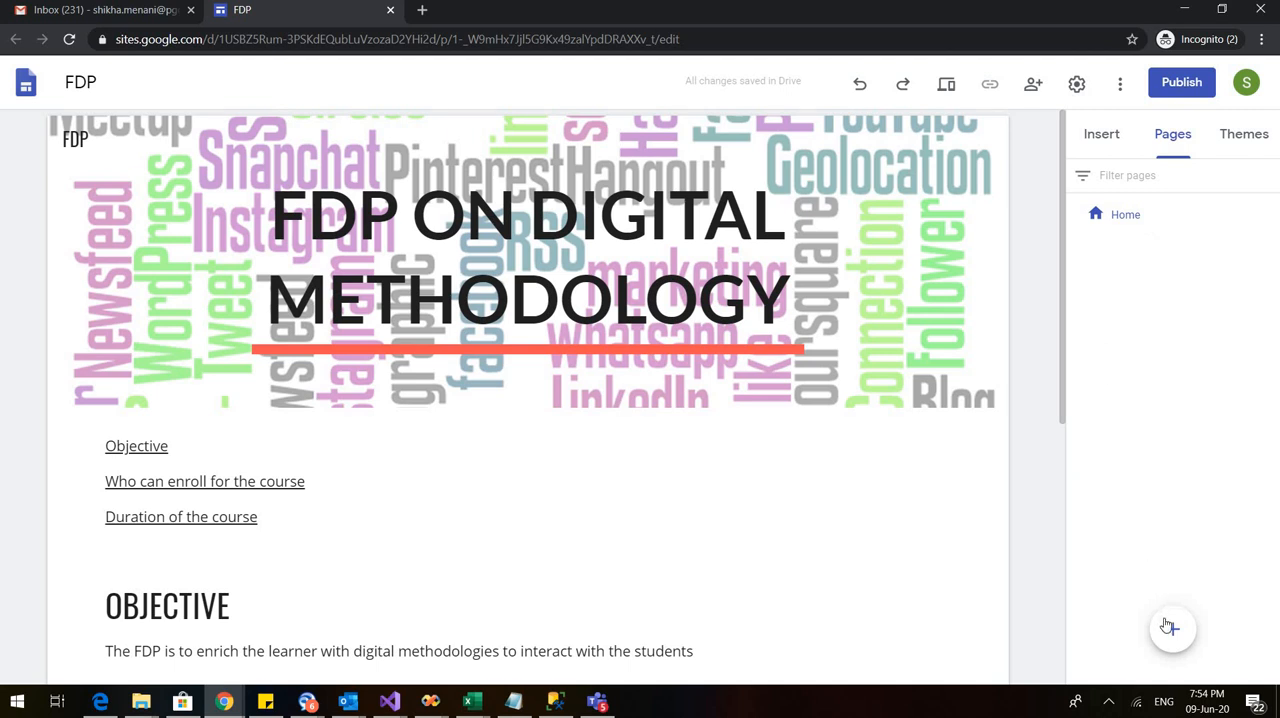
{"action": "left_click", "coordinate": [1172, 628]}
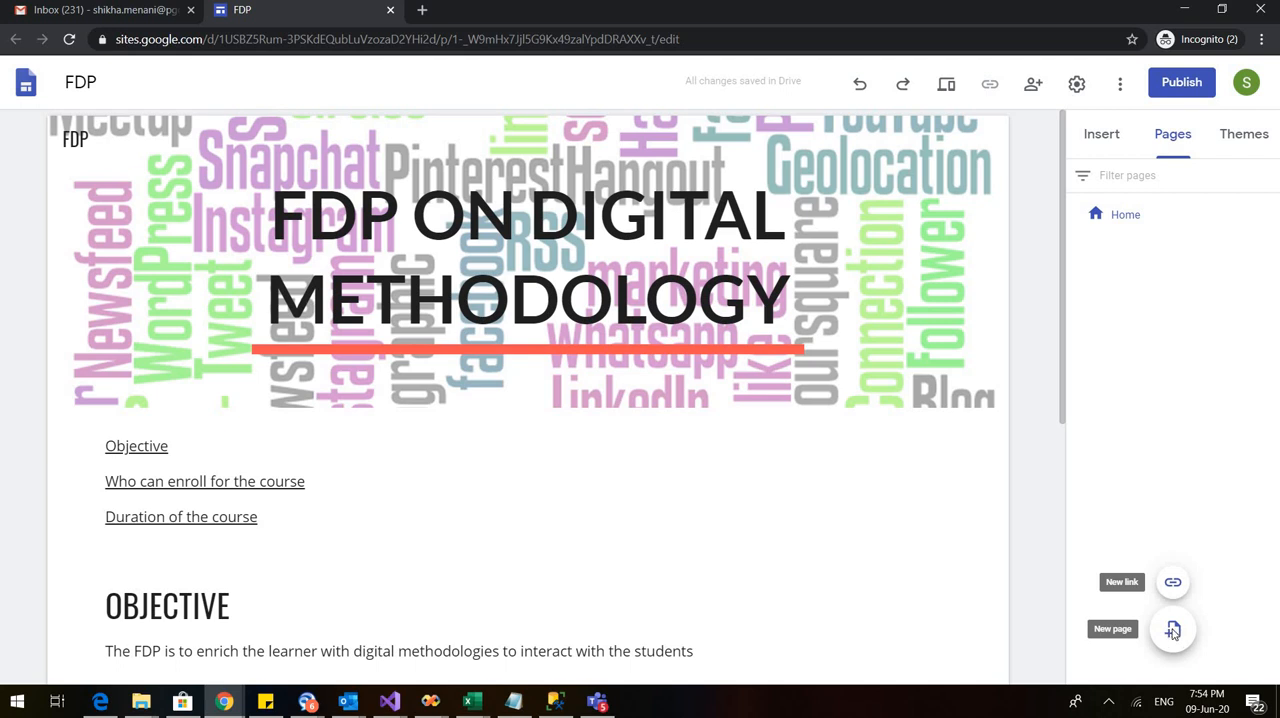
{"action": "left_click", "coordinate": [1172, 630]}
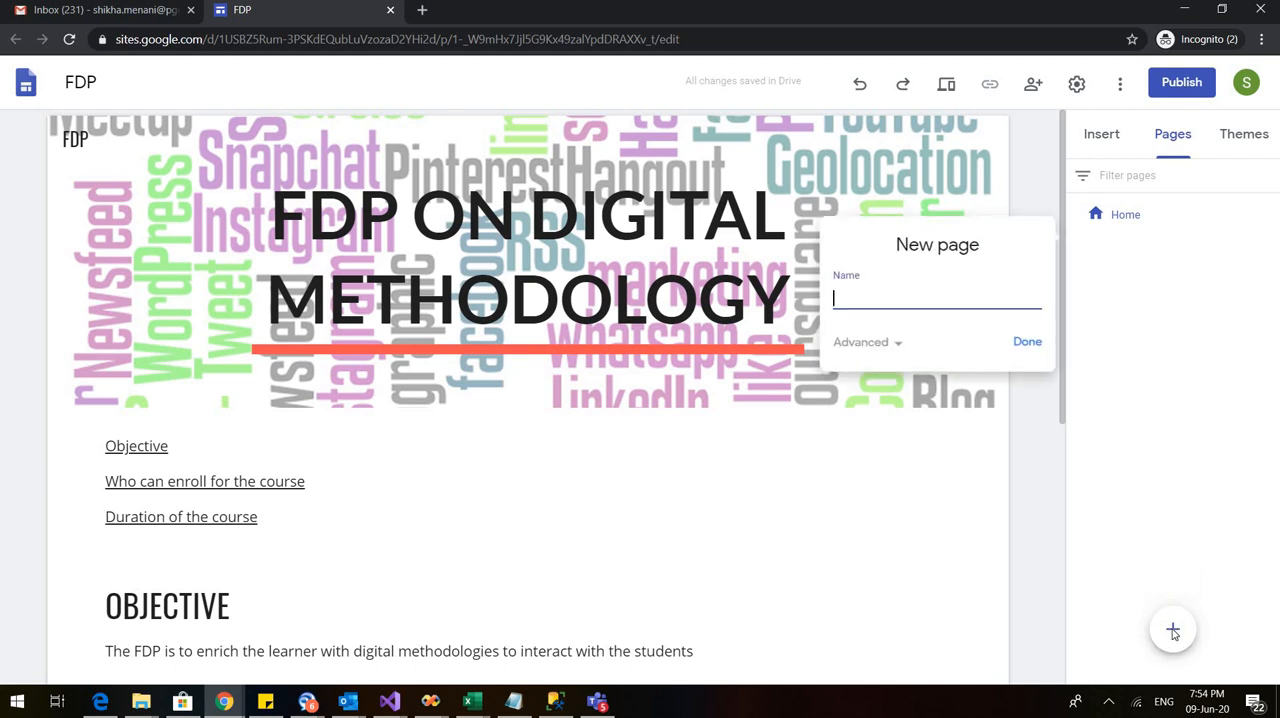
{"action": "mouse_move", "coordinate": [882, 380]}
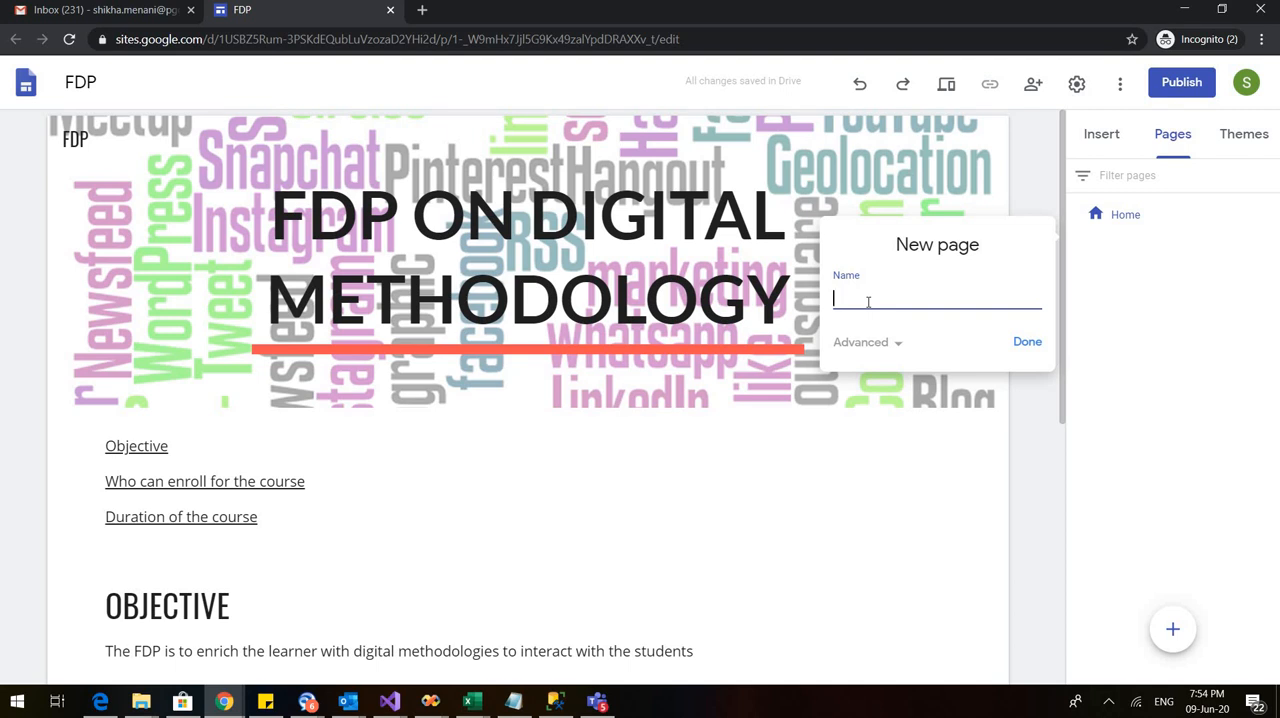
{"action": "type", "text": "Co"}
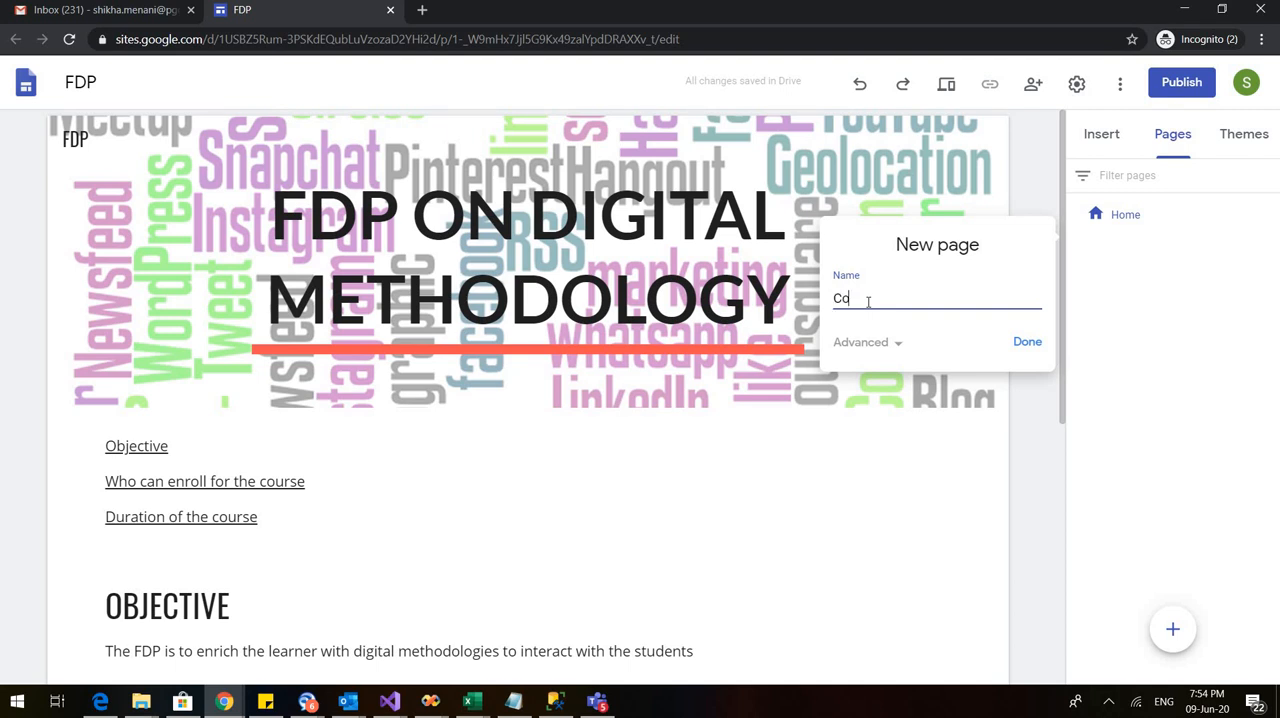
{"action": "type", "text": "urse"}
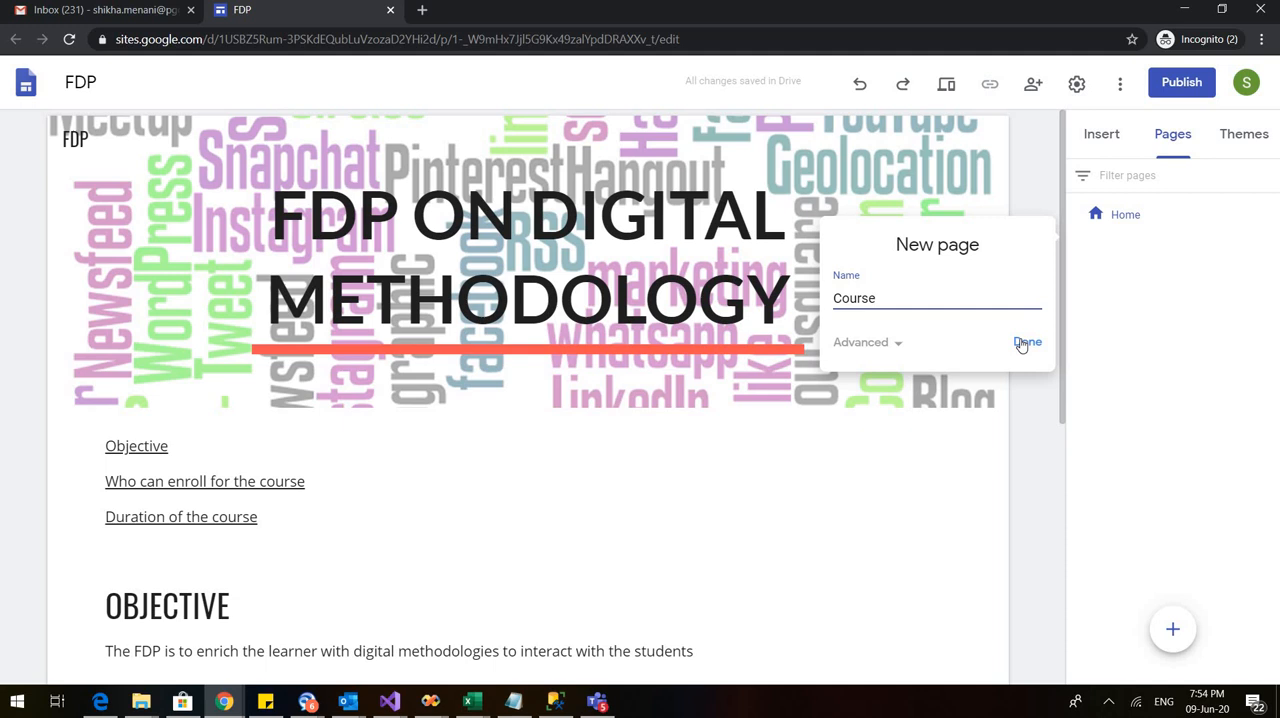
{"action": "left_click", "coordinate": [1028, 342]}
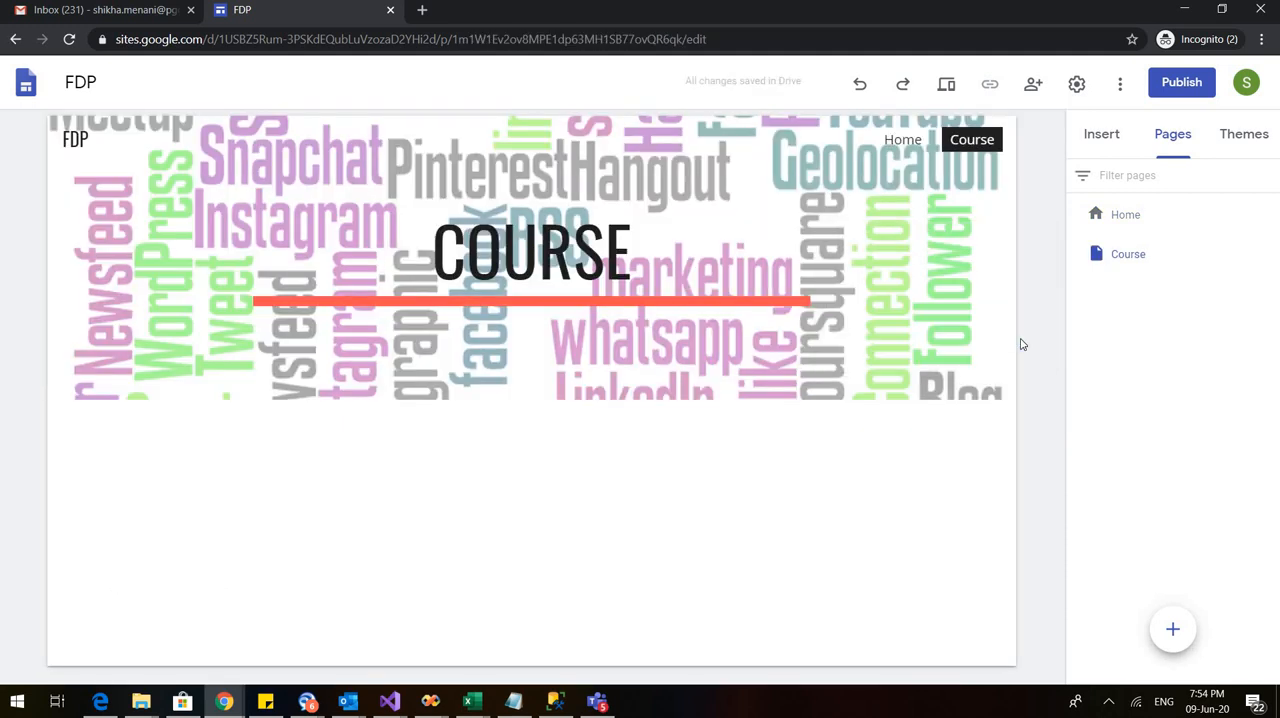
Replace the Course header image with the laptop, notebook and coffee gallery photo.
{"action": "left_click", "coordinate": [530, 250]}
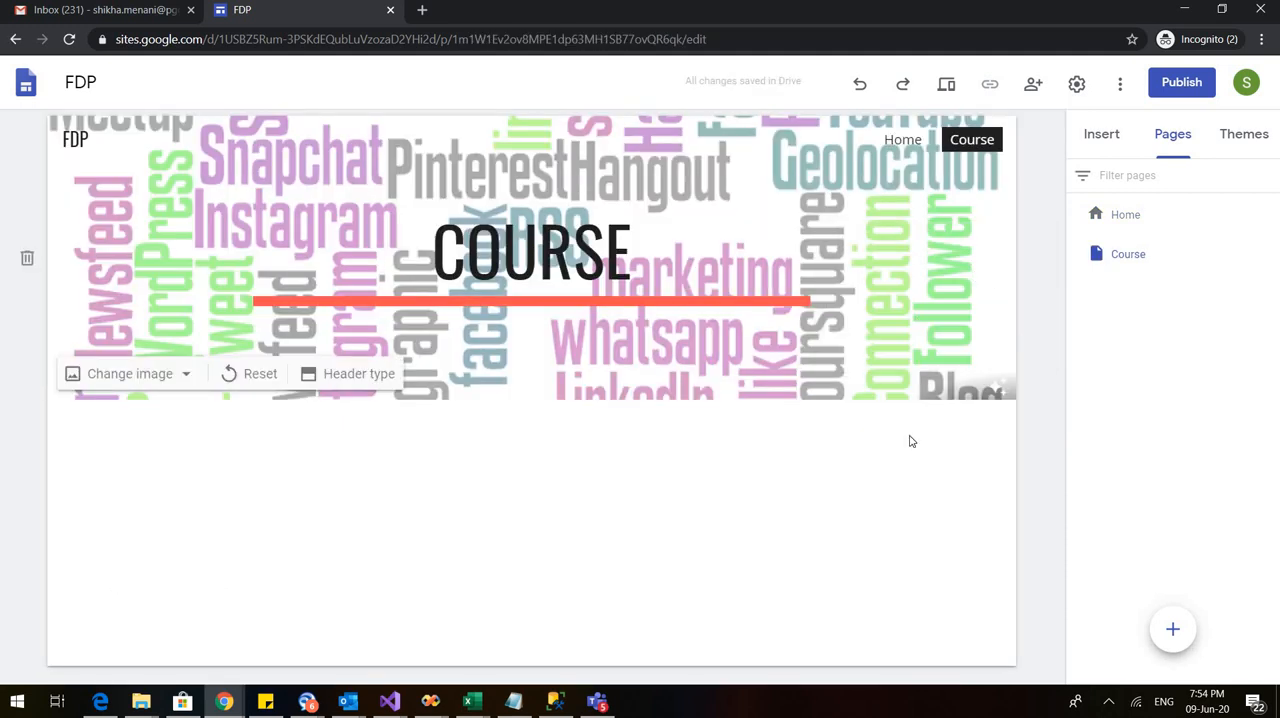
{"action": "mouse_move", "coordinate": [864, 162]}
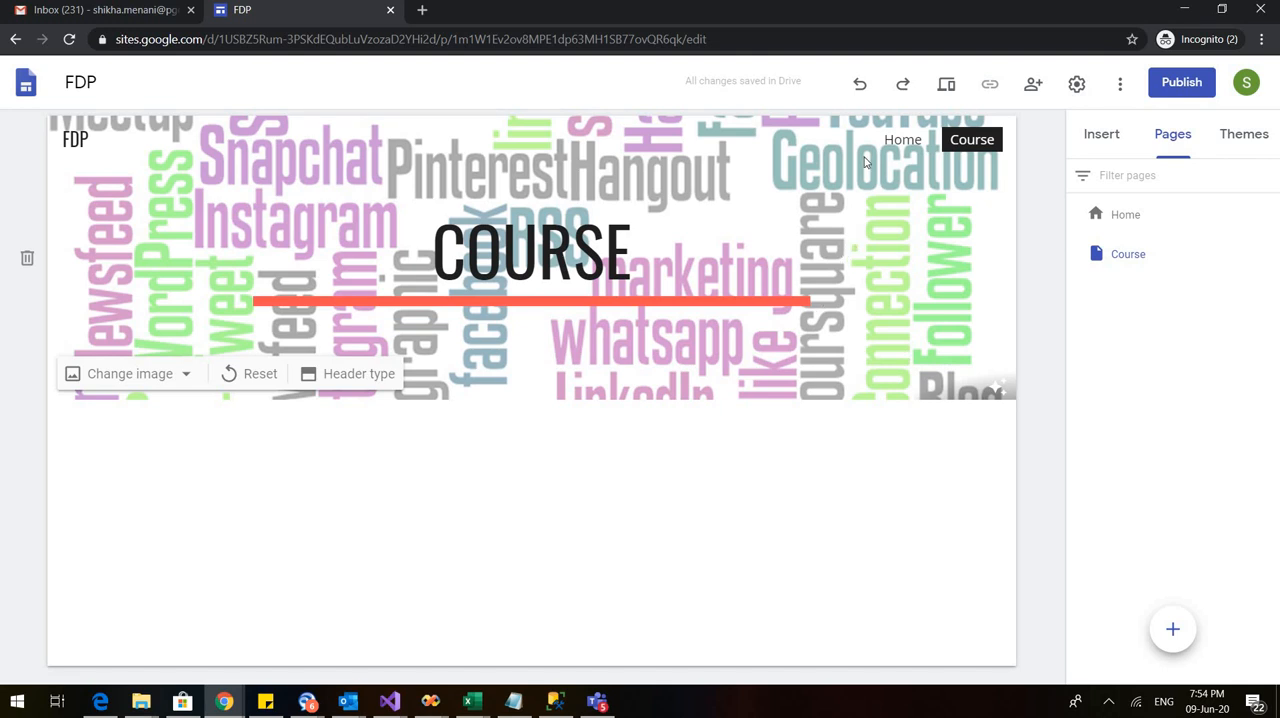
{"action": "mouse_move", "coordinate": [960, 264]}
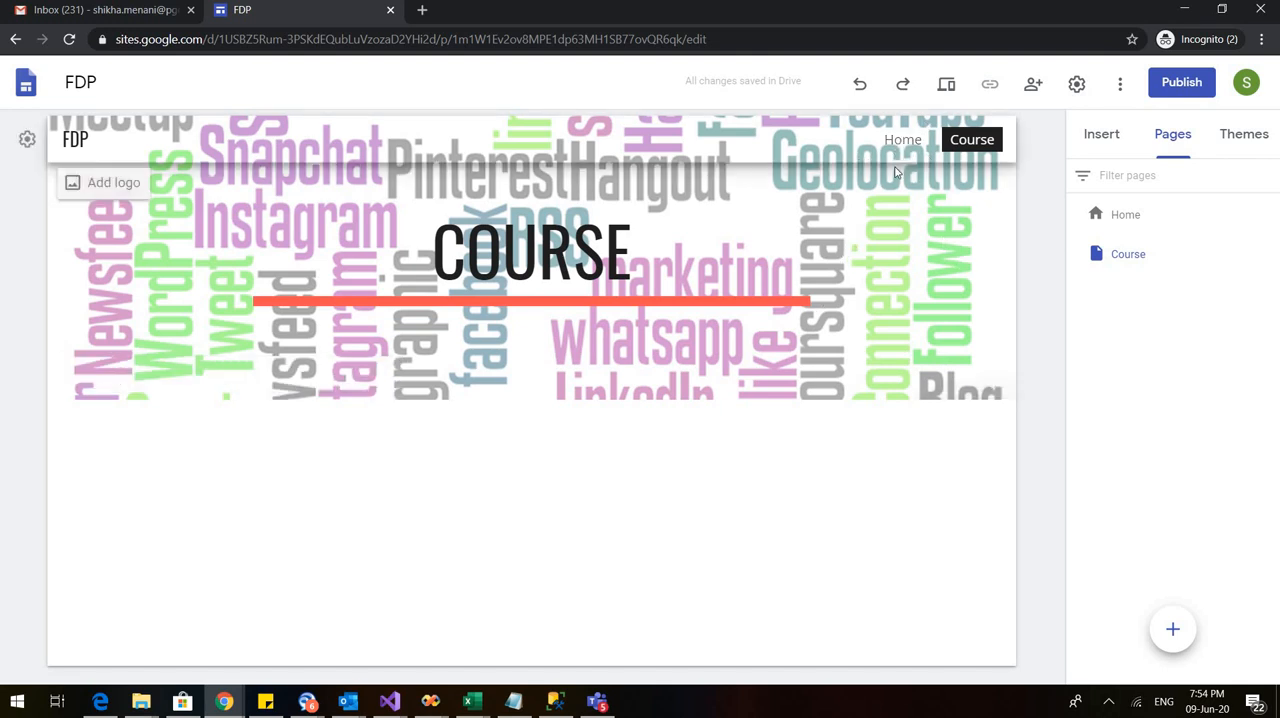
{"action": "left_click", "coordinate": [530, 256]}
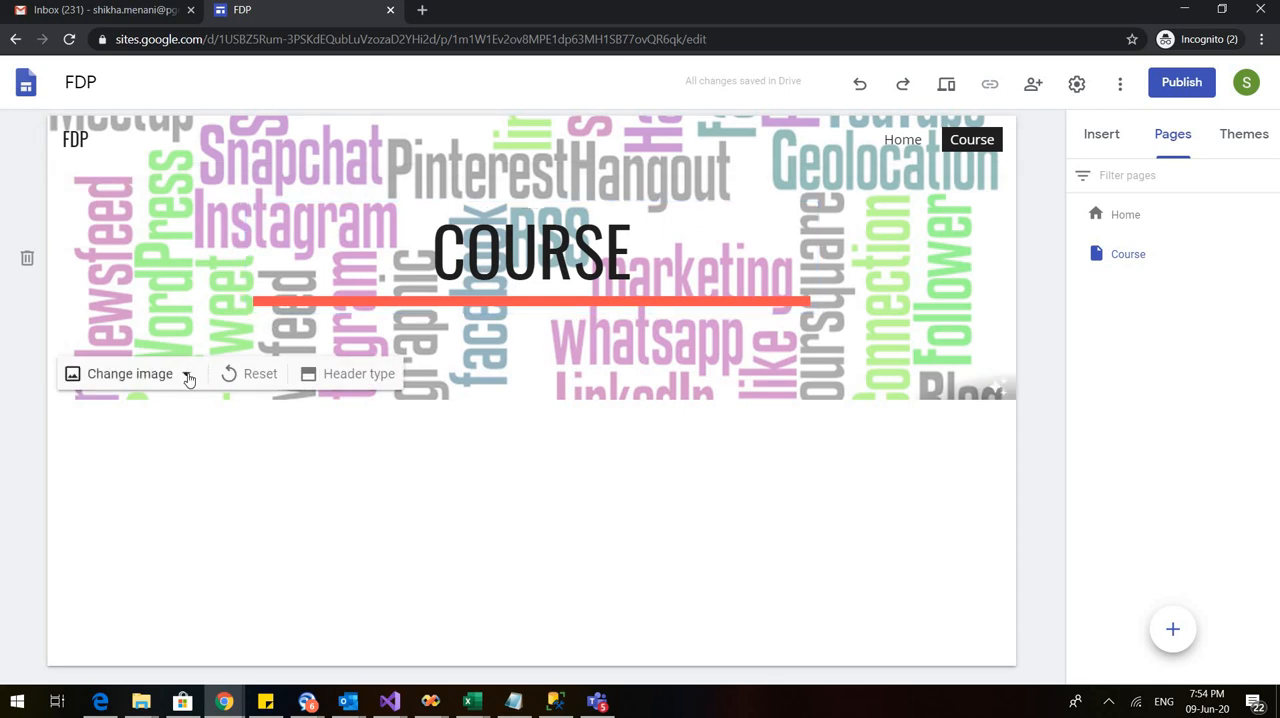
{"action": "left_click", "coordinate": [128, 372]}
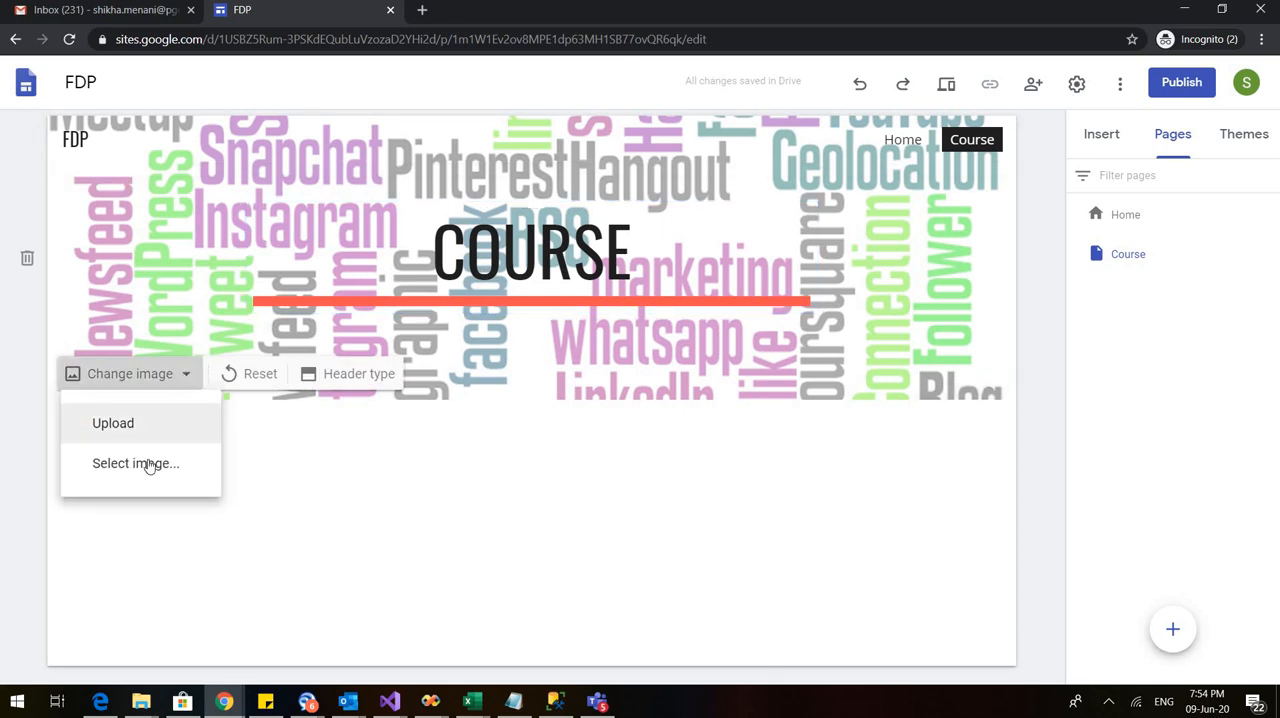
{"action": "left_click", "coordinate": [136, 464]}
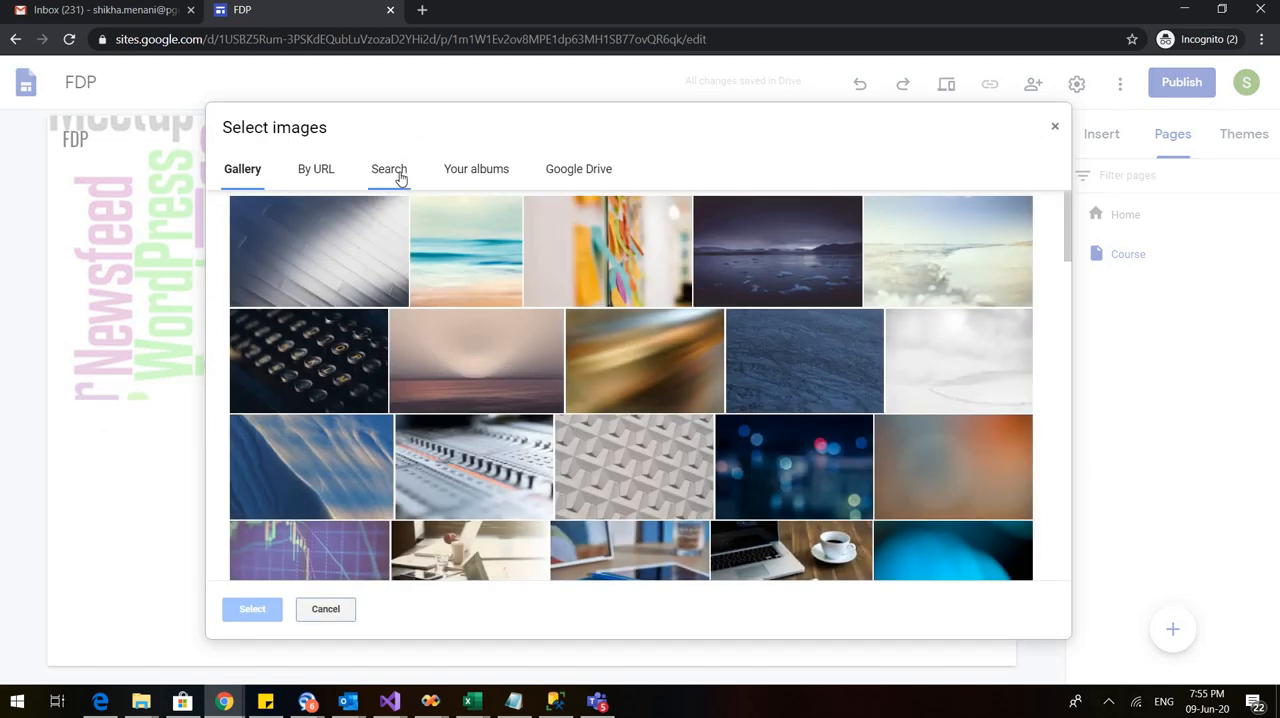
{"action": "mouse_move", "coordinate": [740, 288]}
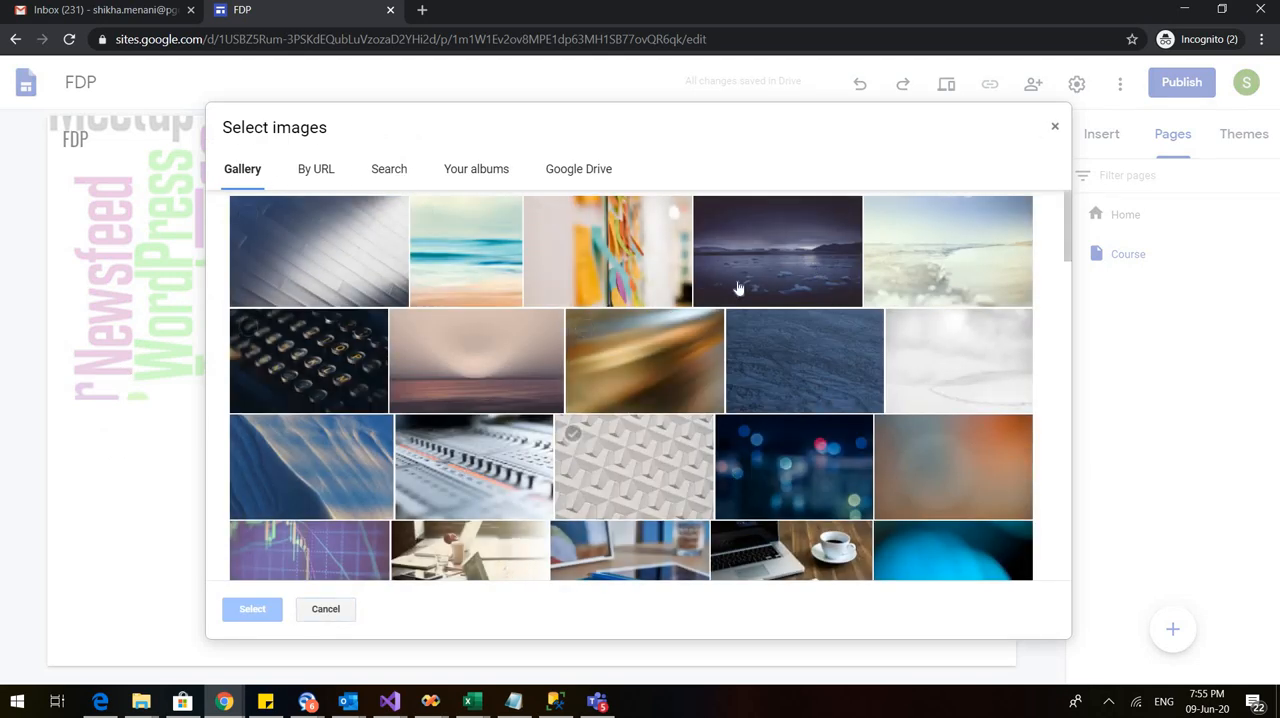
{"action": "left_click", "coordinate": [632, 466]}
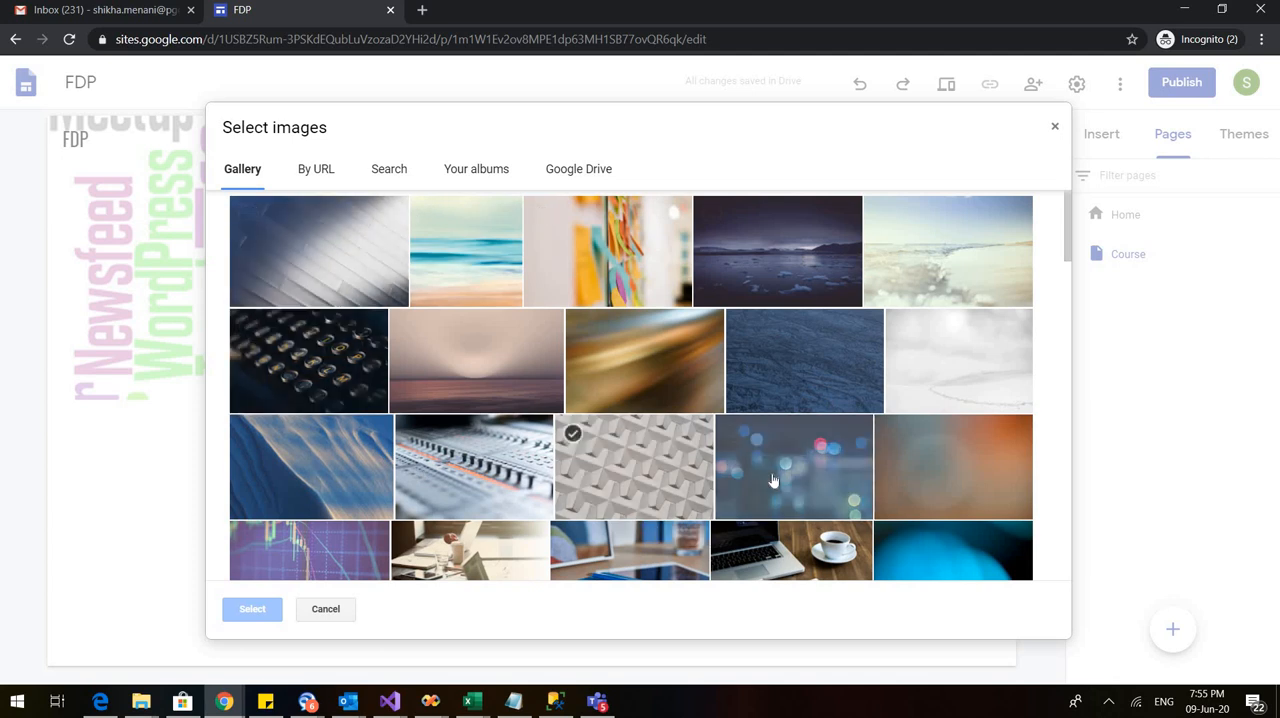
{"action": "left_click", "coordinate": [790, 528]}
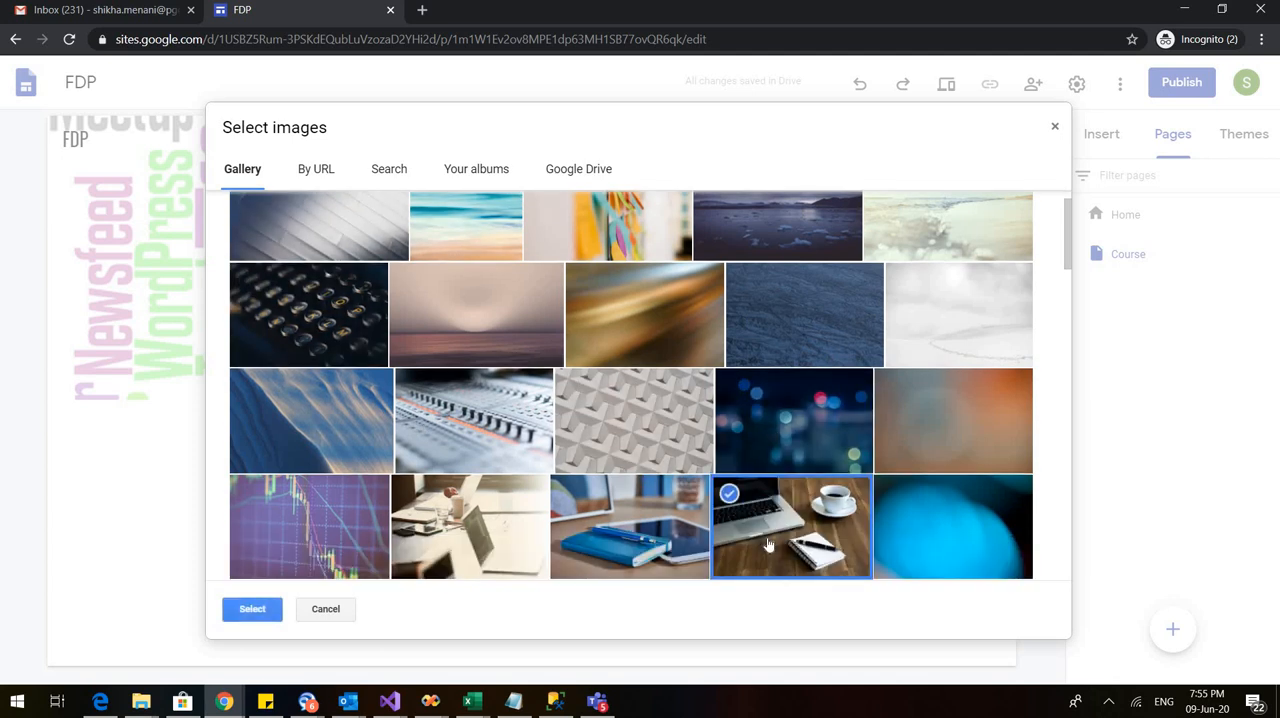
{"action": "left_click", "coordinate": [252, 608]}
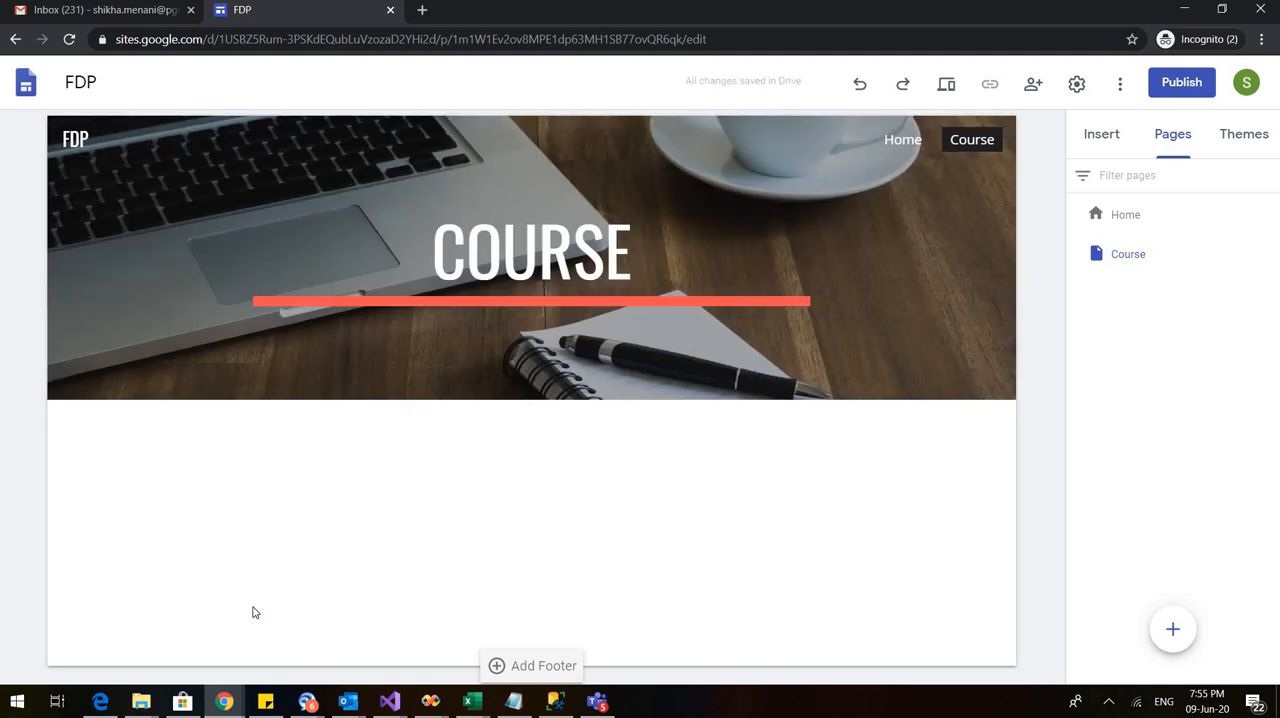
{"action": "mouse_move", "coordinate": [256, 460]}
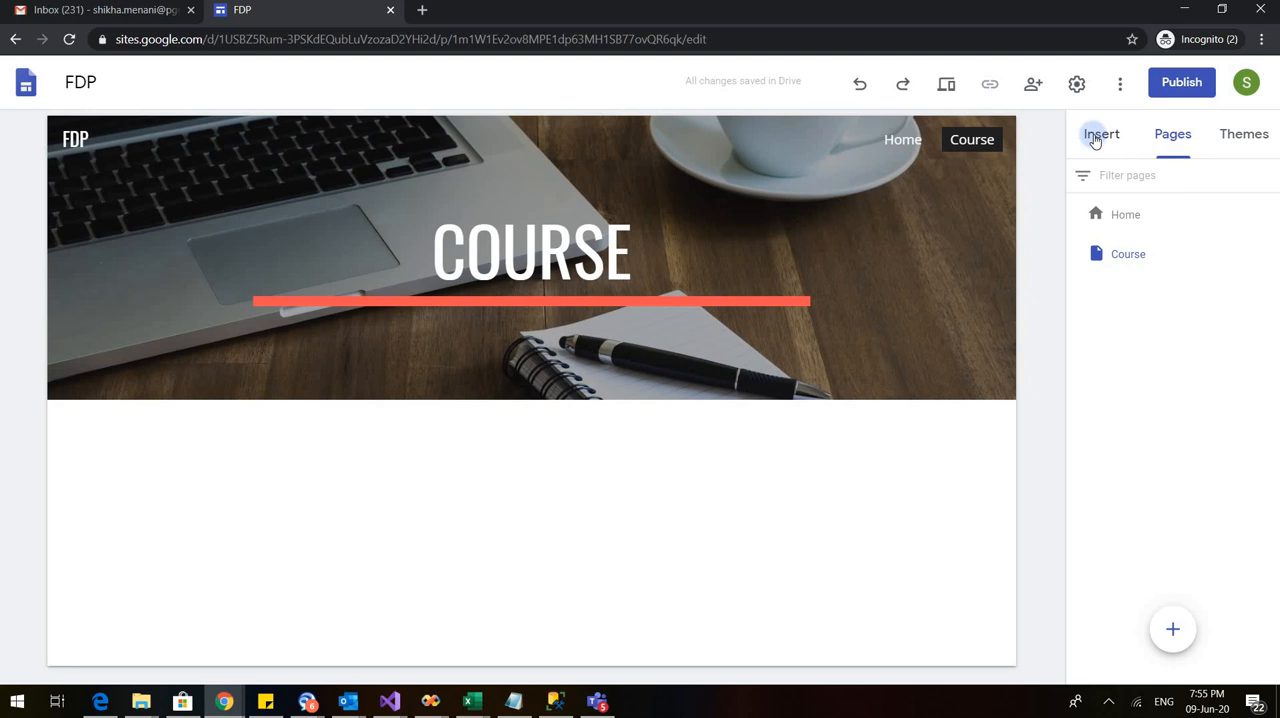
Insert a collapsible text block below the Course page header.
{"action": "left_click", "coordinate": [1100, 132]}
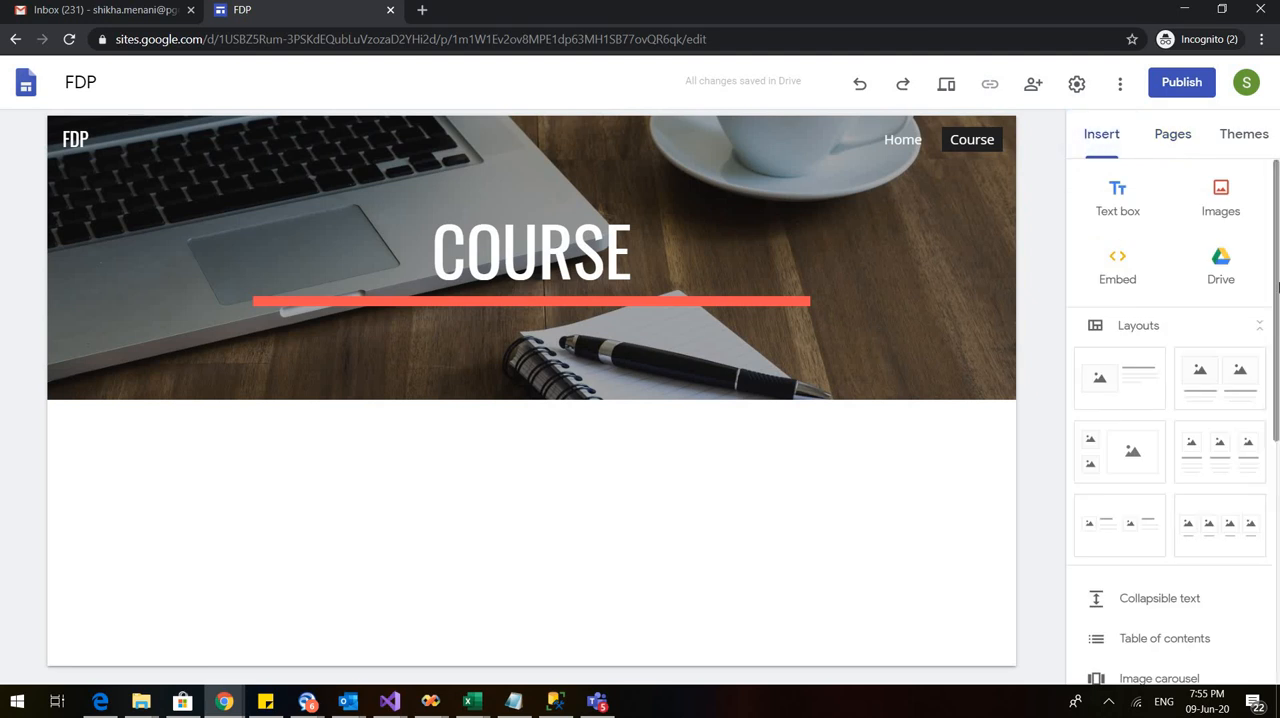
{"action": "scroll", "scroll_direction": "down", "scroll_amount": 3}
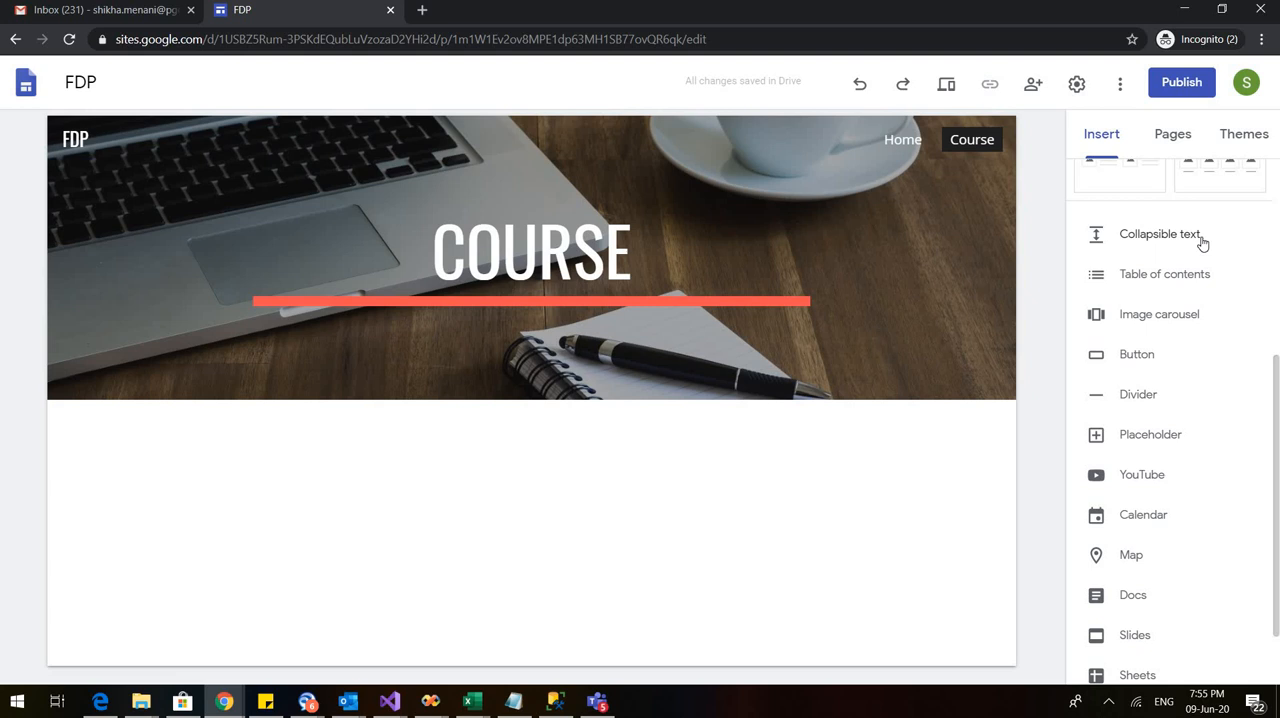
{"action": "mouse_move", "coordinate": [1168, 240]}
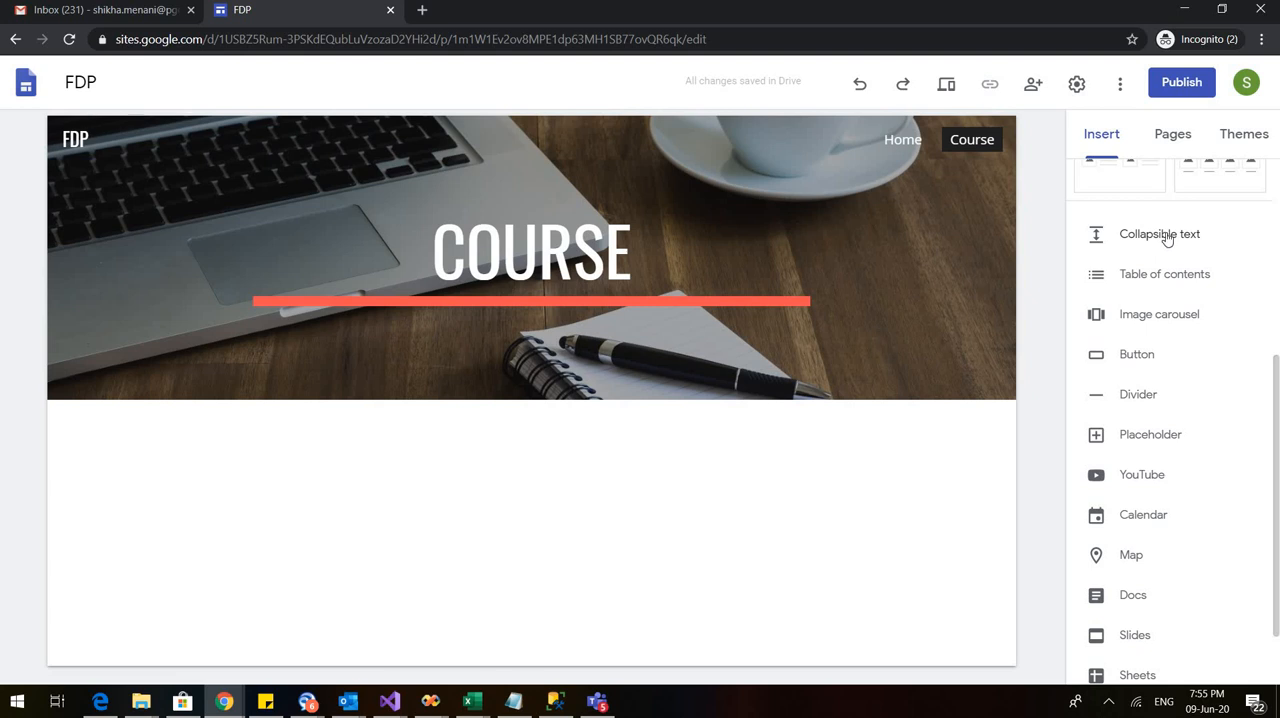
{"action": "left_click", "coordinate": [1160, 232]}
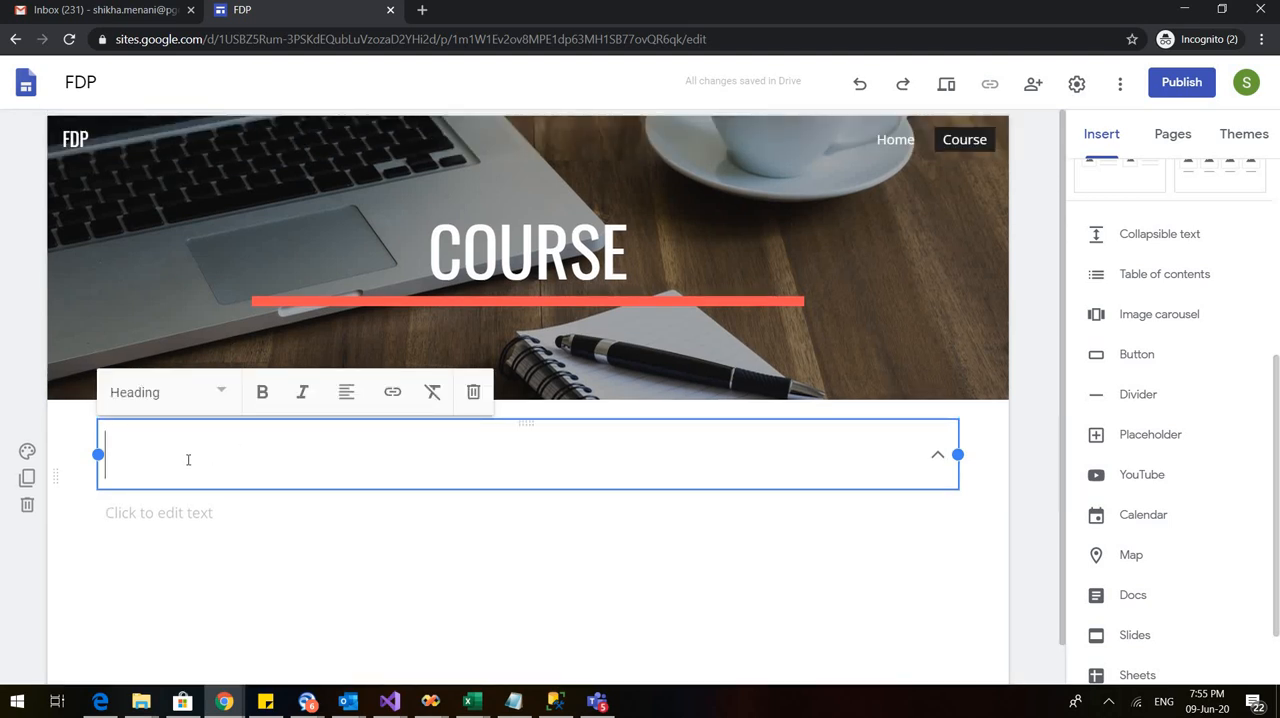
Head the block BASIC COURSE and list OBS, Google Classroom, Google sites and Renderforest in its body.
{"action": "type", "text": "BA"}
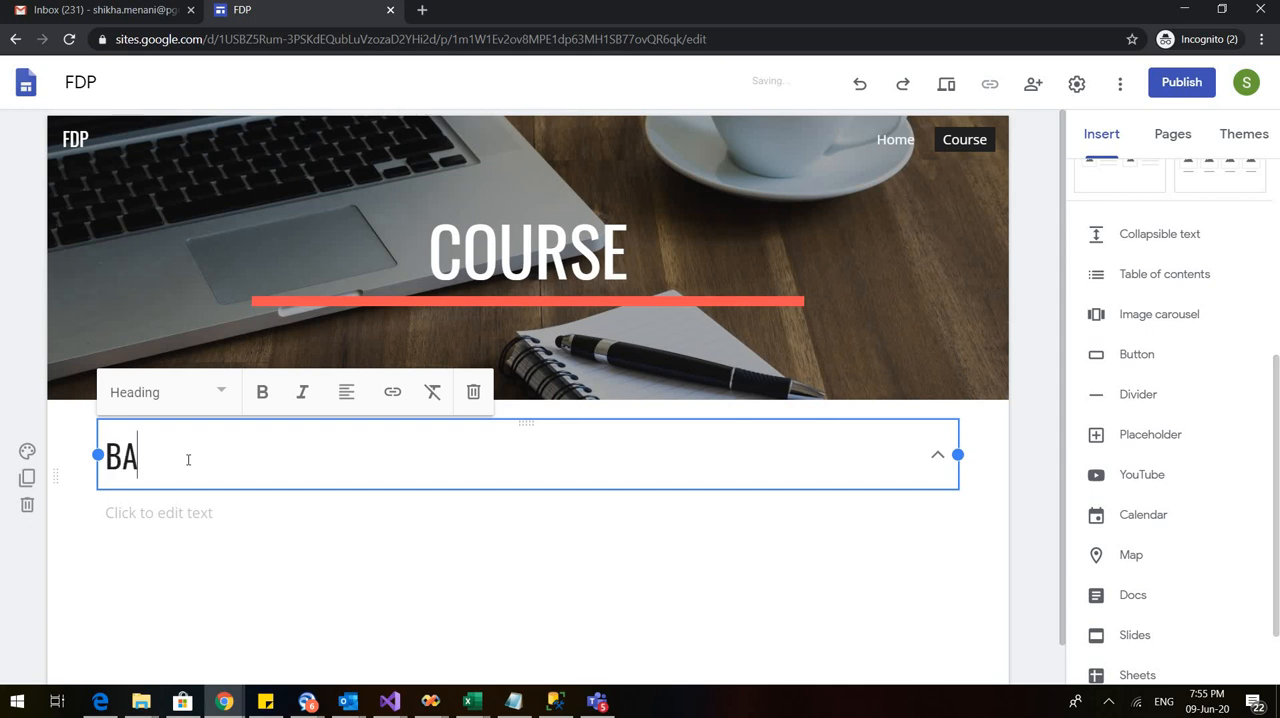
{"action": "type", "text": "SIC COU"}
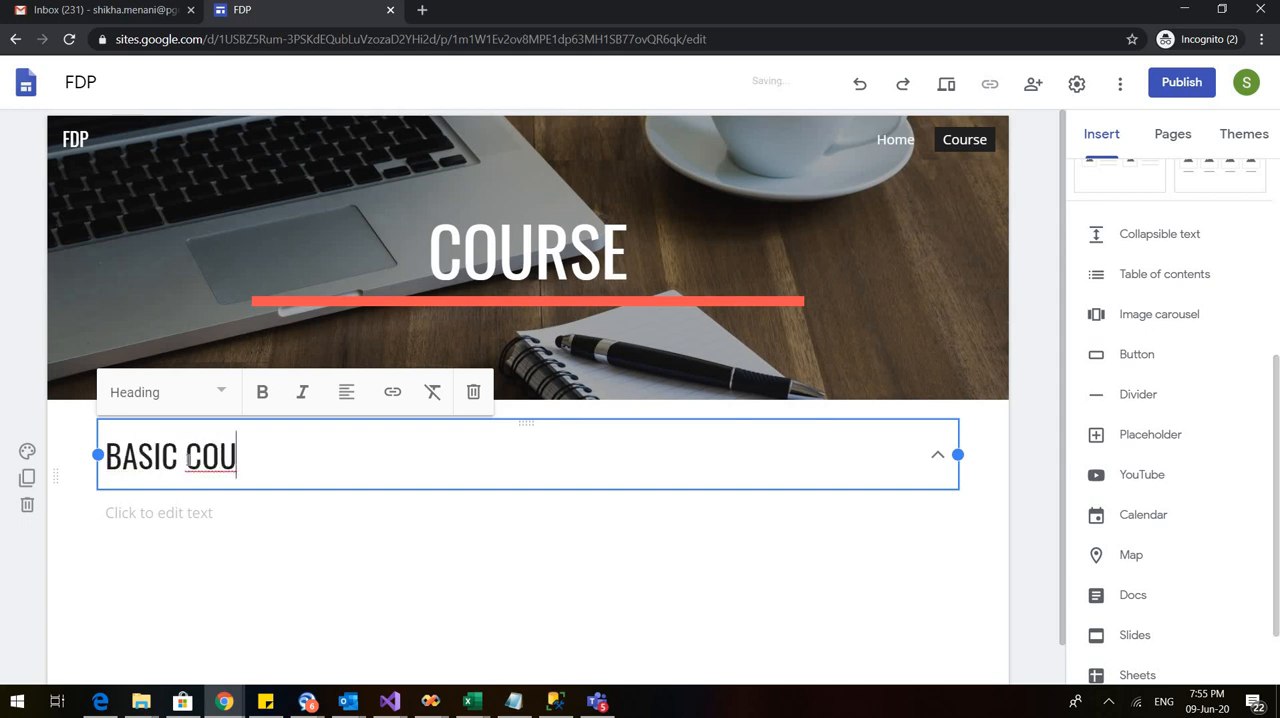
{"action": "type", "text": "RSE"}
{"action": "left_click", "coordinate": [528, 512]}
{"action": "type", "text": "OBS"}
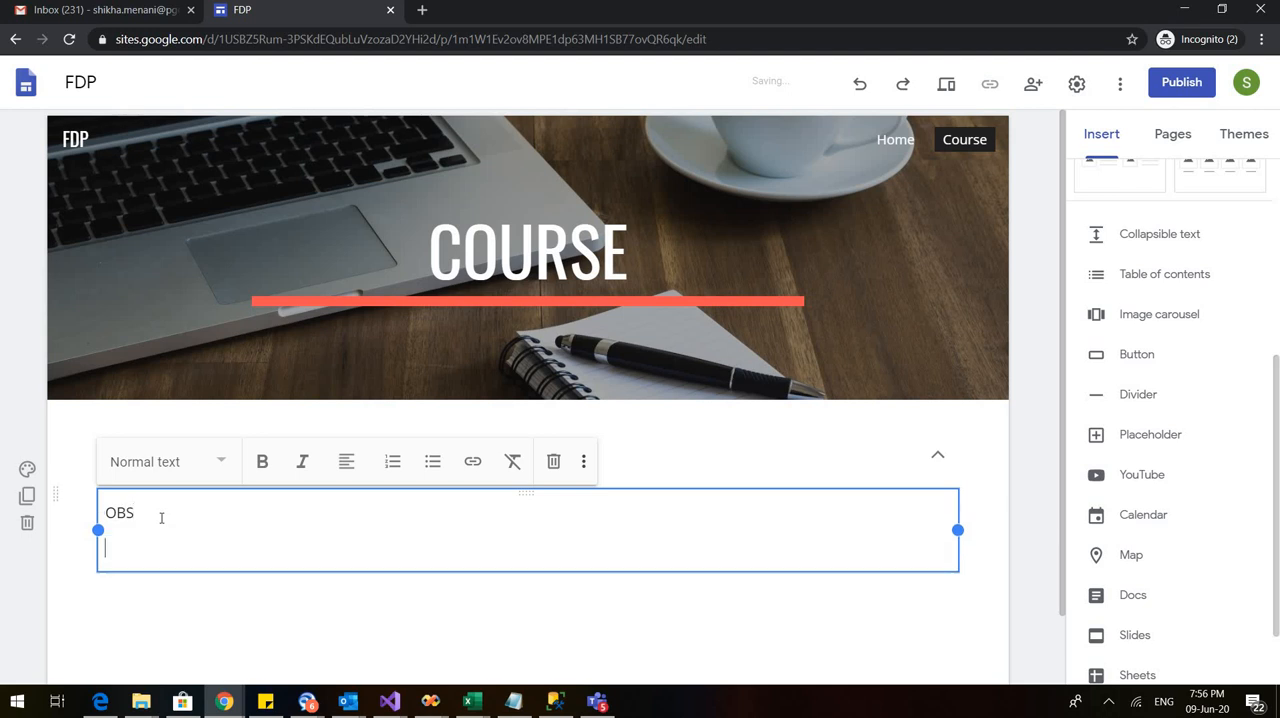
{"action": "type", "text": "Google"}
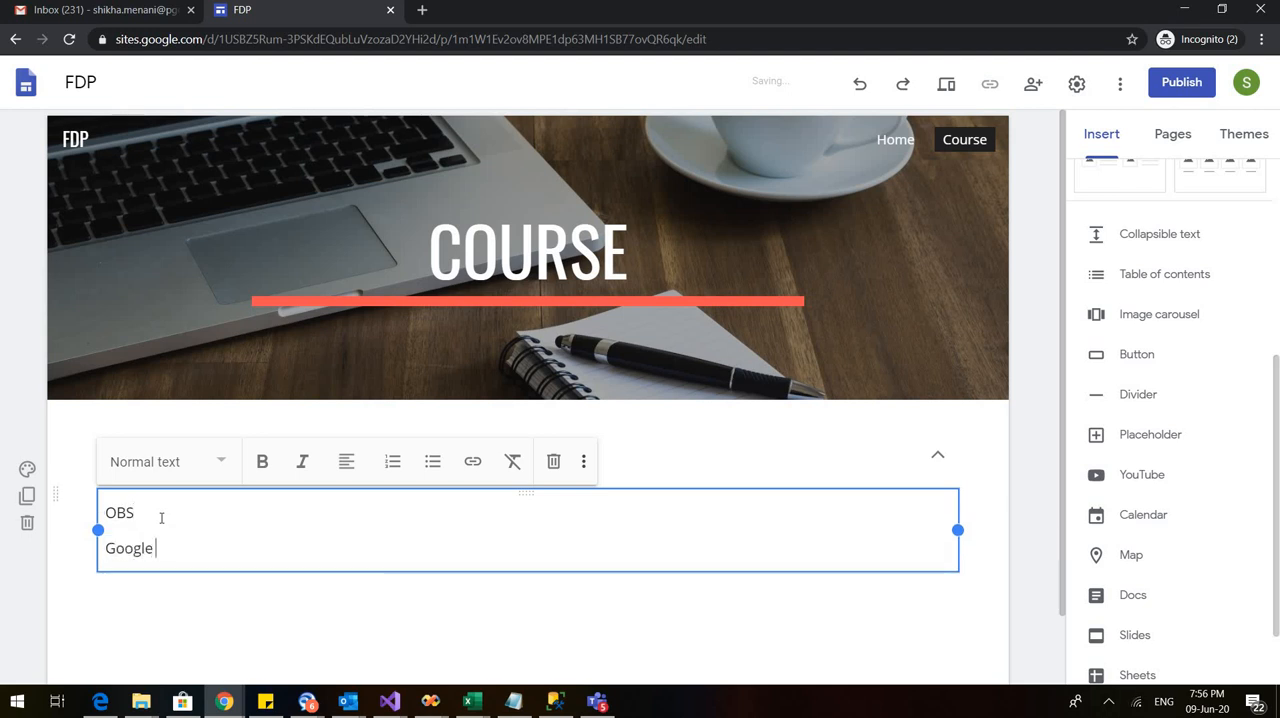
{"action": "type", "text": "Classroom"}
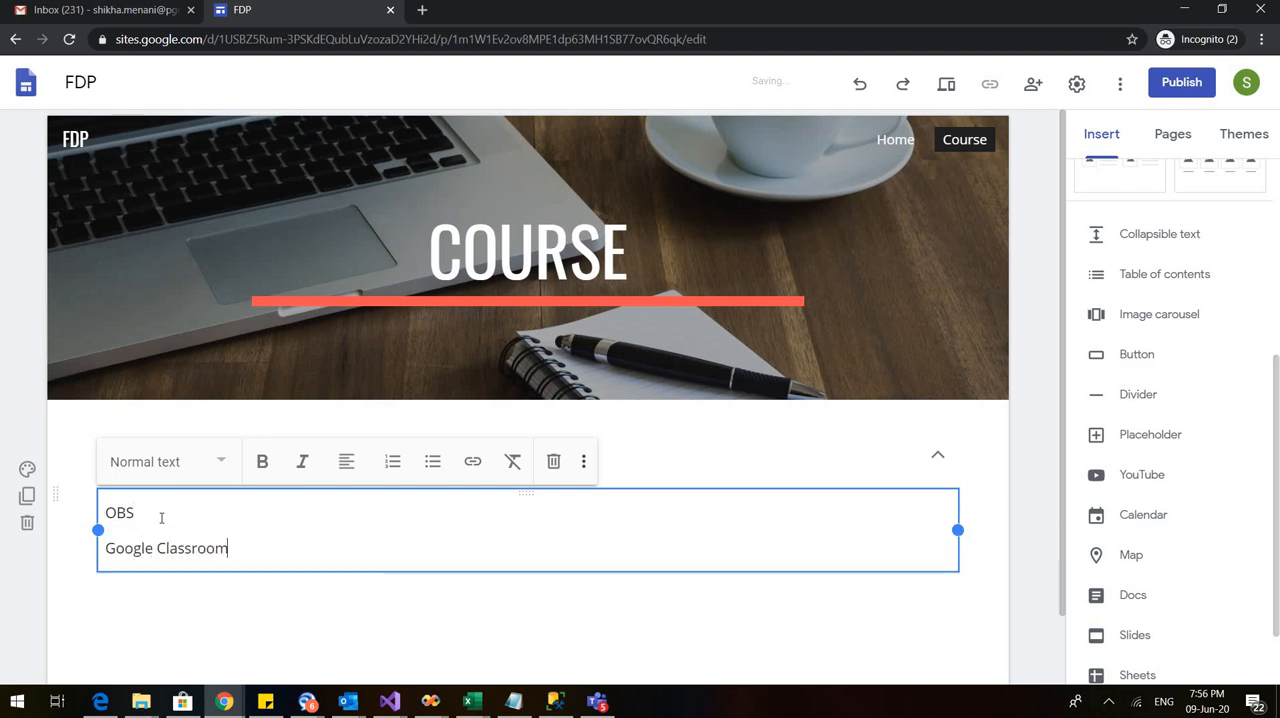
{"action": "type", "text": "Goog"}
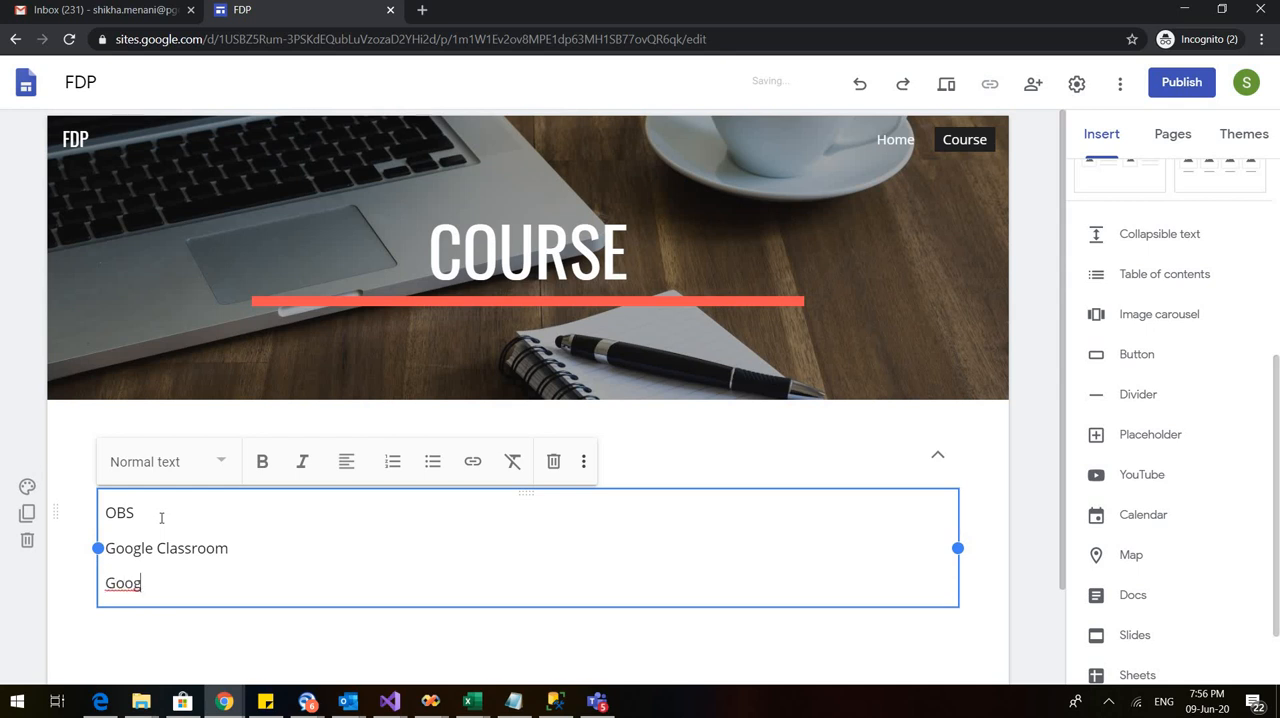
{"action": "type", "text": "le sites"}
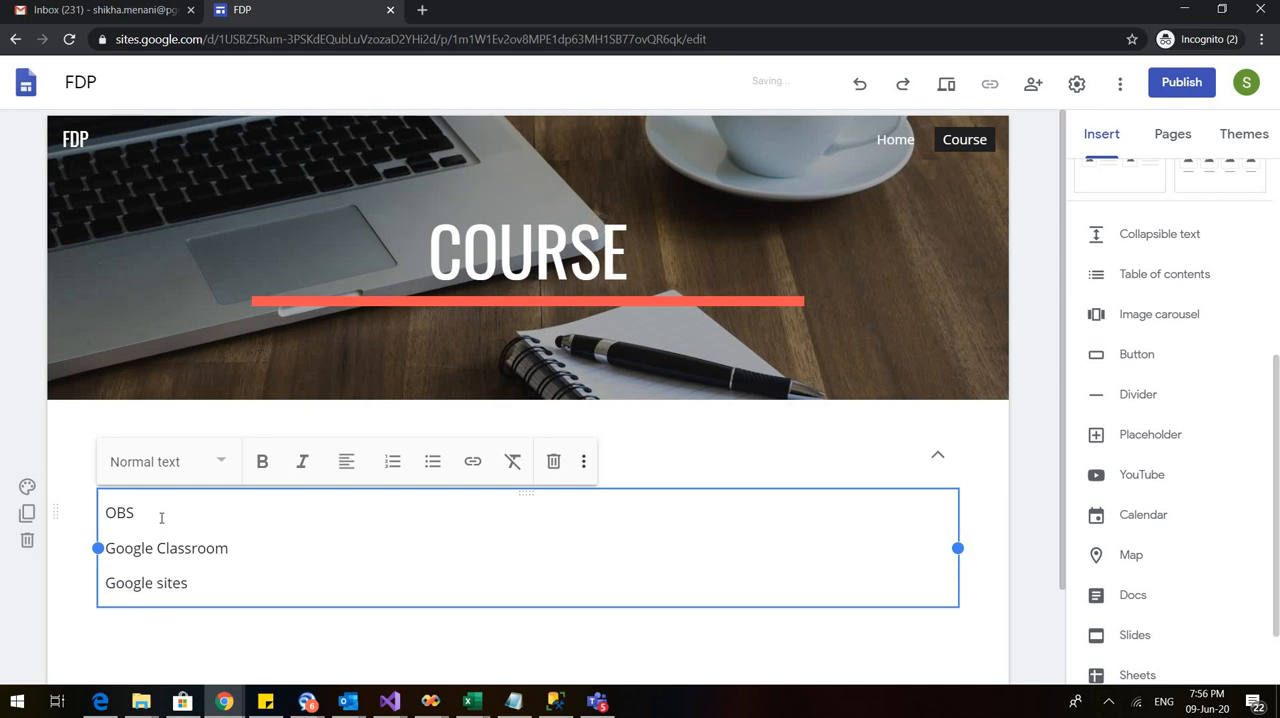
{"action": "type", "text": "Renderfo"}
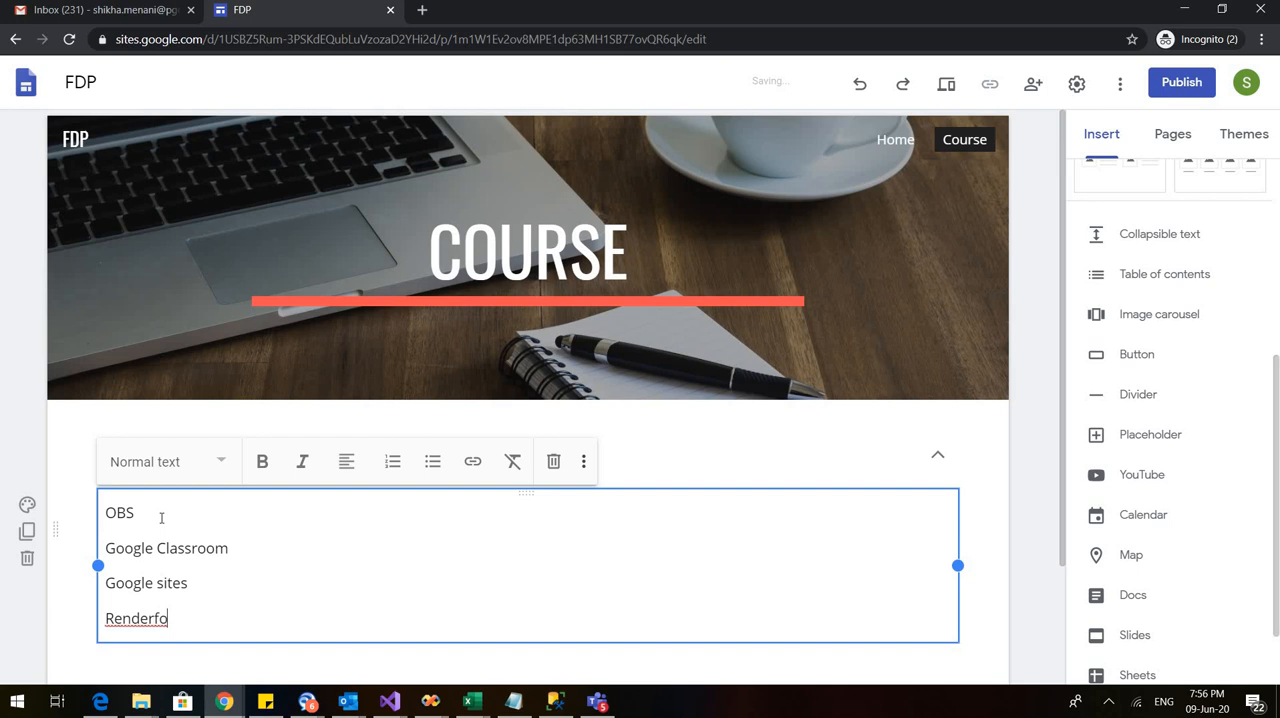
{"action": "type", "text": "rest"}
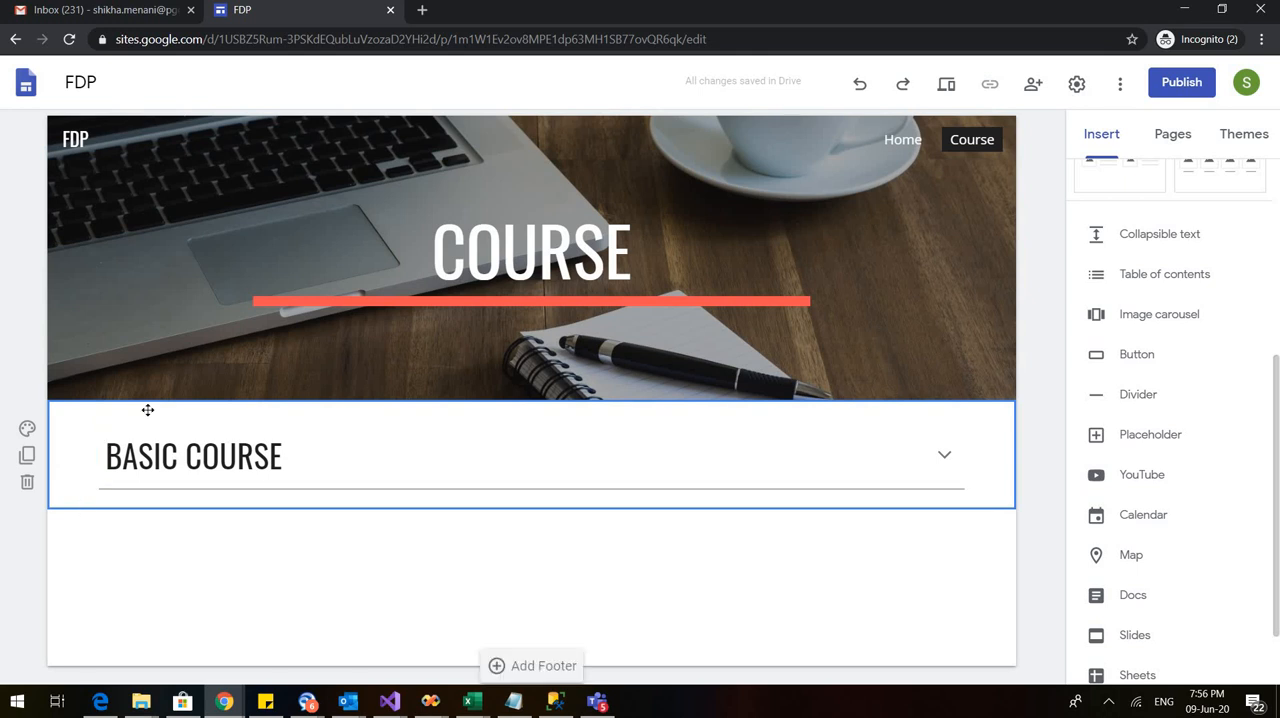
{"action": "mouse_move", "coordinate": [324, 570]}
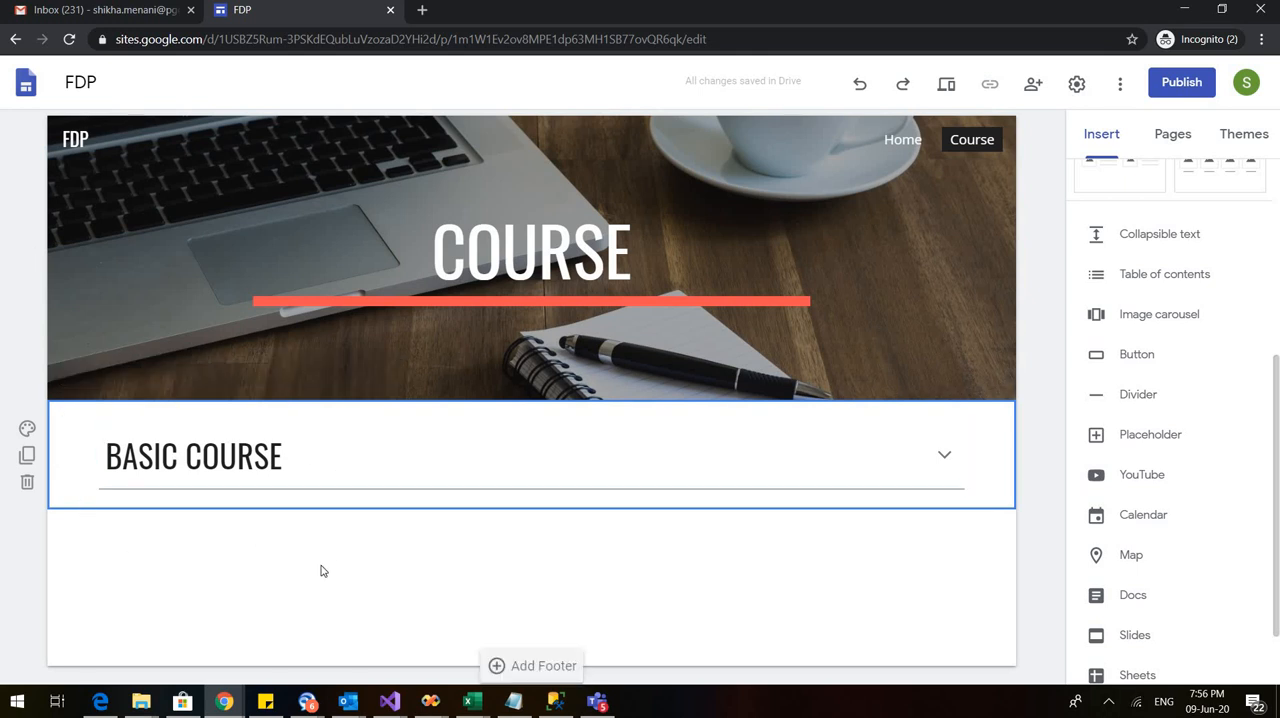
{"action": "mouse_move", "coordinate": [676, 544]}
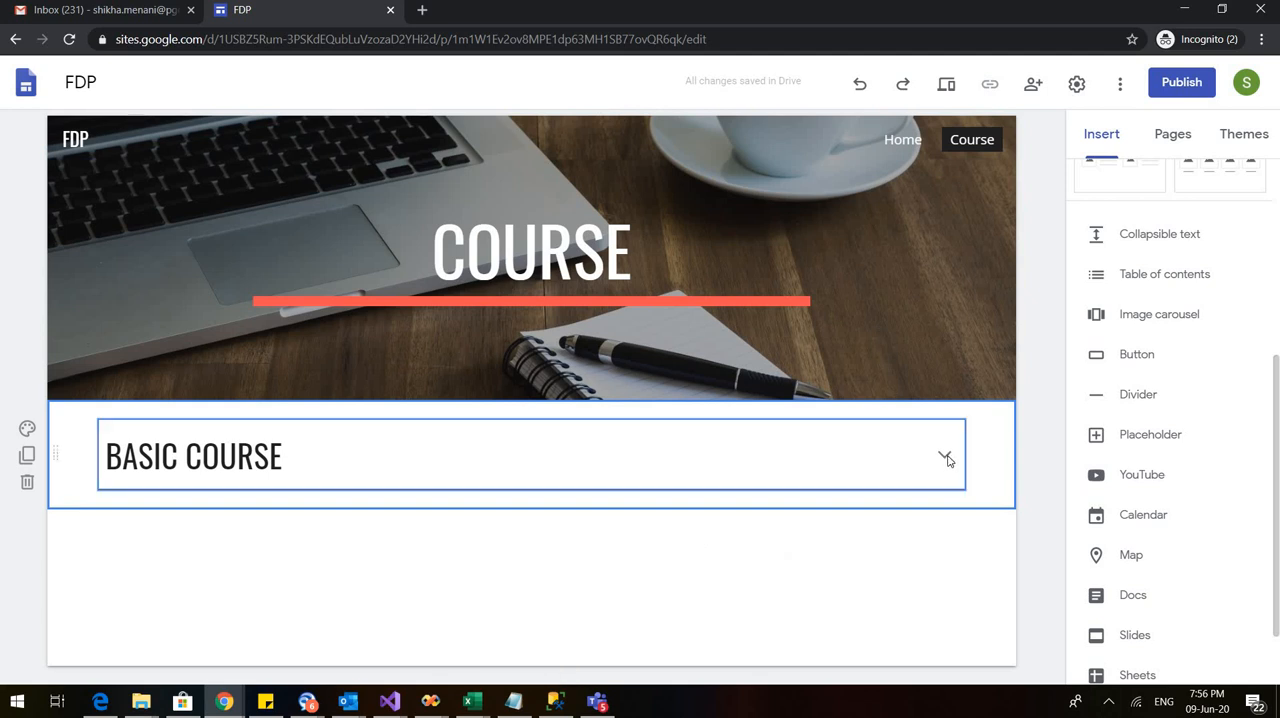
Check the BASIC COURSE block expands and collapses, then add a divider beneath it.
{"action": "left_click", "coordinate": [944, 458]}
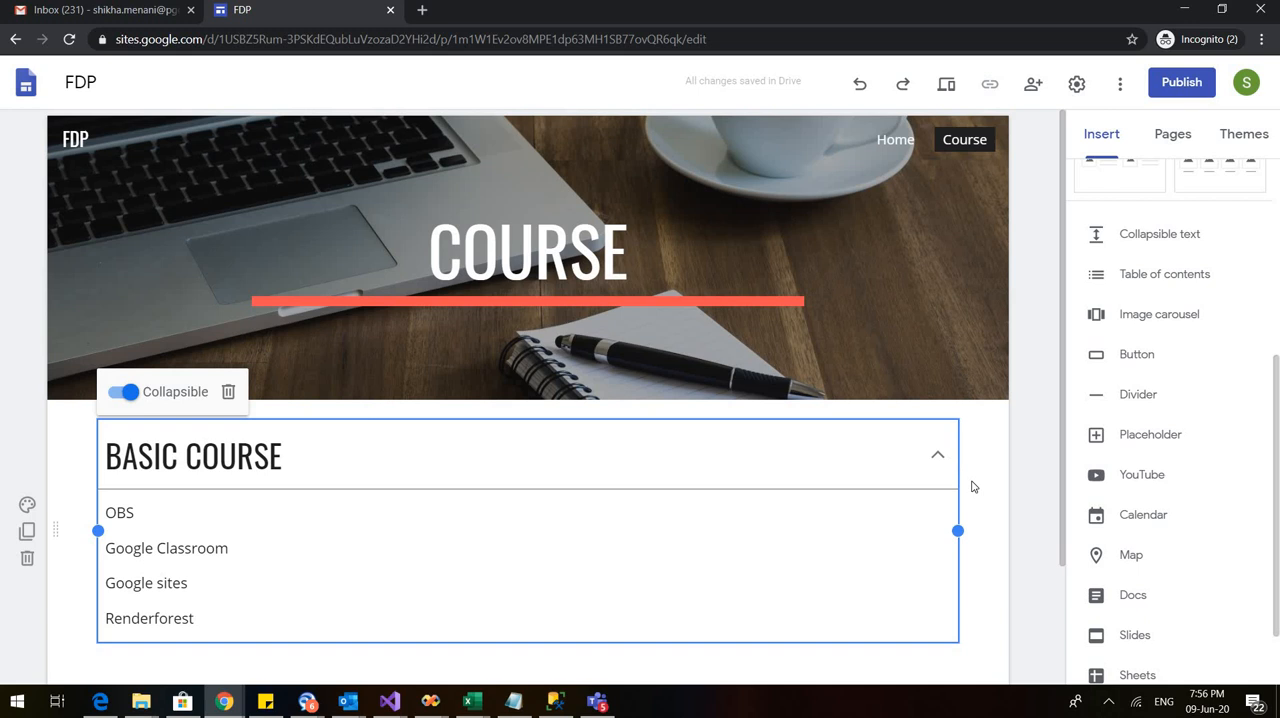
{"action": "left_click", "coordinate": [936, 454]}
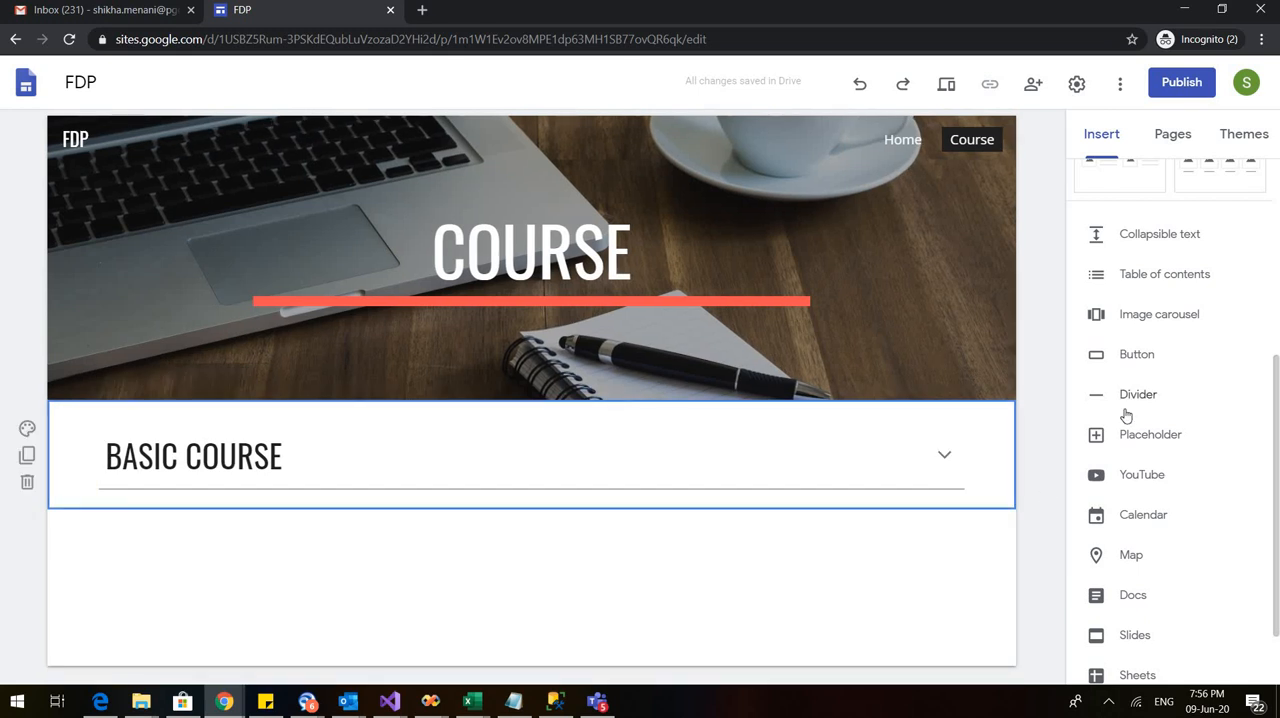
{"action": "left_click", "coordinate": [1138, 394]}
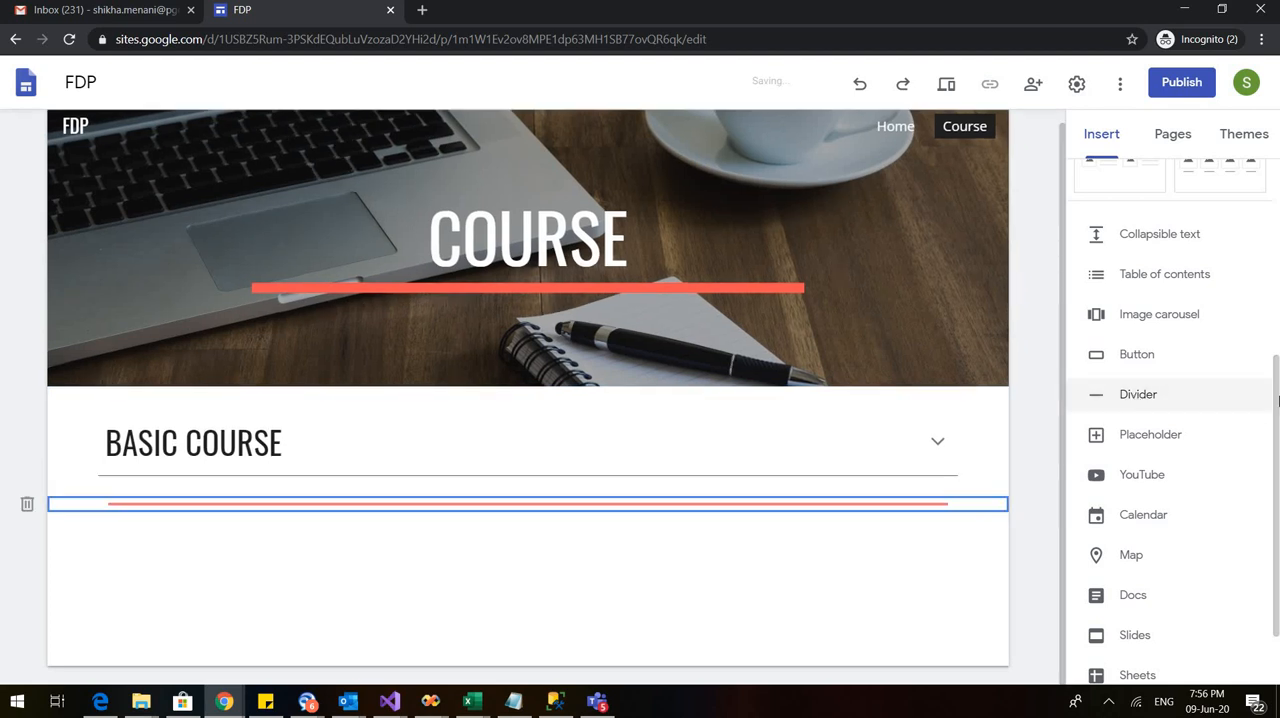
{"action": "scroll", "scroll_direction": "down", "scroll_amount": 3}
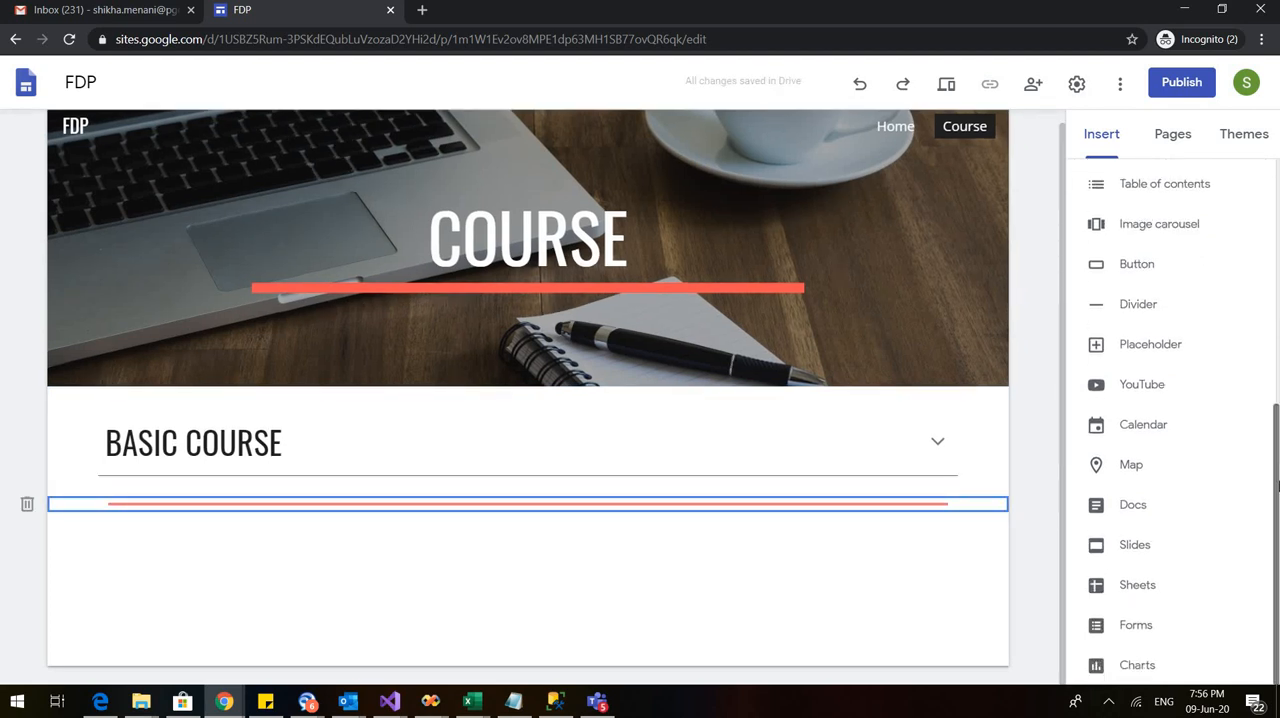
{"action": "left_click", "coordinate": [528, 240]}
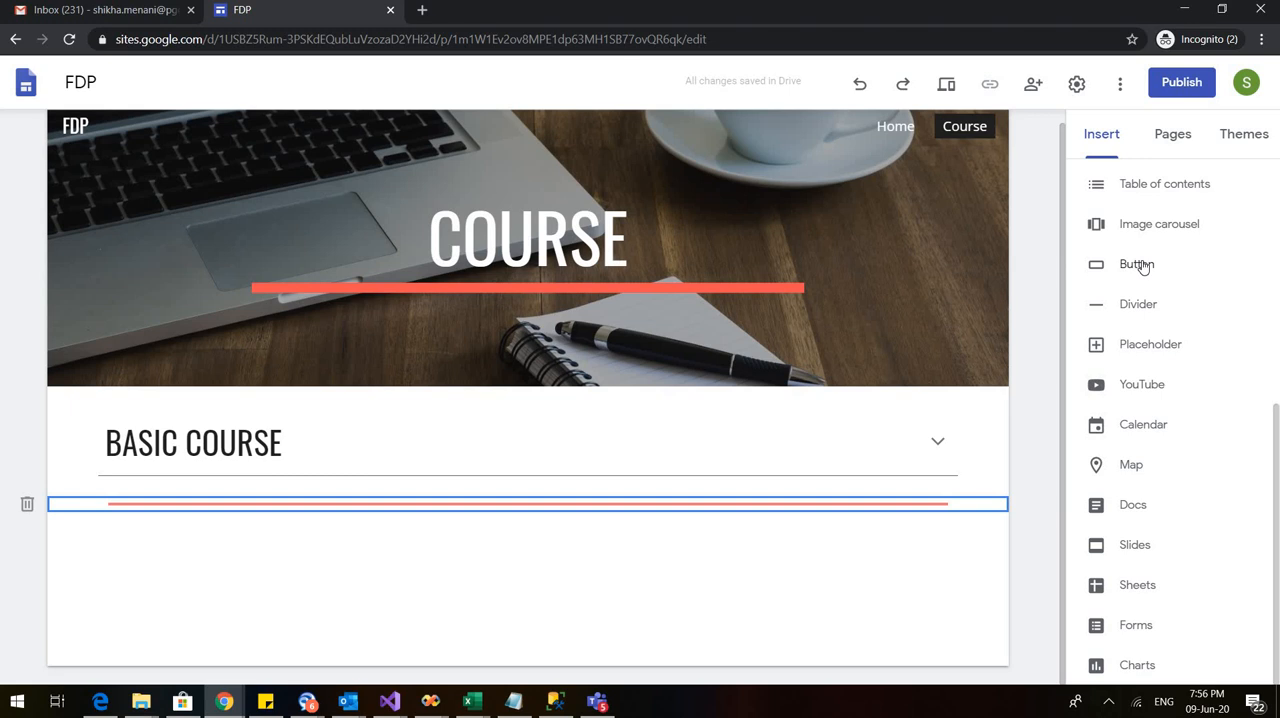
Add a button labelled Home linked to the site's Home page and select it.
{"action": "left_click", "coordinate": [1136, 264]}
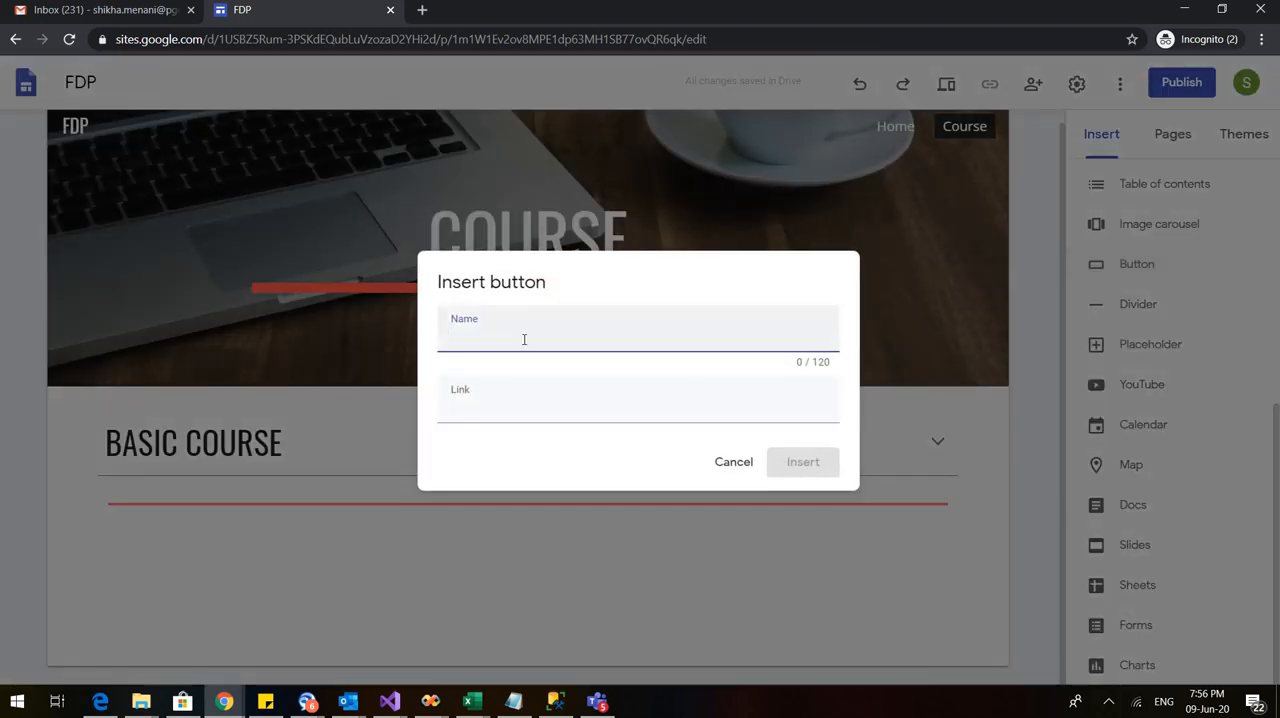
{"action": "left_click", "coordinate": [802, 460]}
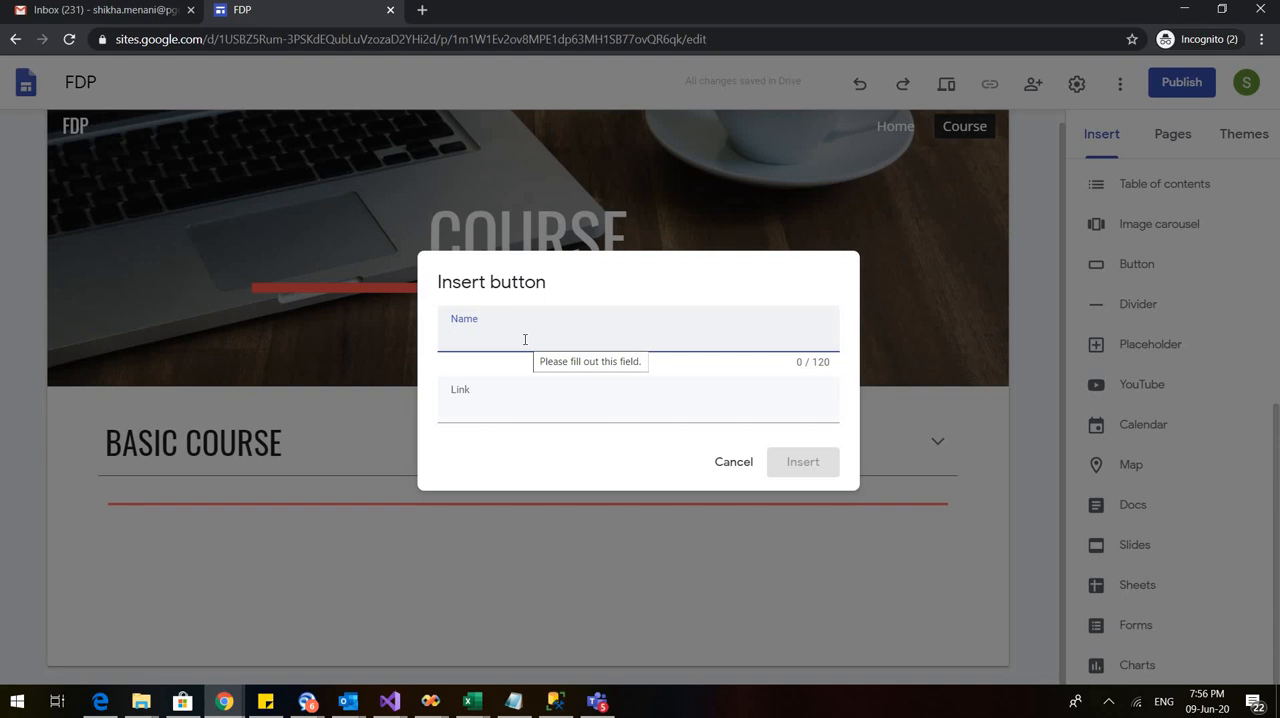
{"action": "type", "text": "Ho"}
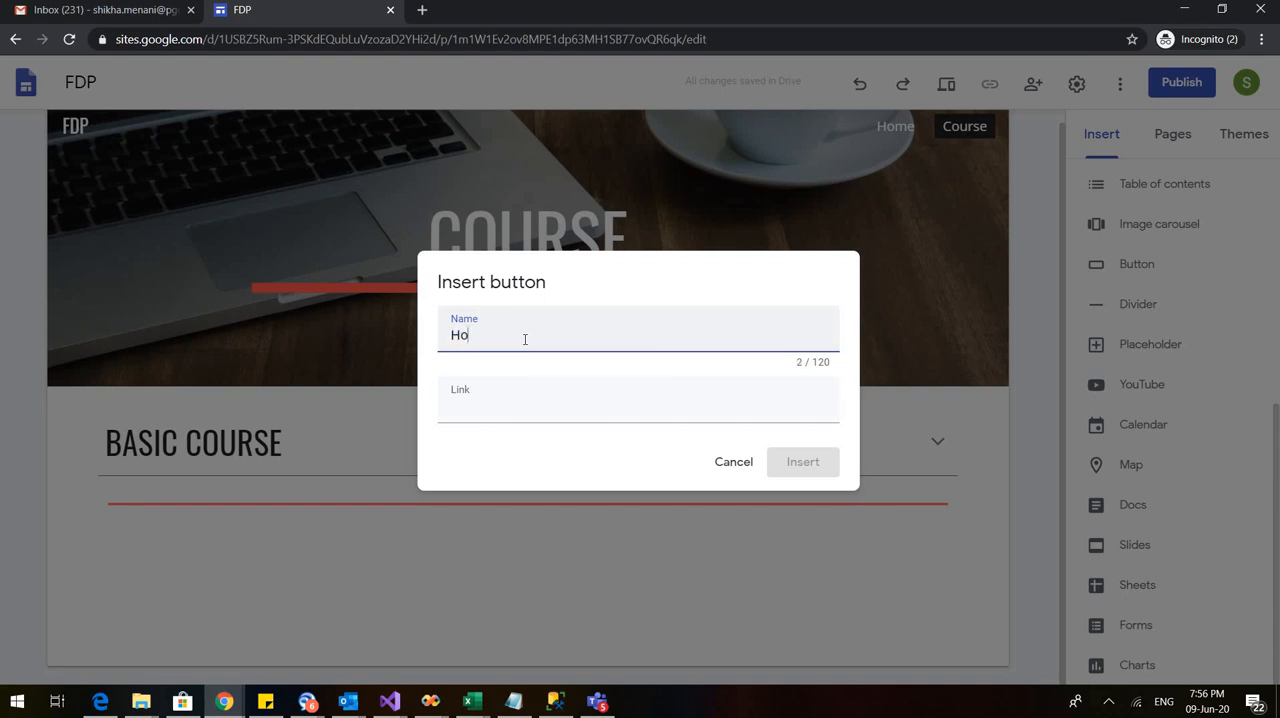
{"action": "type", "text": "me"}
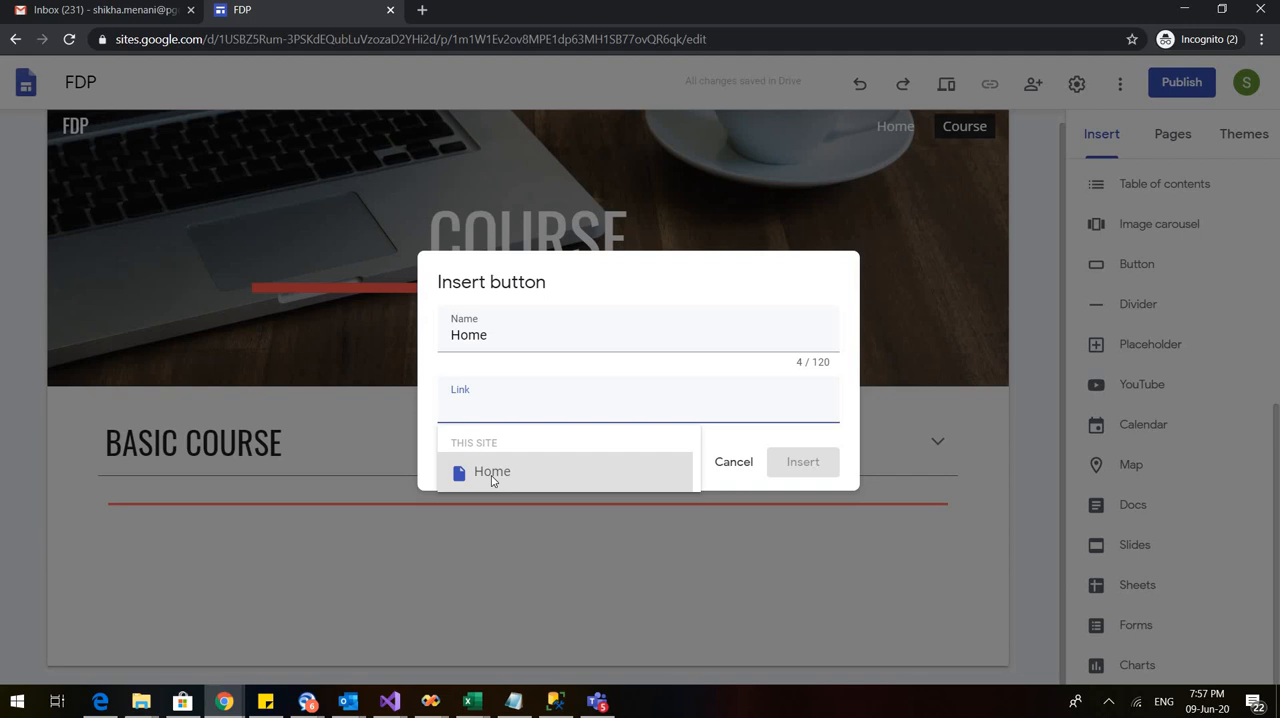
{"action": "left_click", "coordinate": [492, 472]}
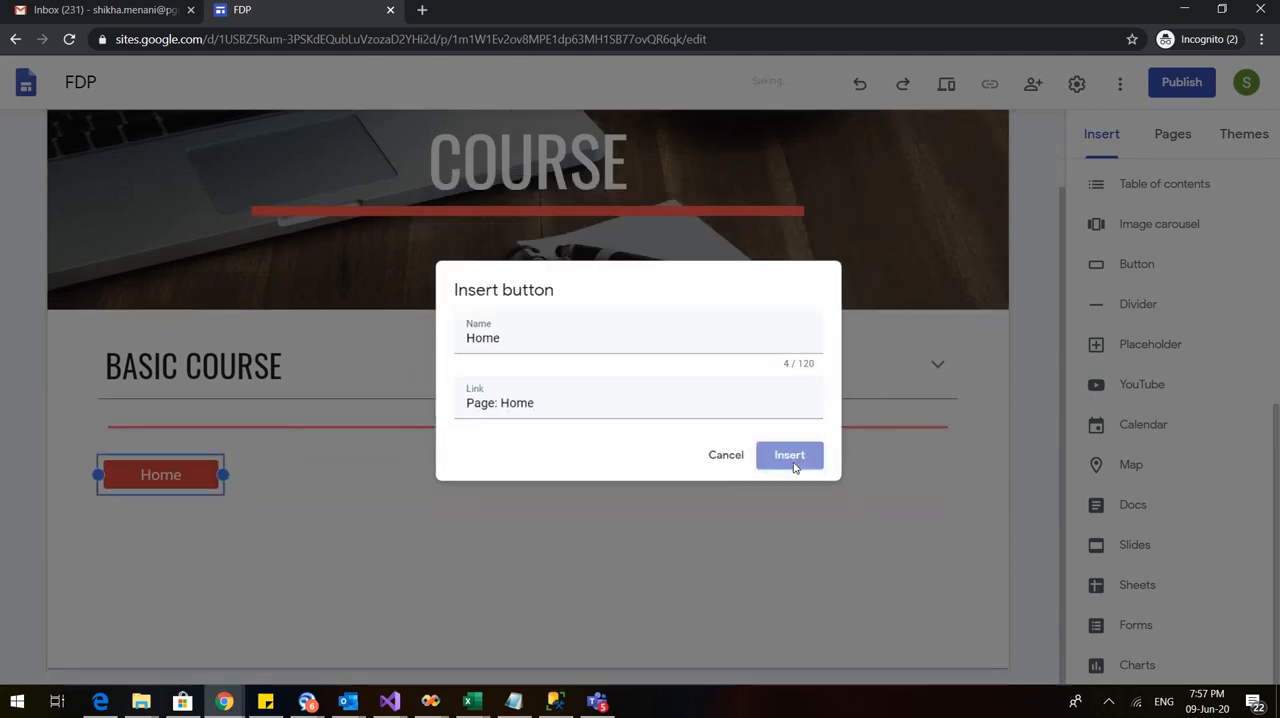
{"action": "left_click", "coordinate": [788, 456]}
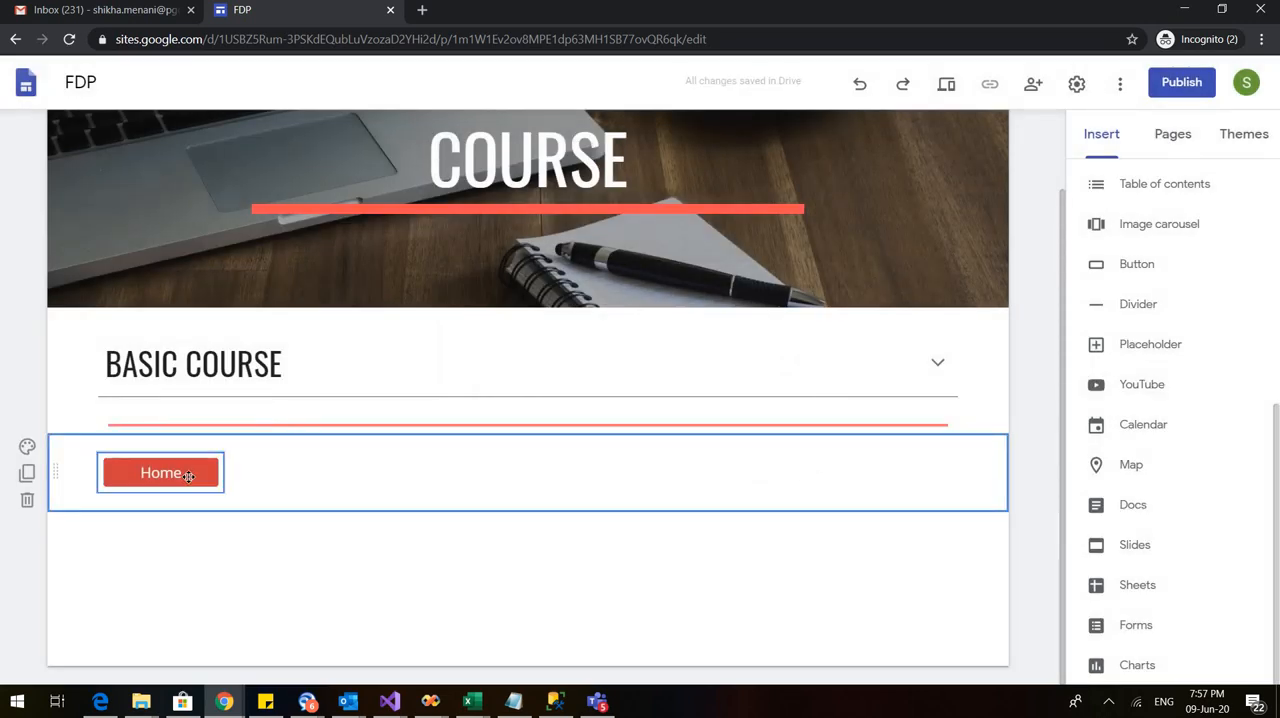
{"action": "left_click", "coordinate": [160, 472]}
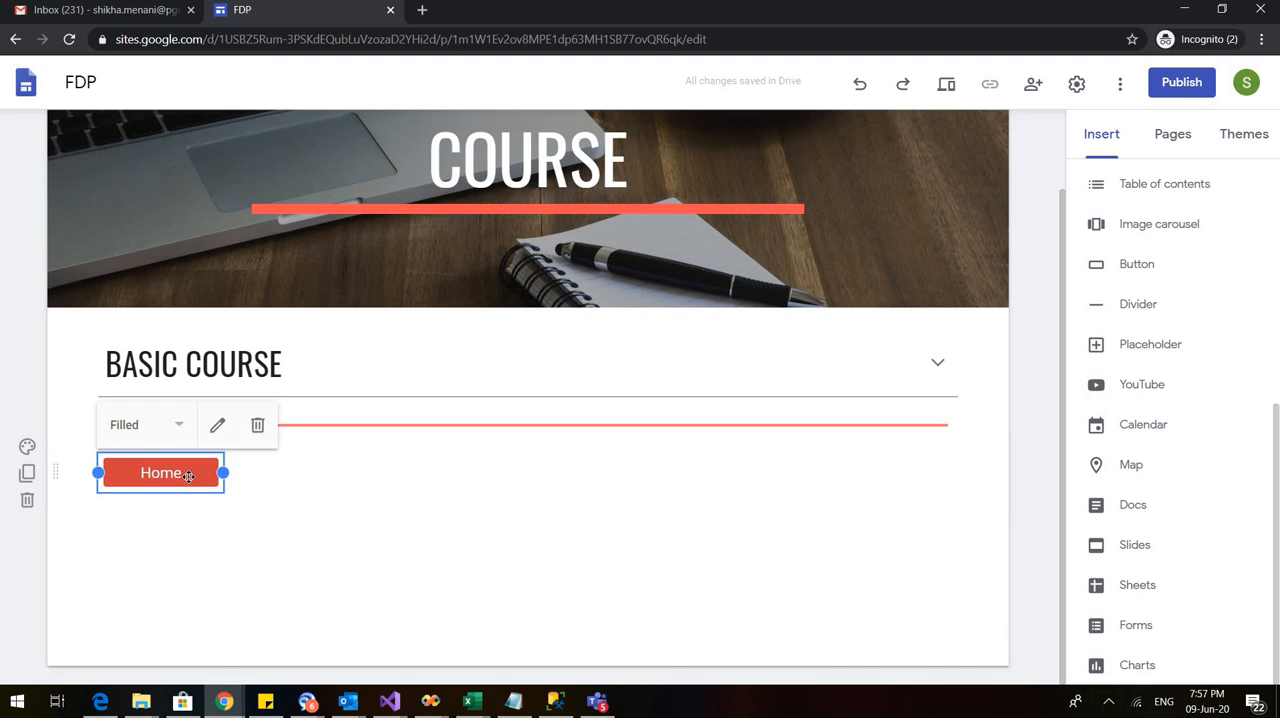
{"action": "mouse_move", "coordinate": [432, 490]}
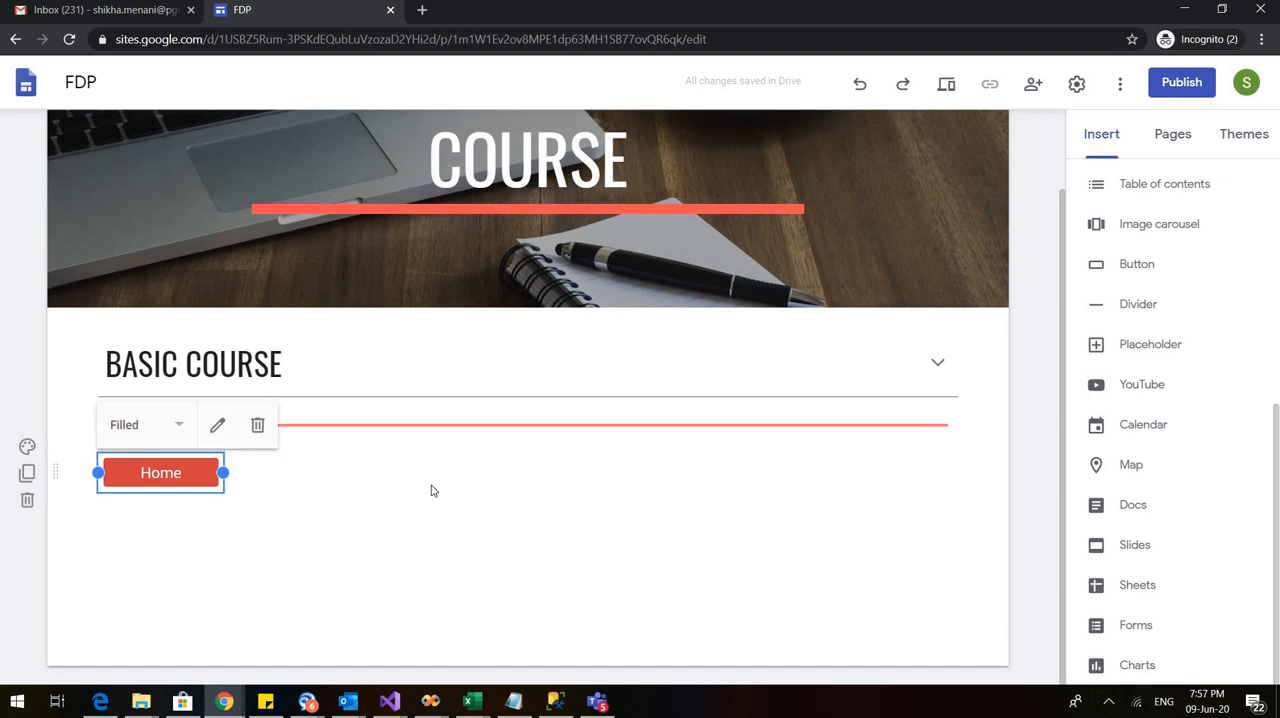
{"action": "mouse_move", "coordinate": [502, 506]}
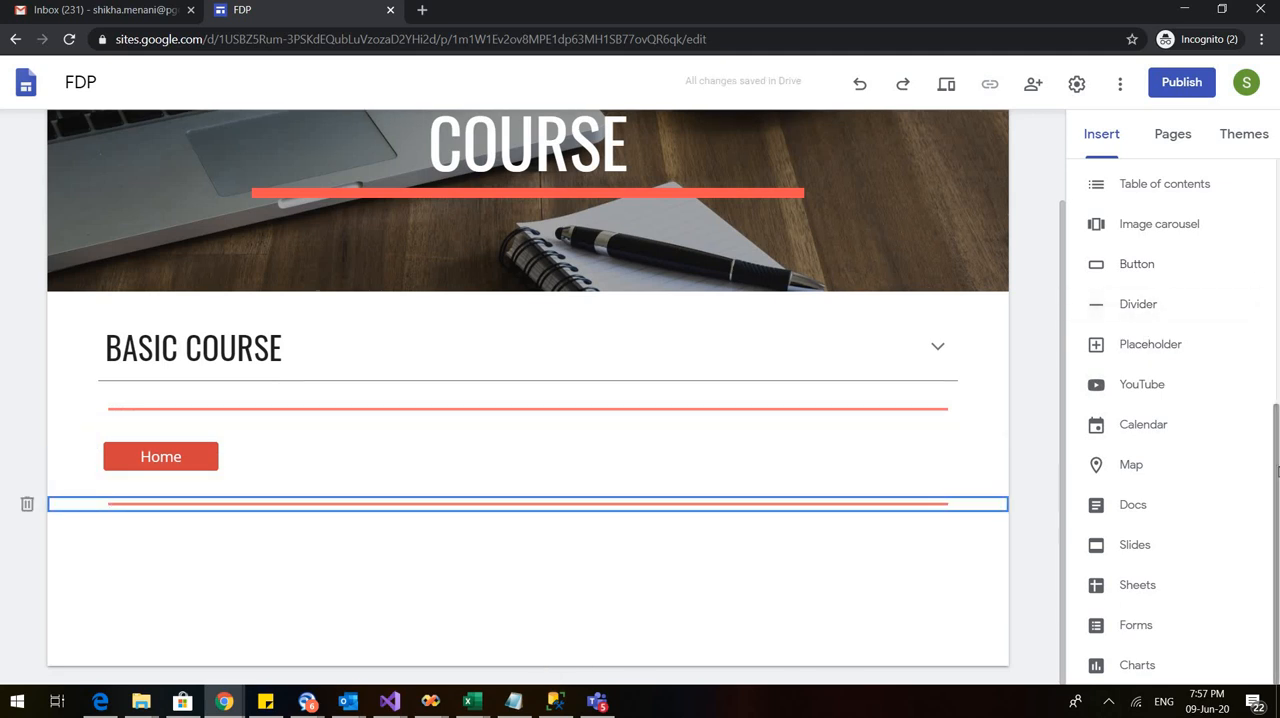
{"action": "mouse_move", "coordinate": [1124, 394]}
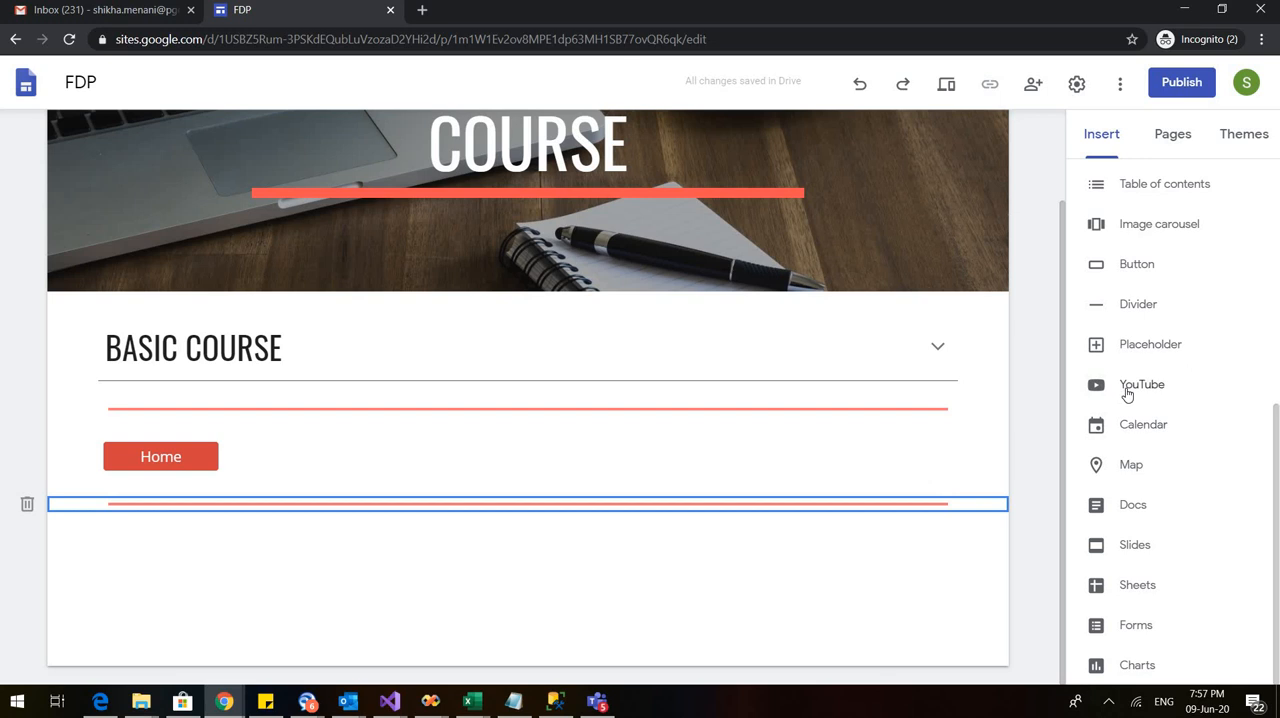
Search YouTube for 'Flipped class' and embed the Flipped Classroom Model video on the page.
{"action": "left_click", "coordinate": [1142, 384]}
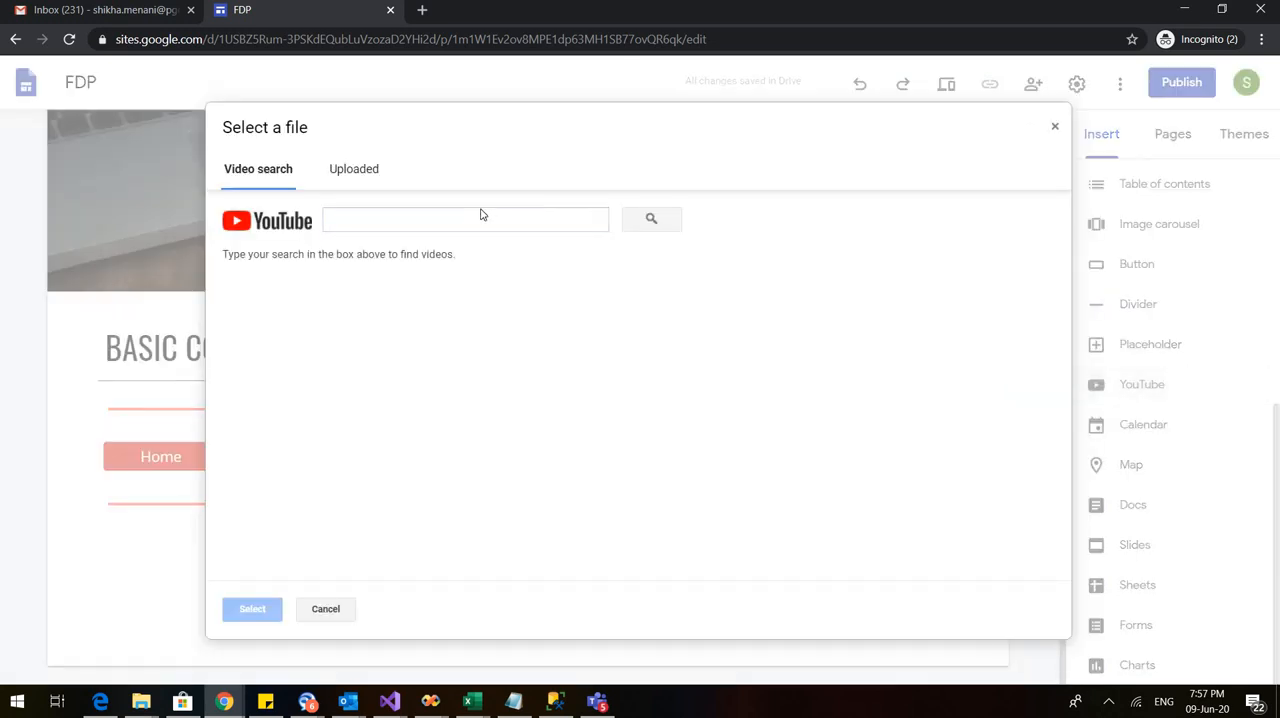
{"action": "left_click", "coordinate": [464, 220]}
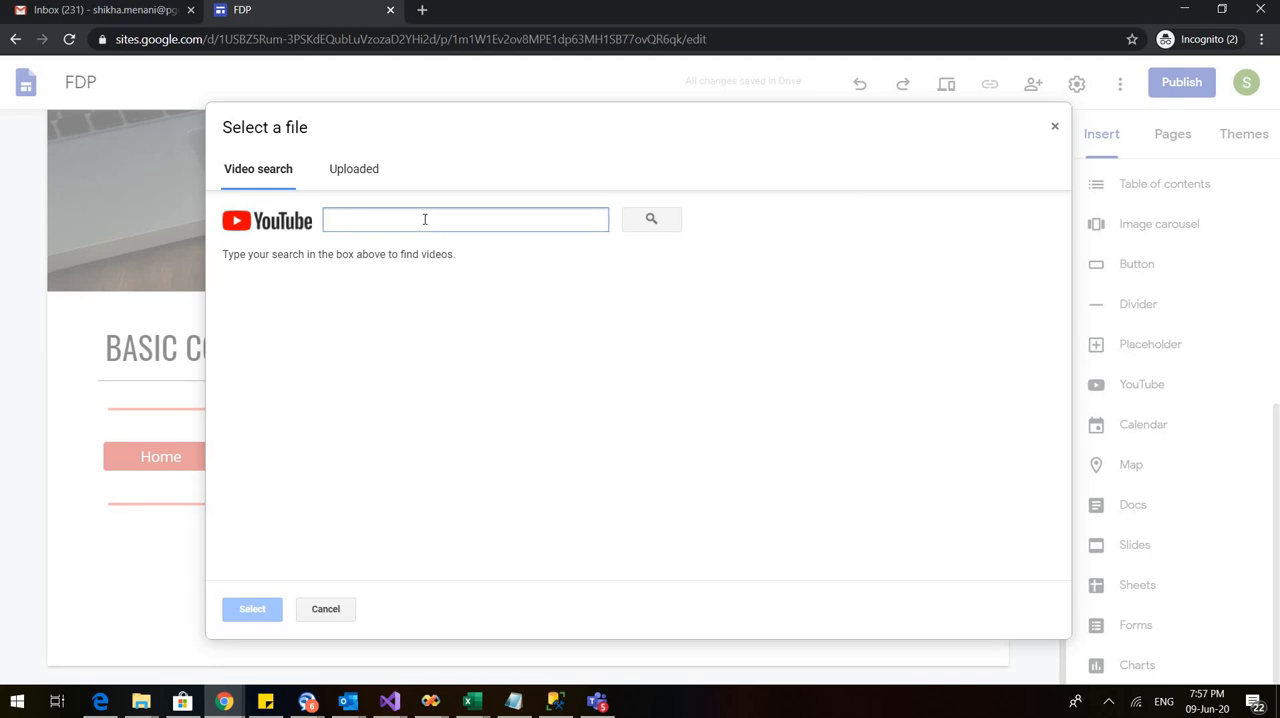
{"action": "type", "text": "FDP"}
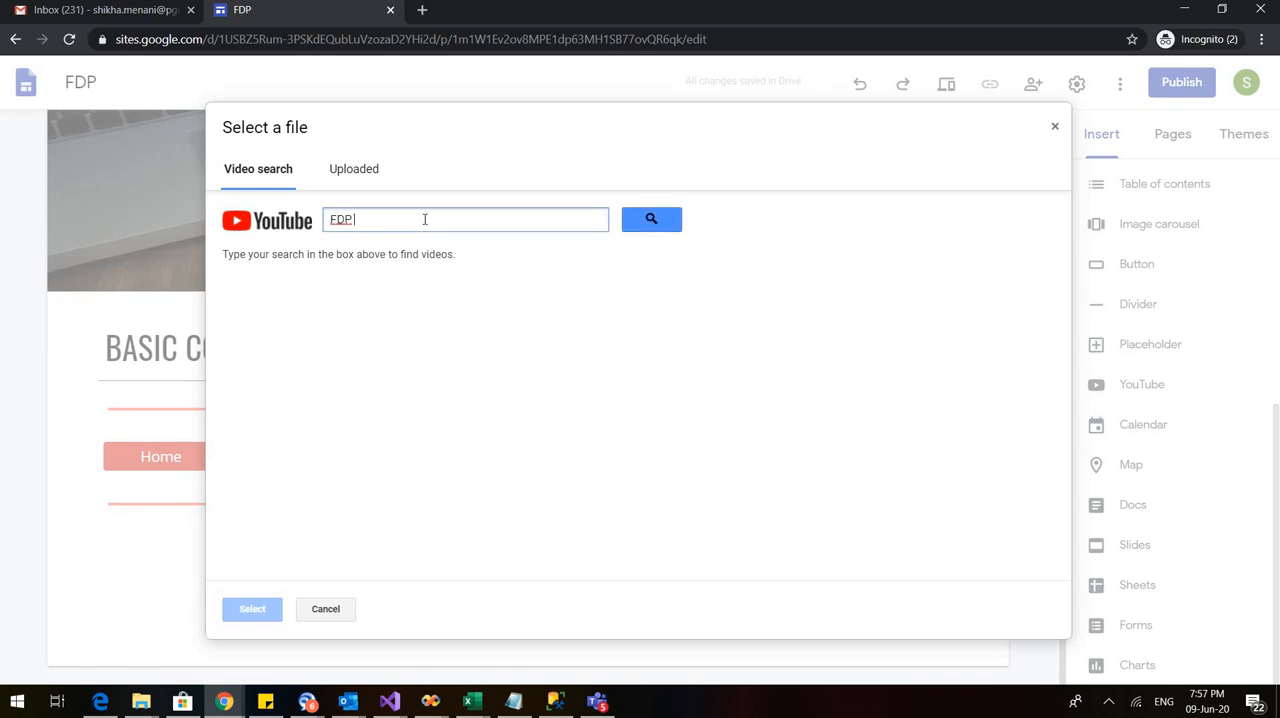
{"action": "key", "text": "Backspace"}
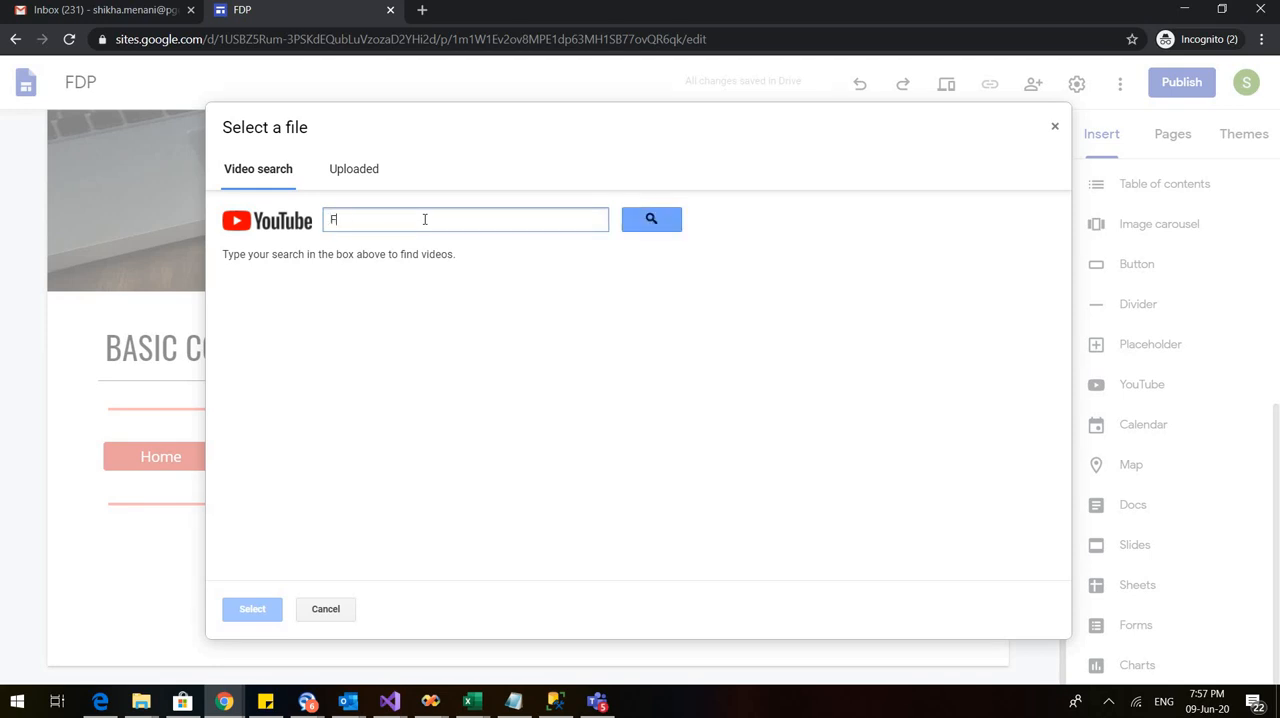
{"action": "type", "text": "Flipped classr"}
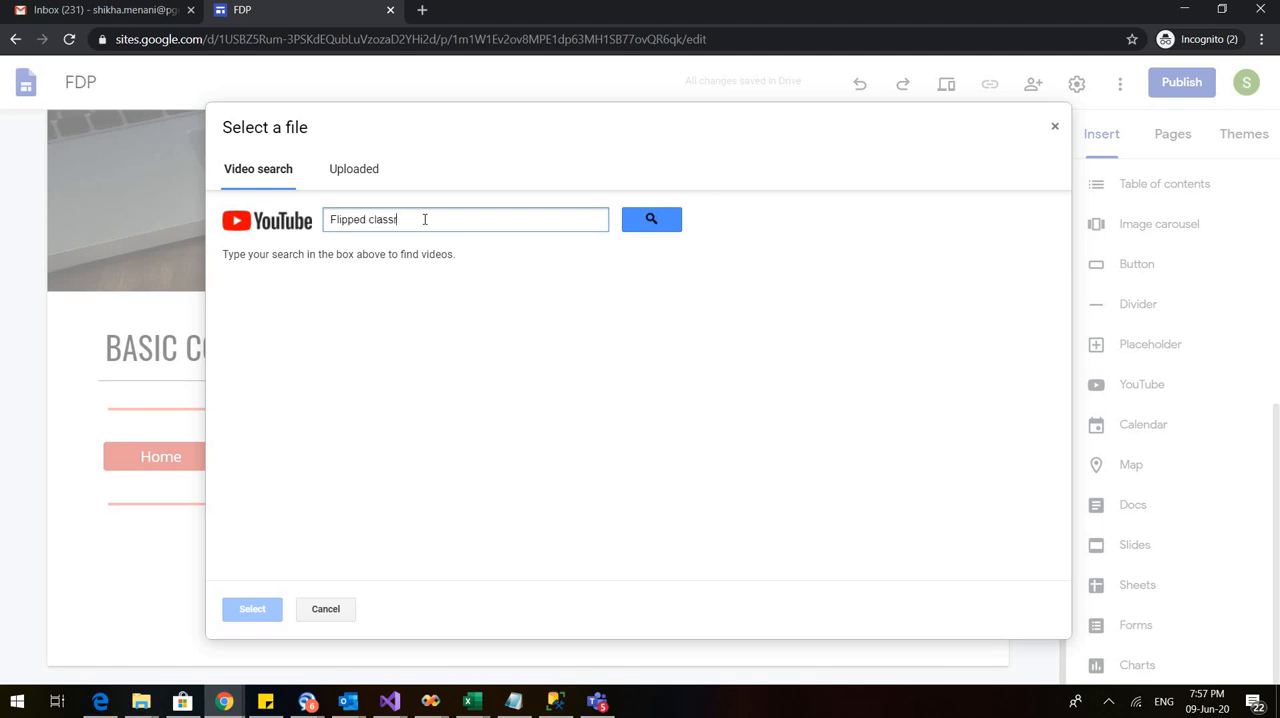
{"action": "left_click", "coordinate": [652, 220]}
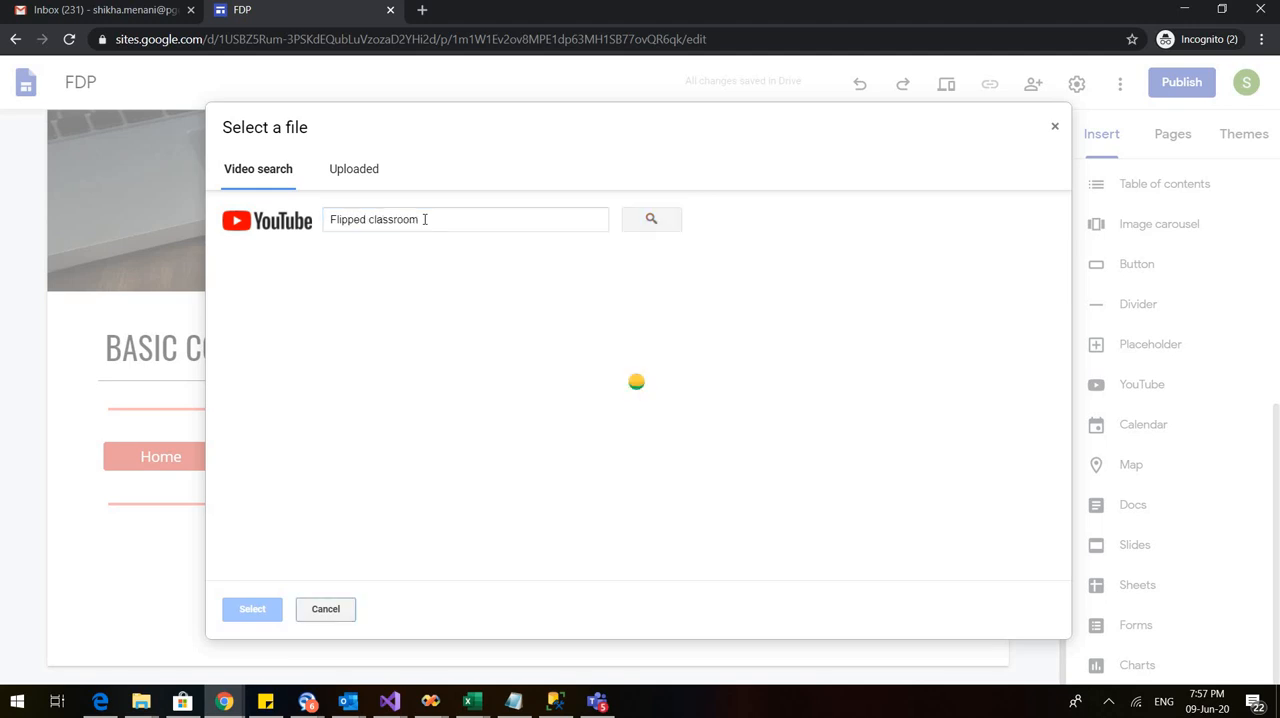
{"action": "left_click", "coordinate": [652, 220]}
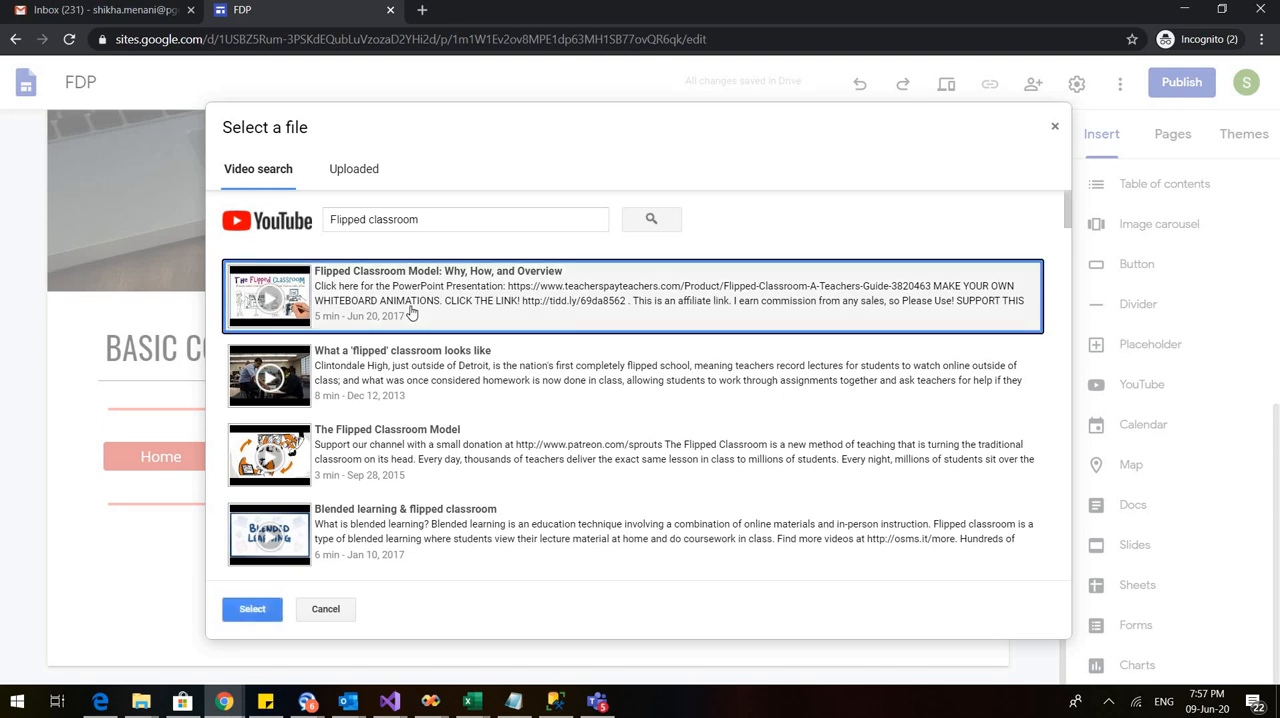
{"action": "left_click", "coordinate": [252, 608]}
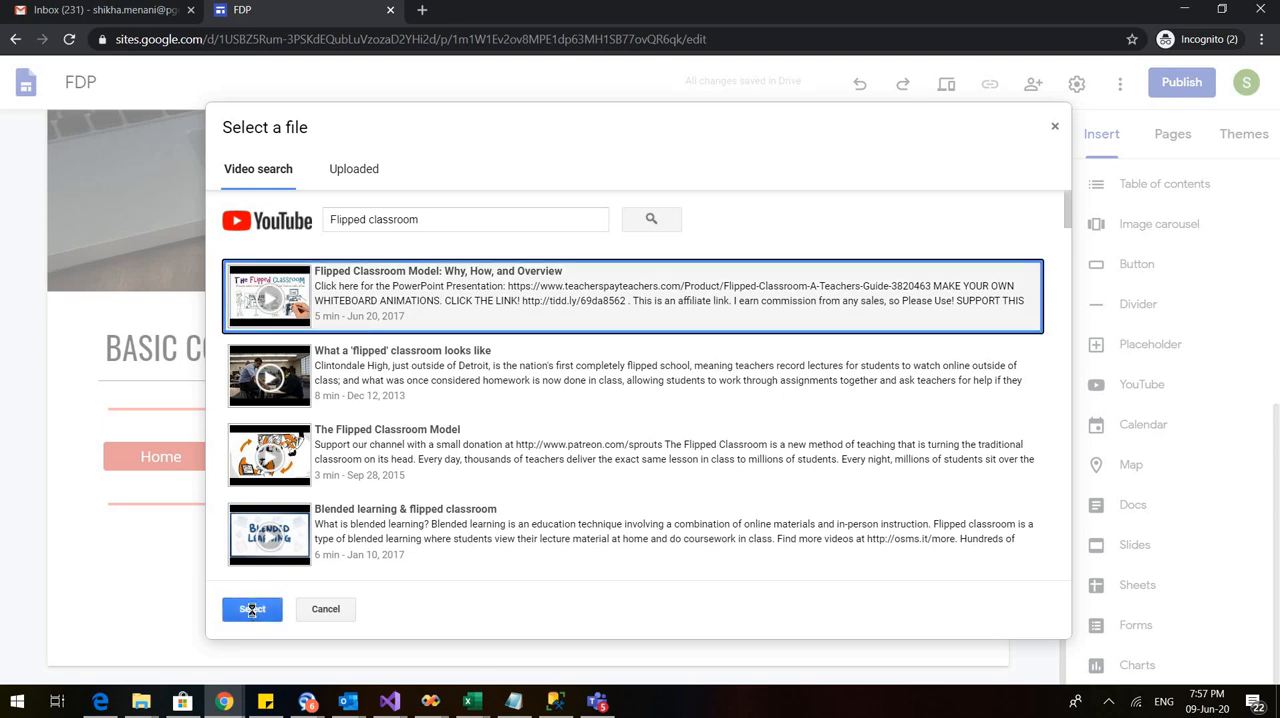
{"action": "left_click", "coordinate": [252, 608]}
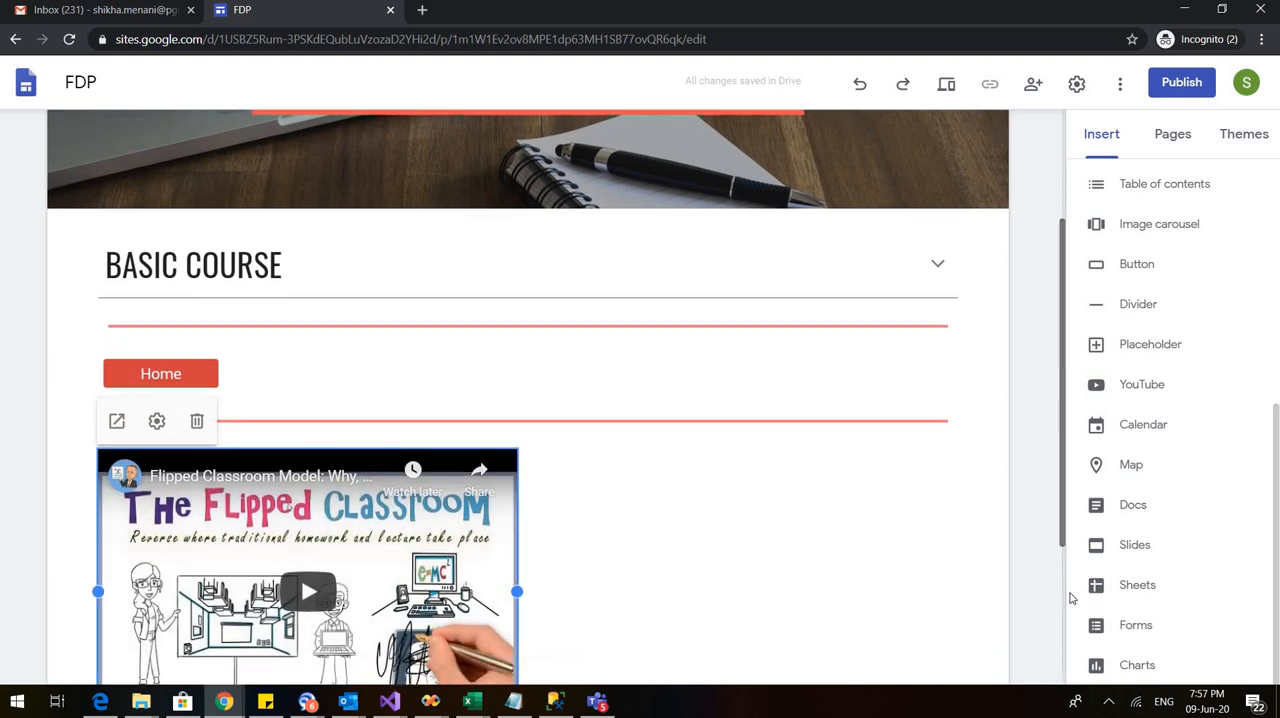
{"action": "scroll", "scroll_direction": "down", "scroll_amount": 3}
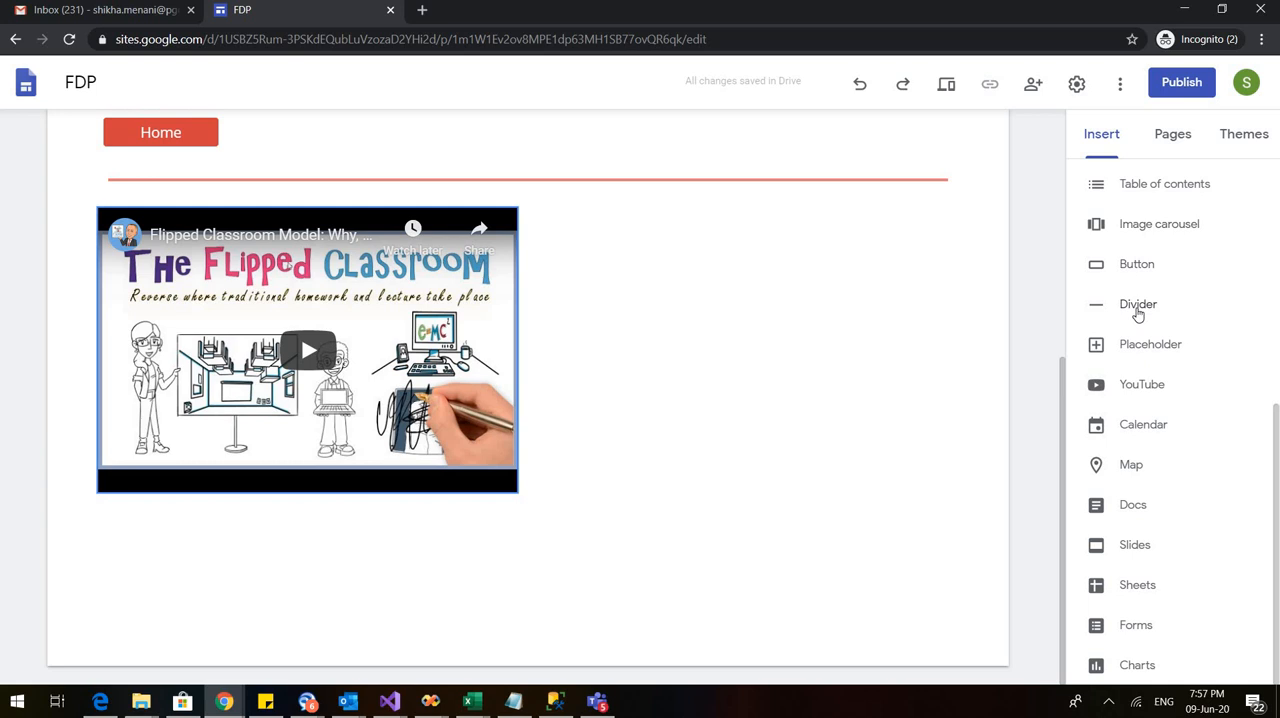
Add a divider under the video and embed a map of North Campus, New Delhi.
{"action": "left_click", "coordinate": [1138, 304]}
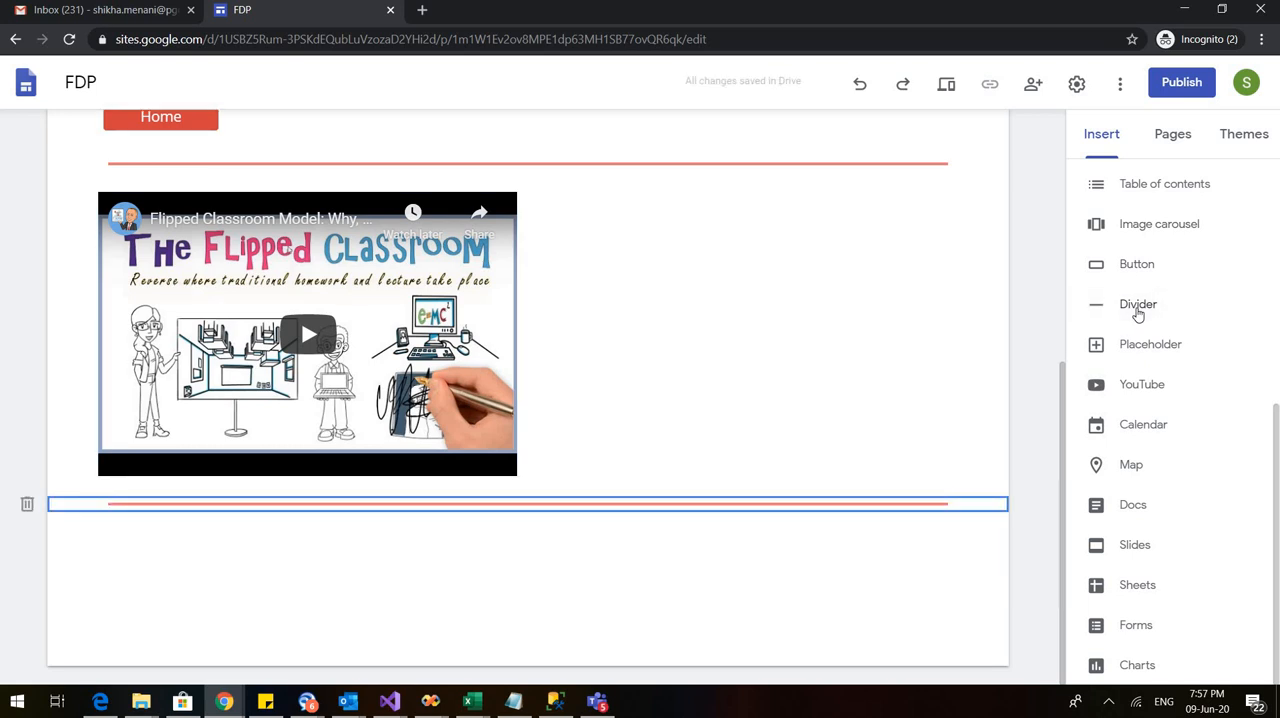
{"action": "mouse_move", "coordinate": [1132, 464]}
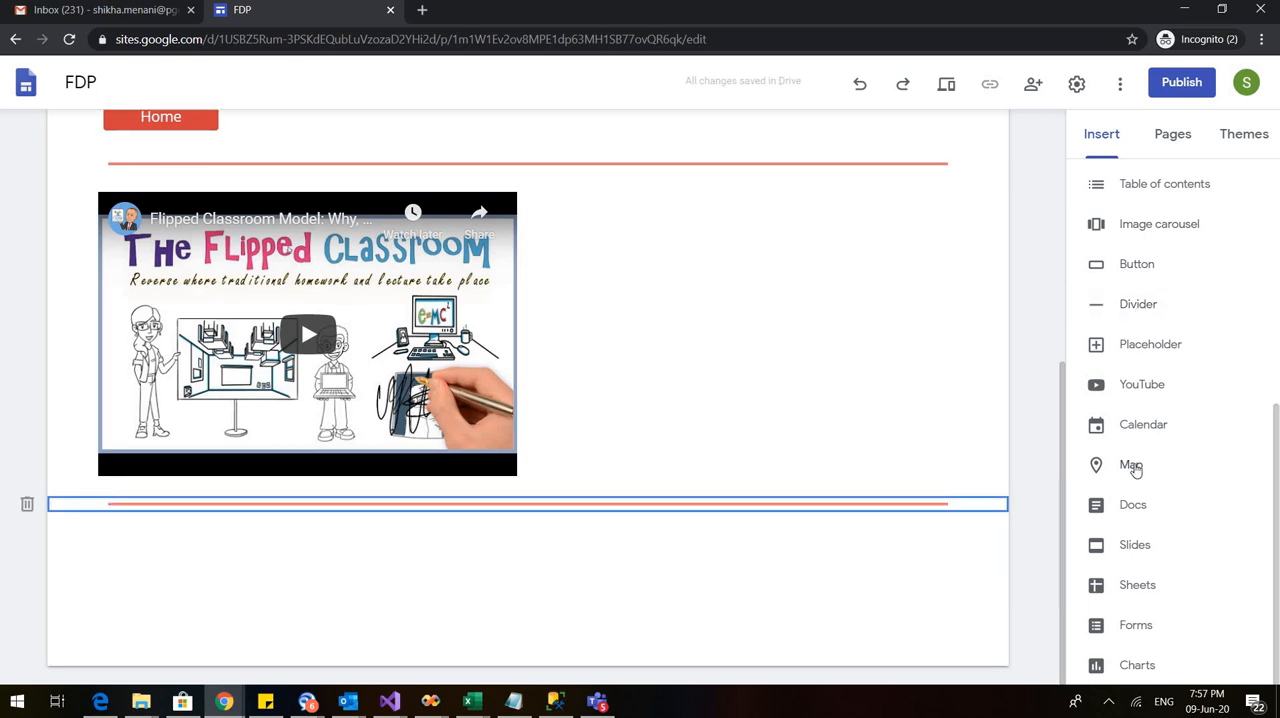
{"action": "left_click", "coordinate": [1132, 464]}
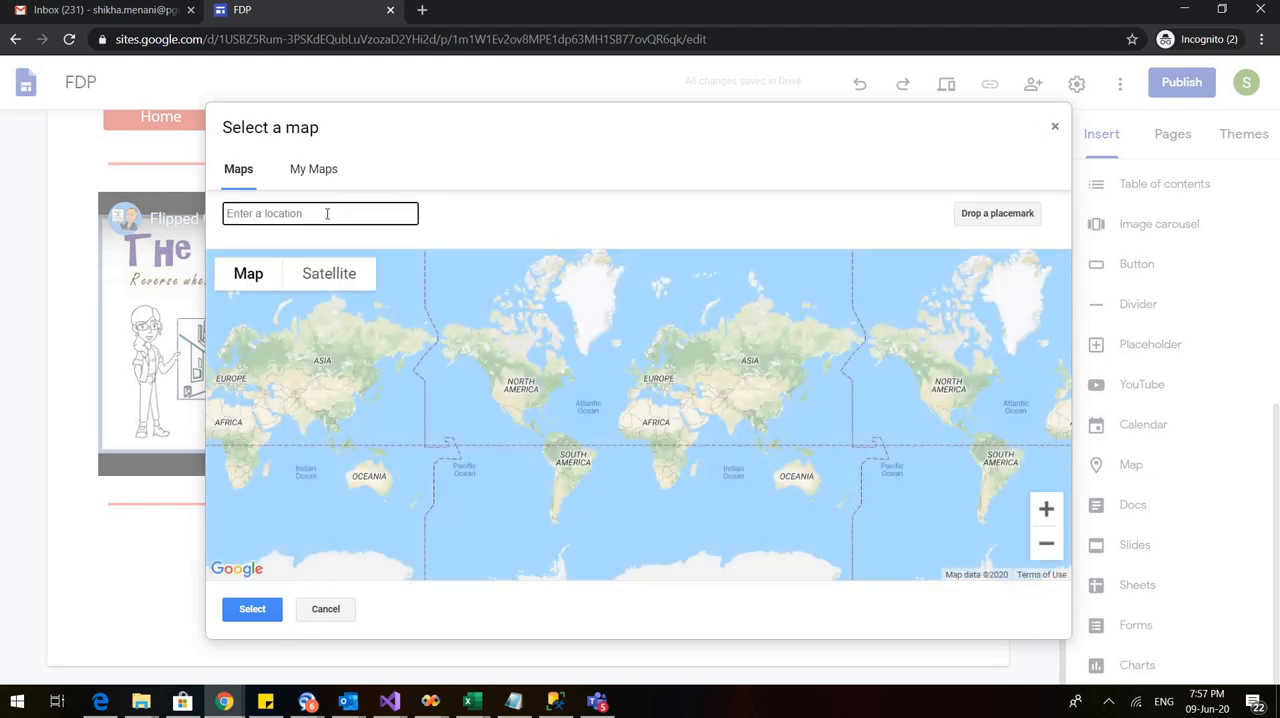
{"action": "type", "text": "North"}
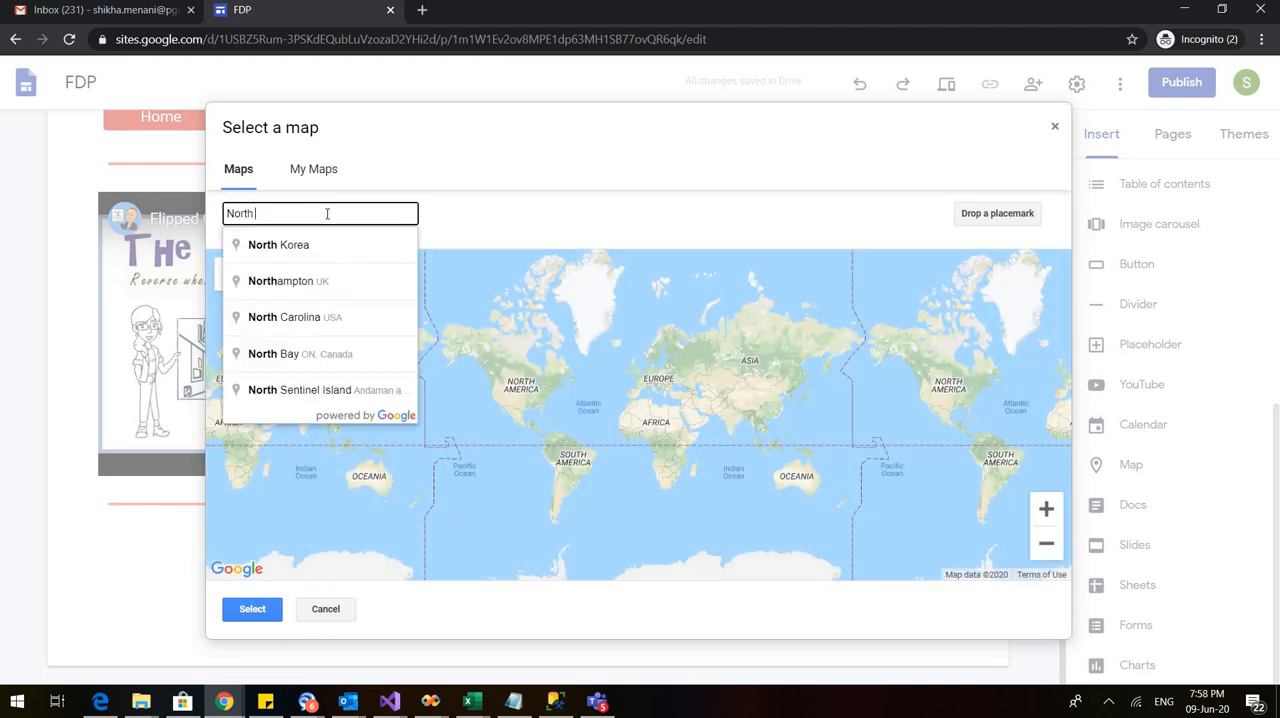
{"action": "type", "text": "campus"}
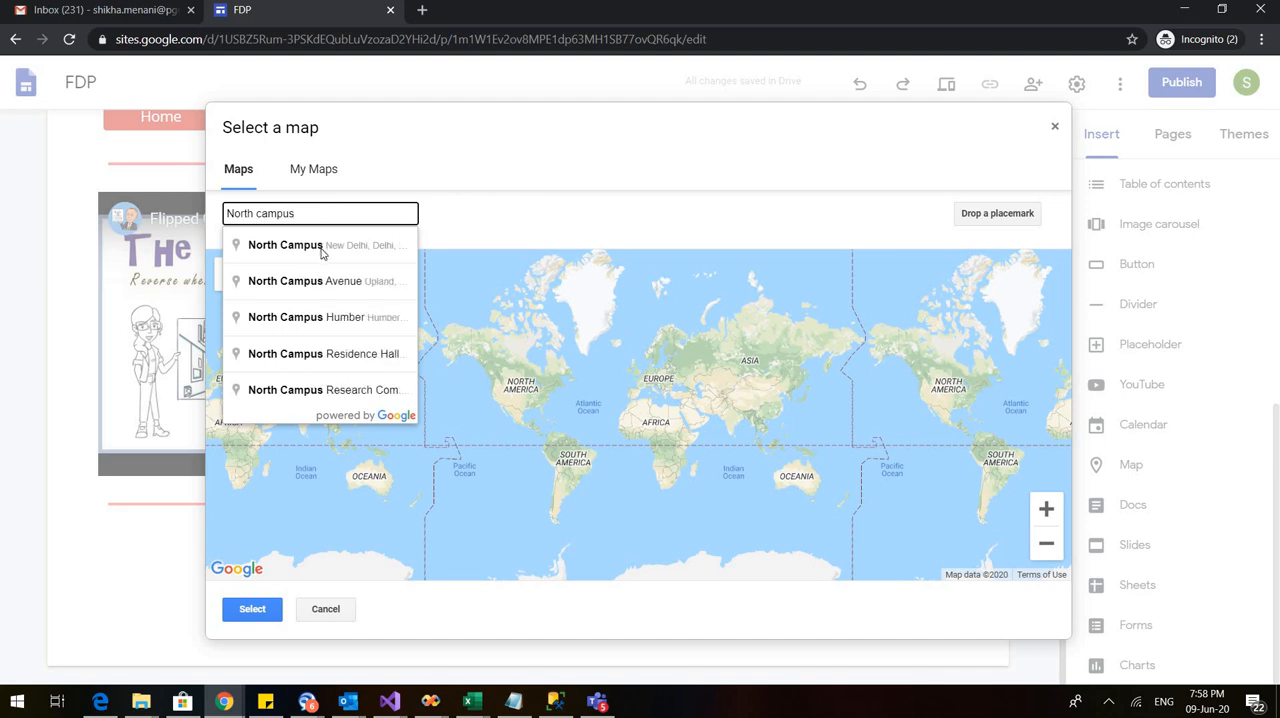
{"action": "left_click", "coordinate": [320, 244]}
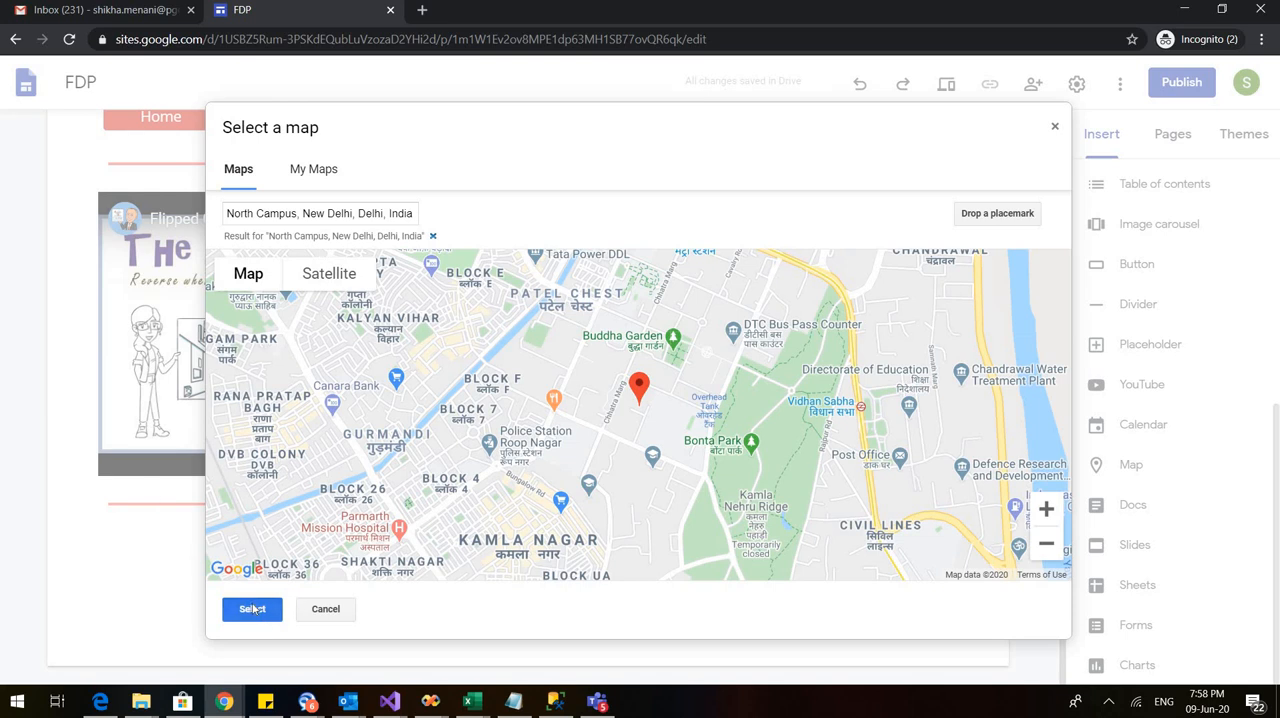
{"action": "left_click", "coordinate": [252, 608]}
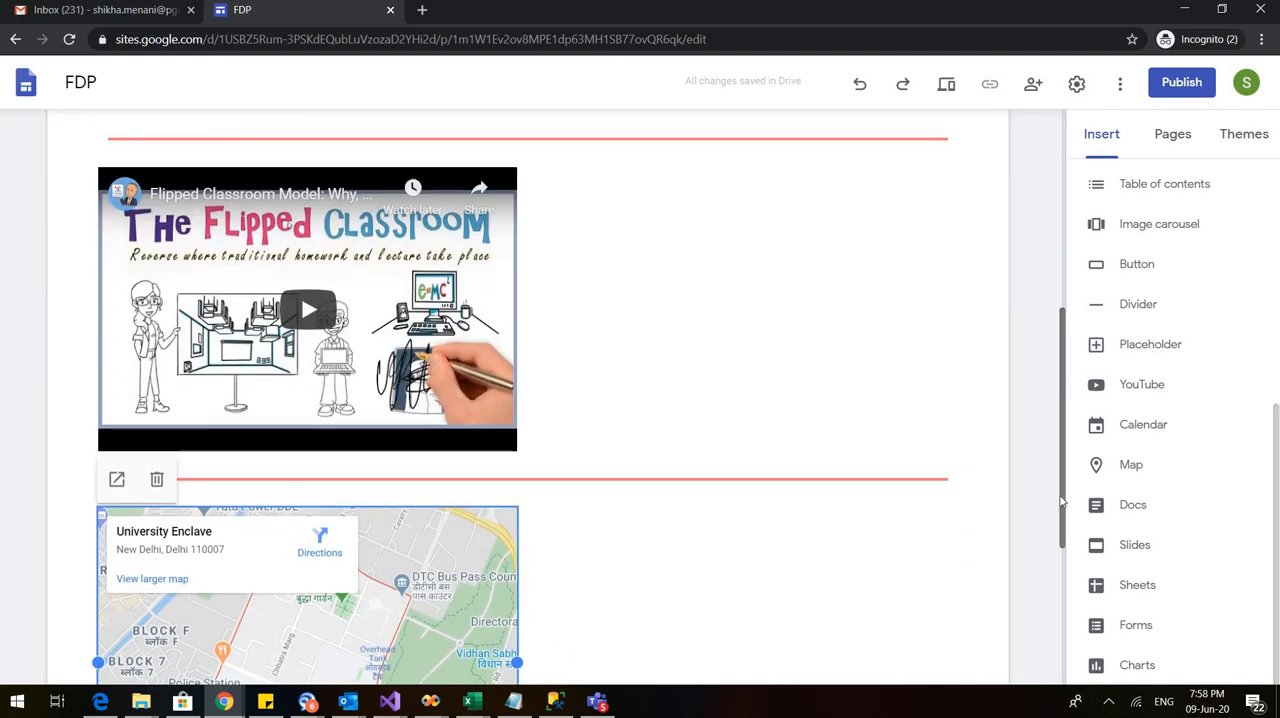
{"action": "scroll", "scroll_direction": "up", "scroll_amount": 3}
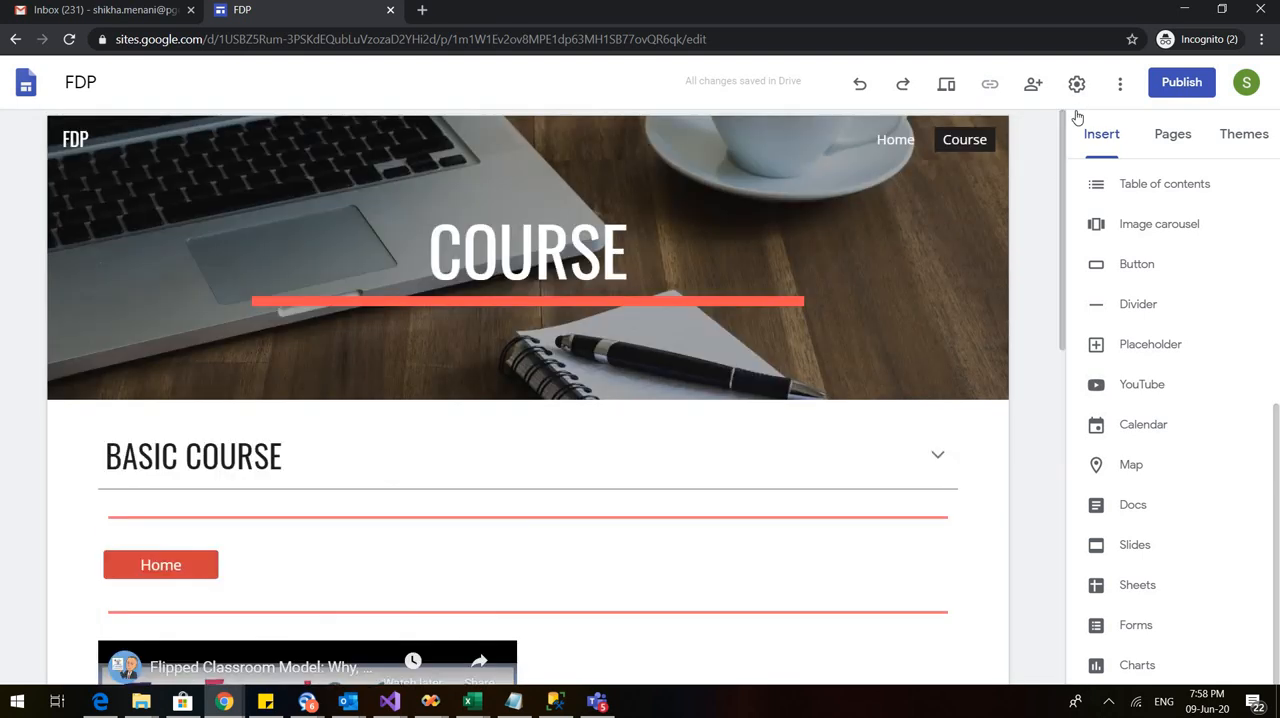
{"action": "mouse_move", "coordinate": [1172, 132]}
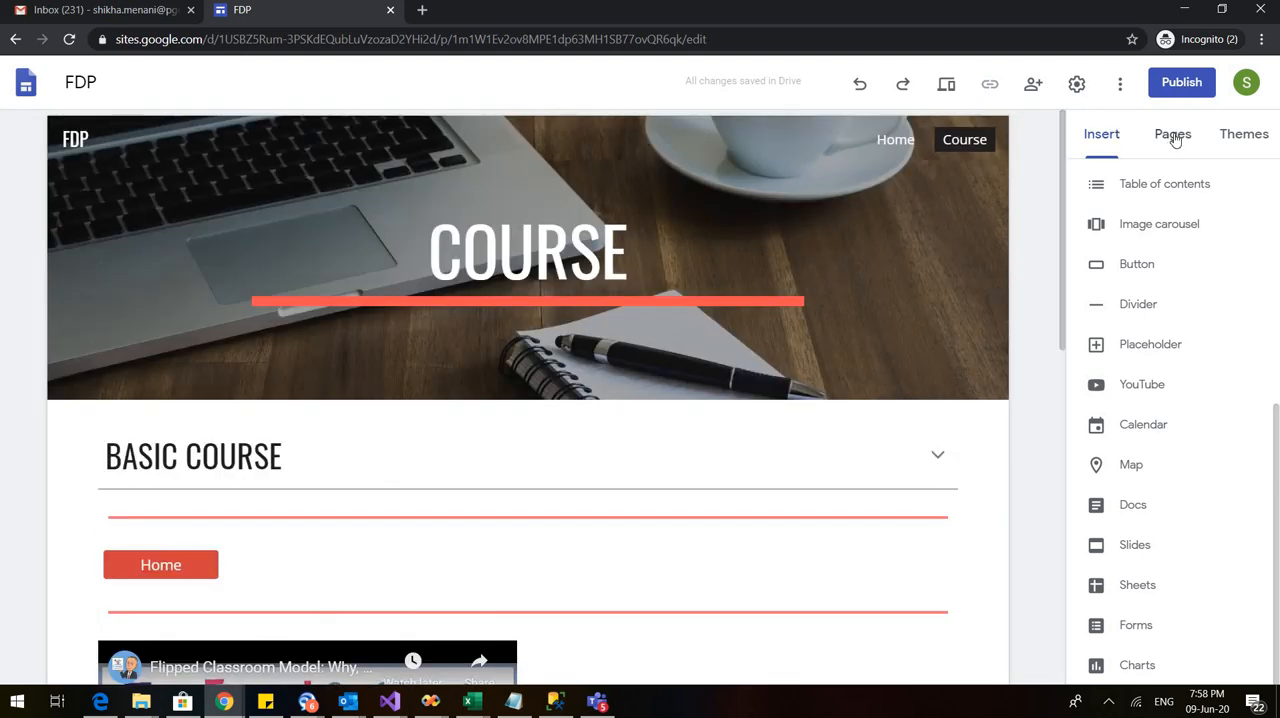
Add a third page named Examination from the Pages list and open it.
{"action": "left_click", "coordinate": [1172, 132]}
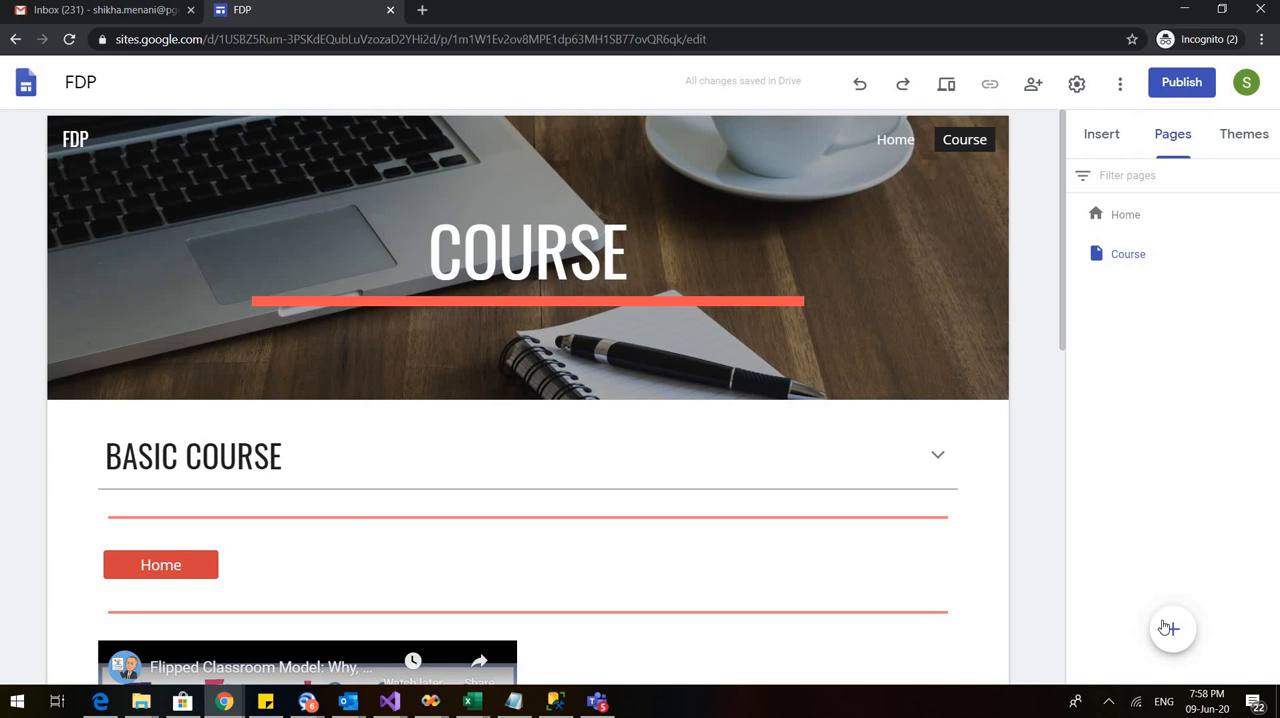
{"action": "left_click", "coordinate": [1172, 628]}
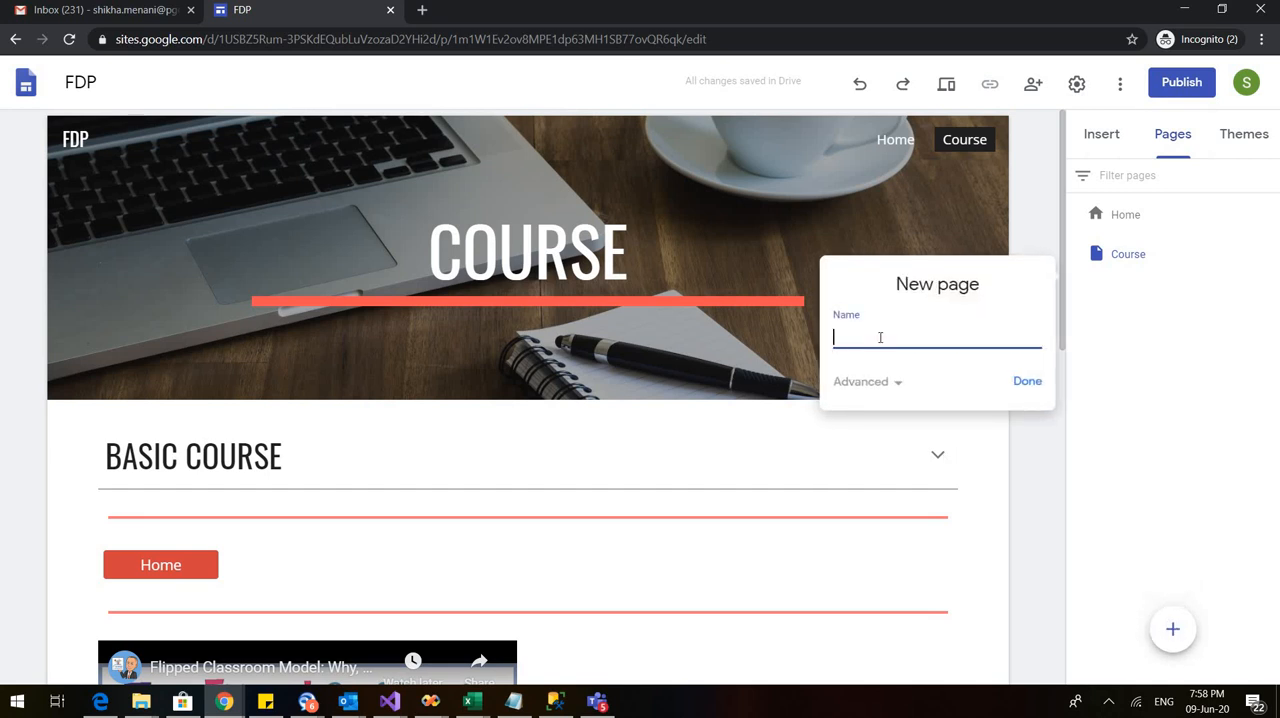
{"action": "type", "text": "Exami"}
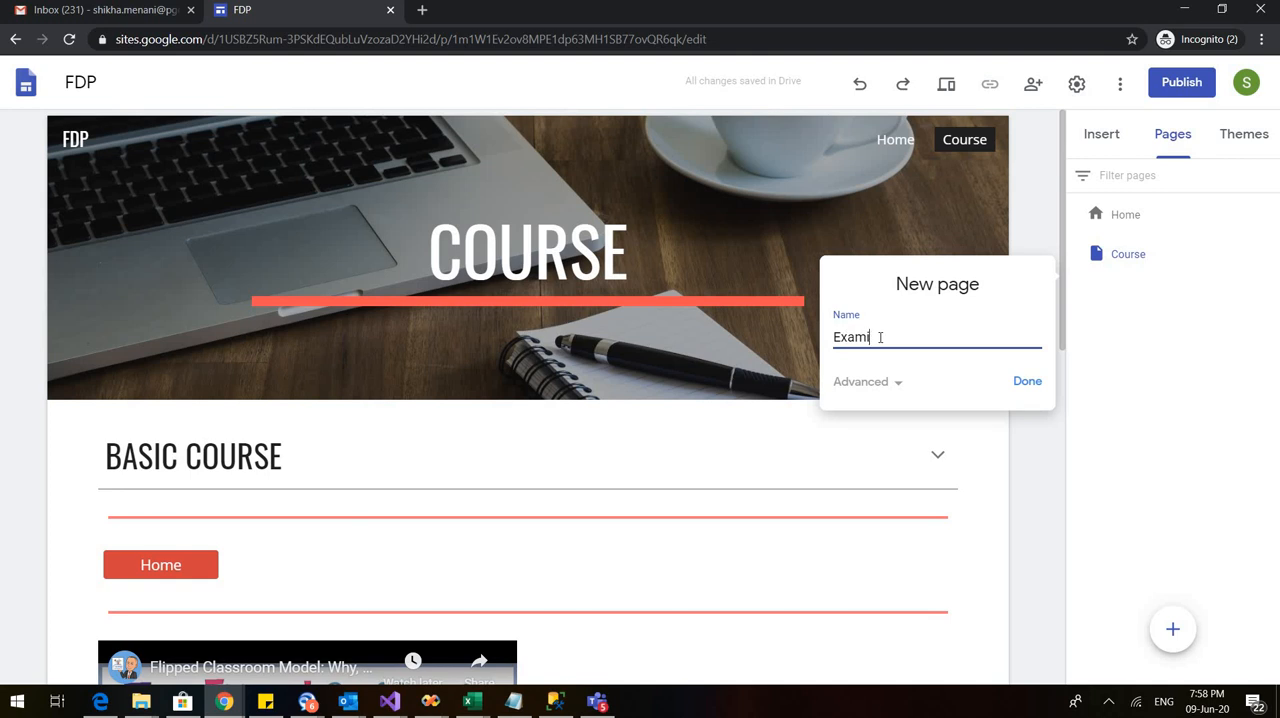
{"action": "type", "text": "nation"}
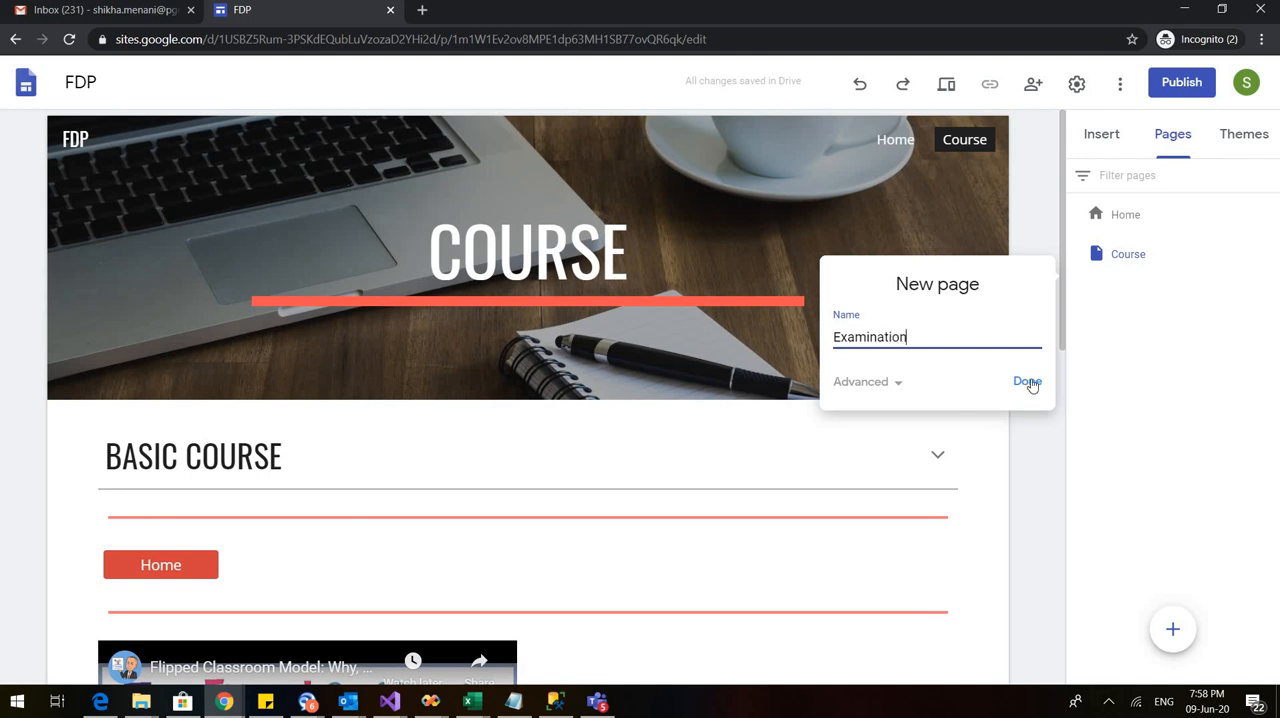
{"action": "left_click", "coordinate": [1028, 380]}
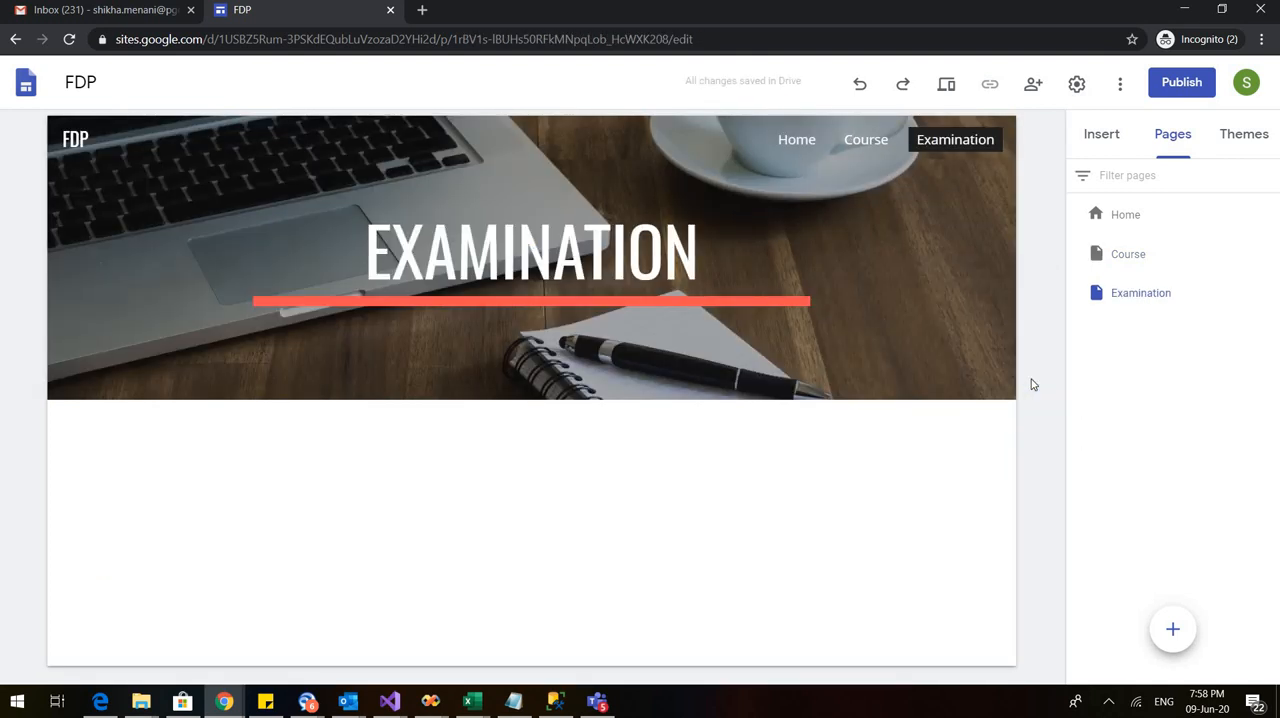
Swap the Examination header photo for the purple chart-grid gallery image.
{"action": "left_click", "coordinate": [530, 260]}
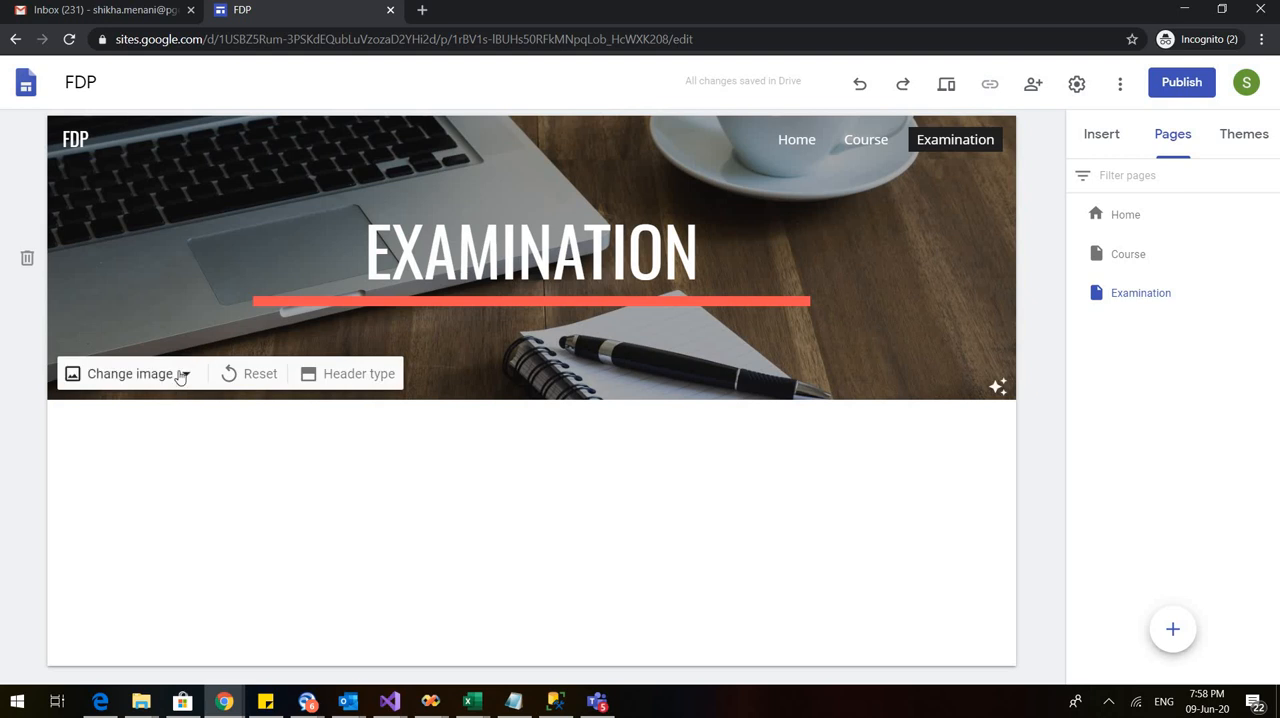
{"action": "left_click", "coordinate": [128, 372]}
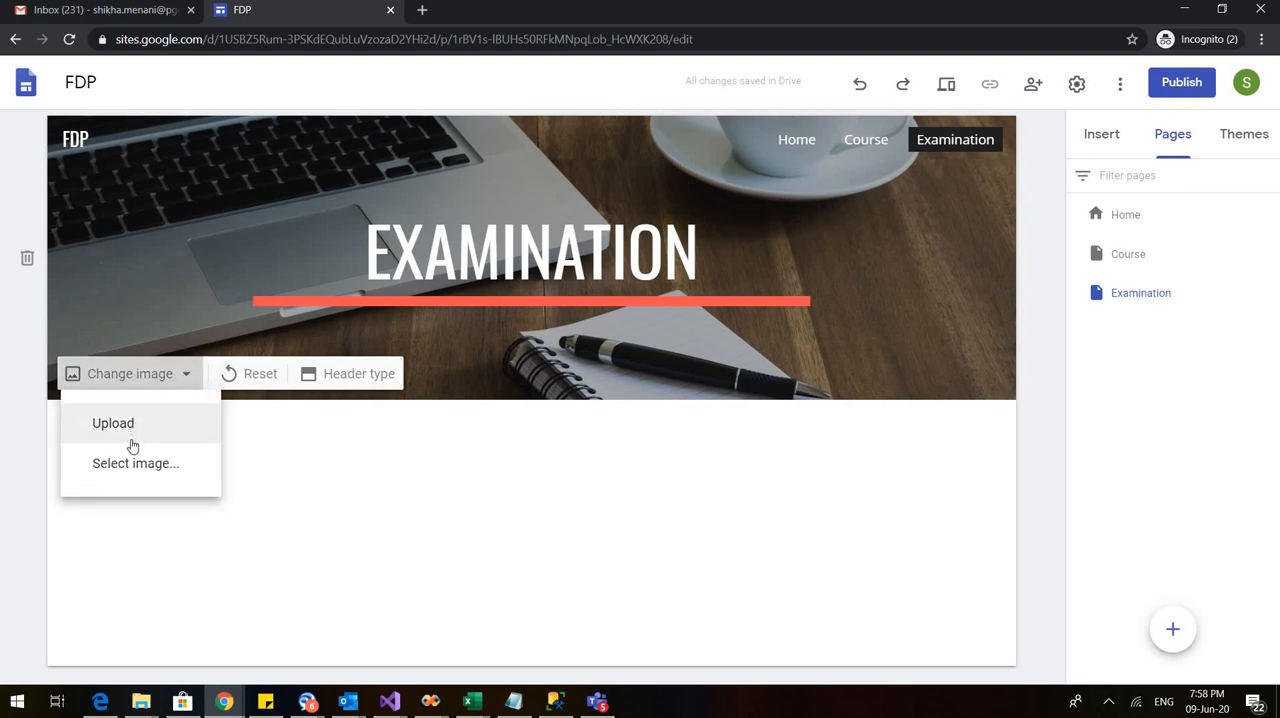
{"action": "left_click", "coordinate": [136, 464]}
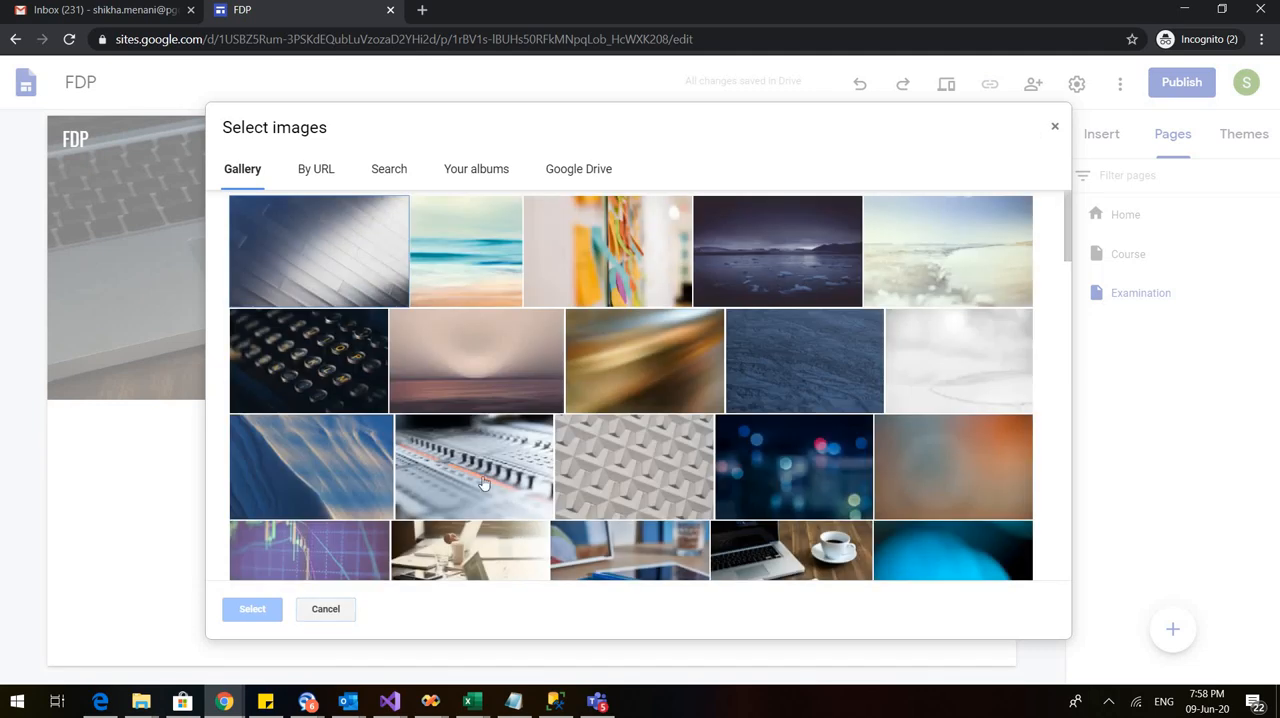
{"action": "left_click", "coordinate": [308, 550]}
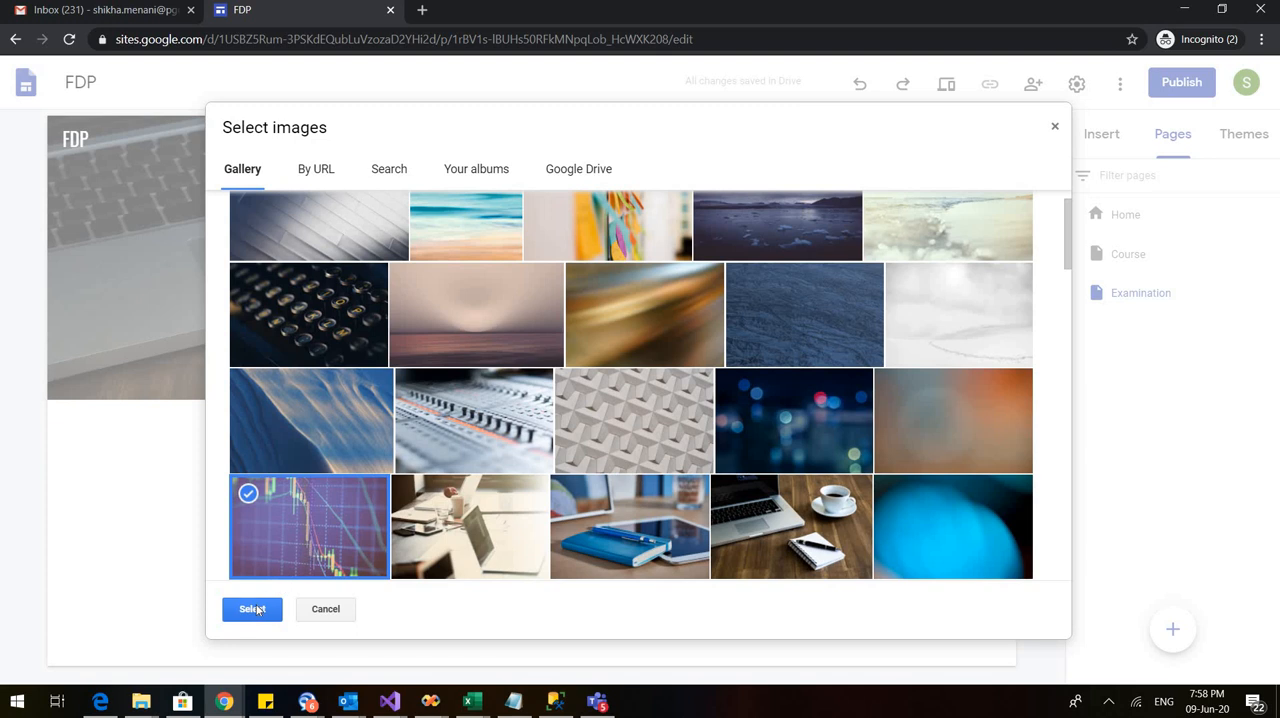
{"action": "left_click", "coordinate": [252, 608]}
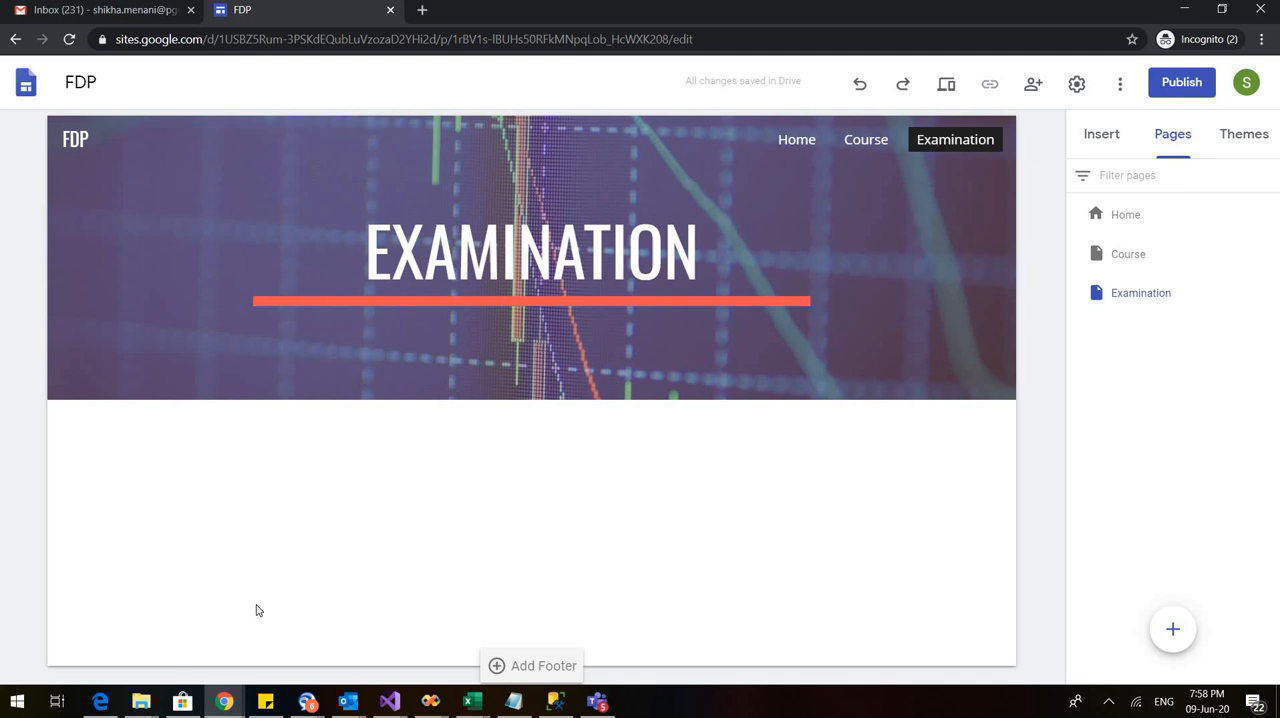
{"action": "mouse_move", "coordinate": [852, 484]}
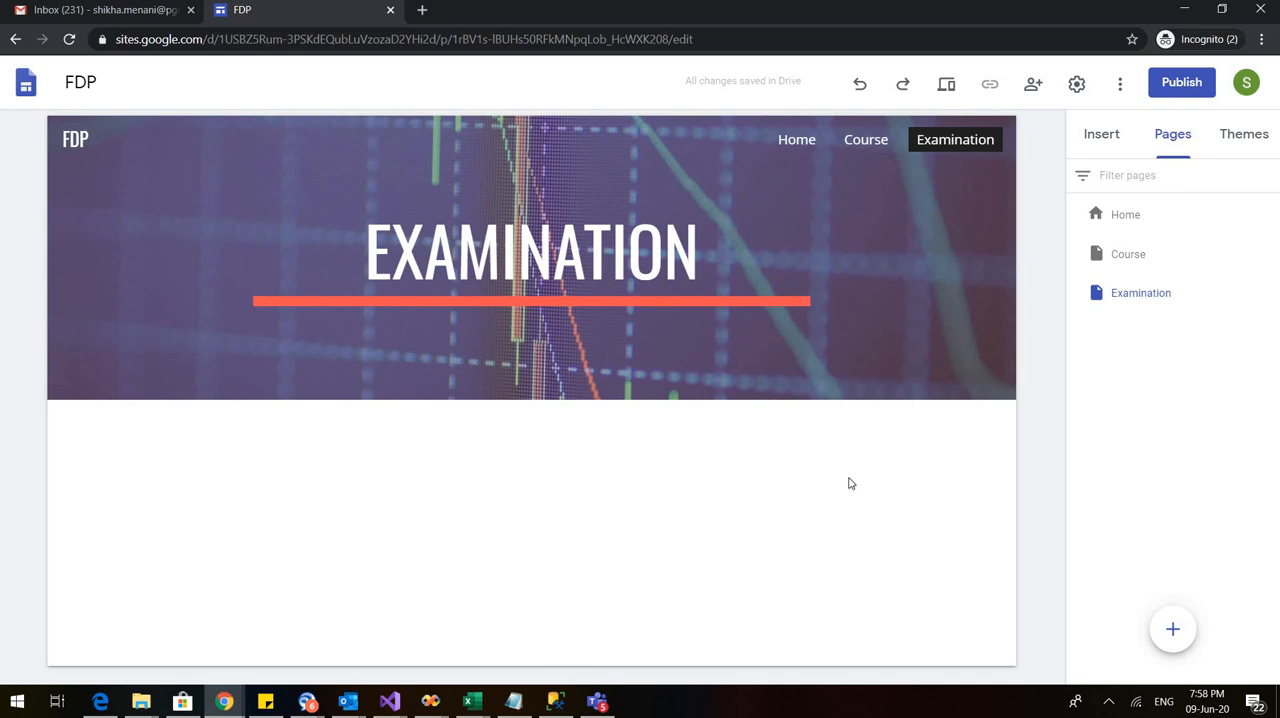
{"action": "mouse_move", "coordinate": [1100, 132]}
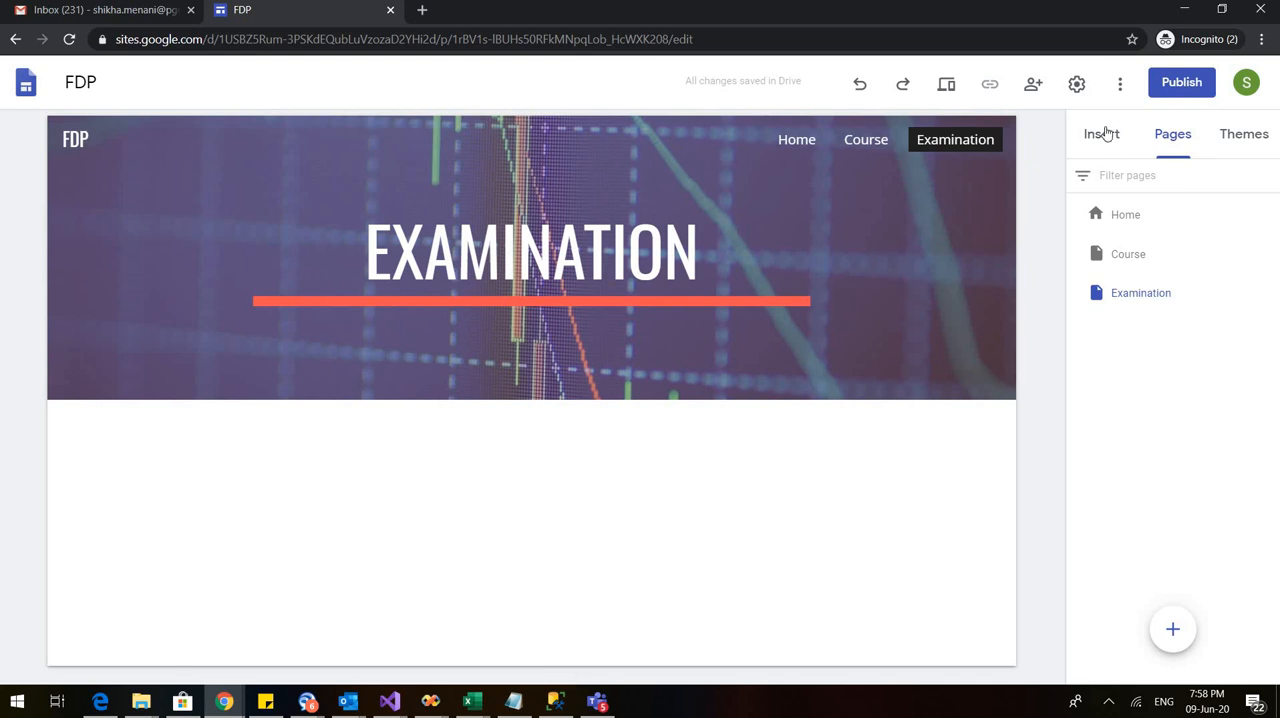
Begin inserting an image below the Examination header, choosing to select rather than upload.
{"action": "left_click", "coordinate": [1100, 132]}
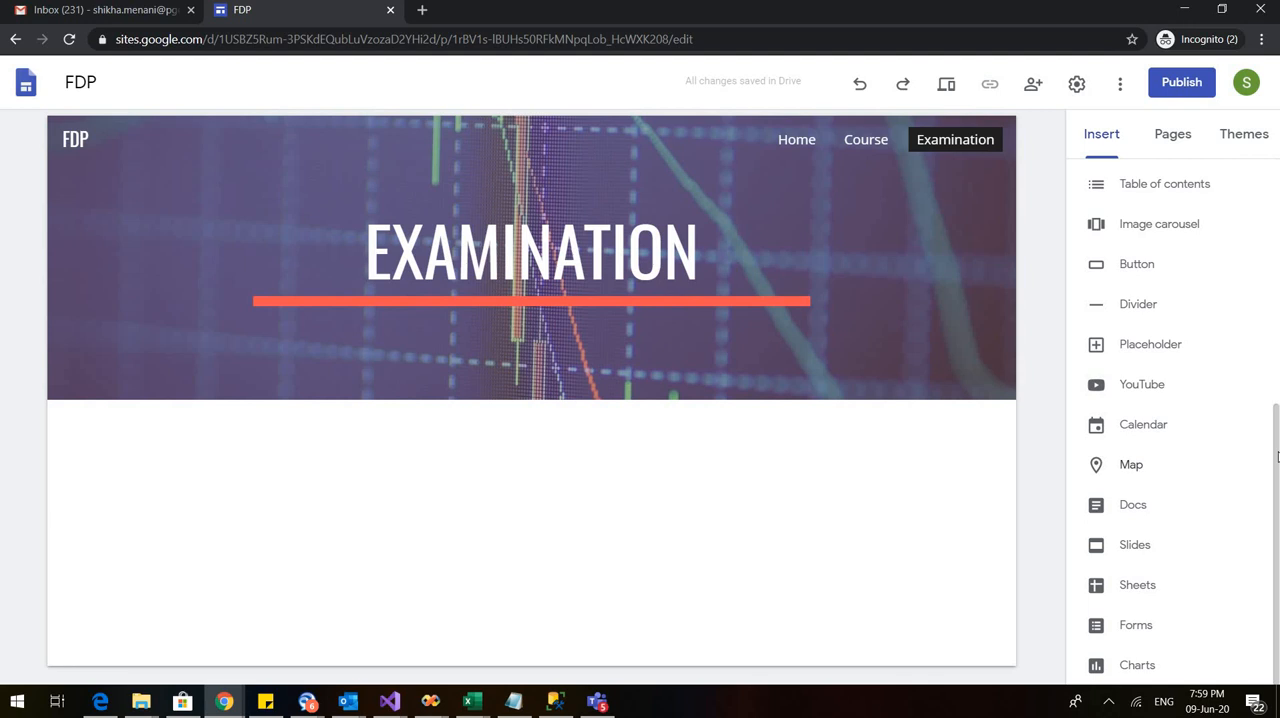
{"action": "scroll", "scroll_direction": "up", "scroll_amount": 3}
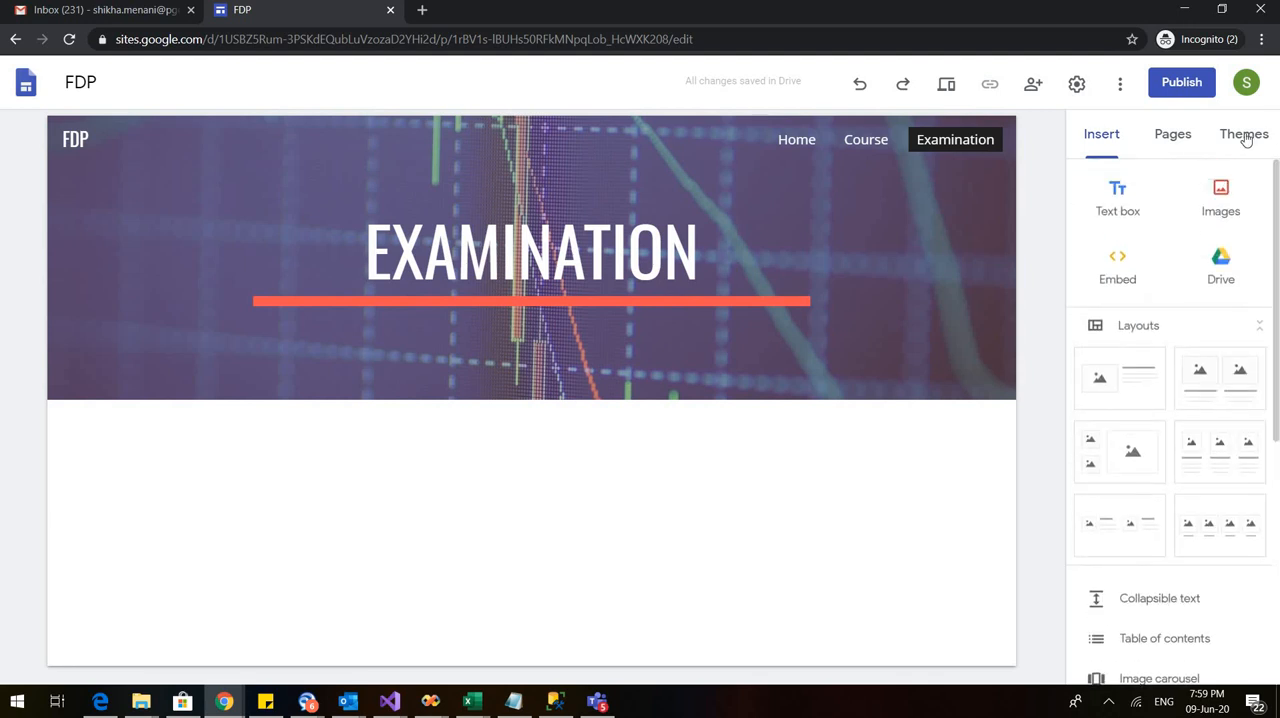
{"action": "mouse_move", "coordinate": [1220, 196]}
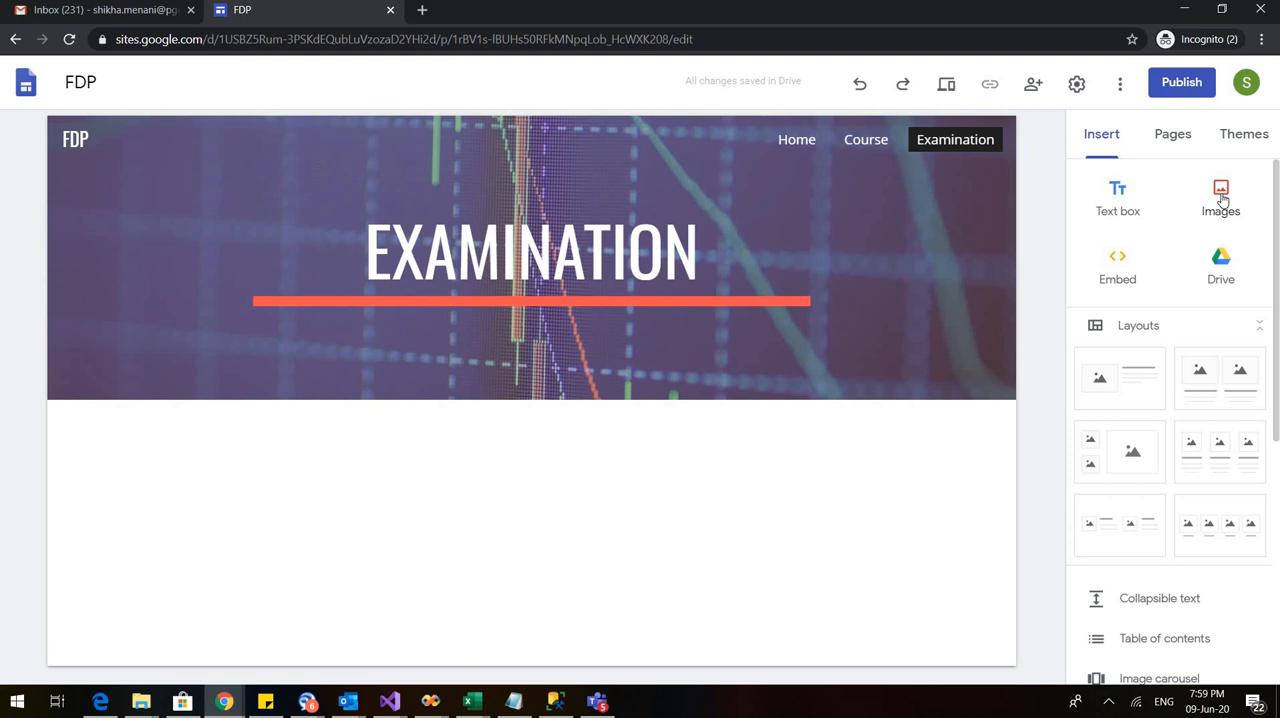
{"action": "left_click", "coordinate": [1220, 198]}
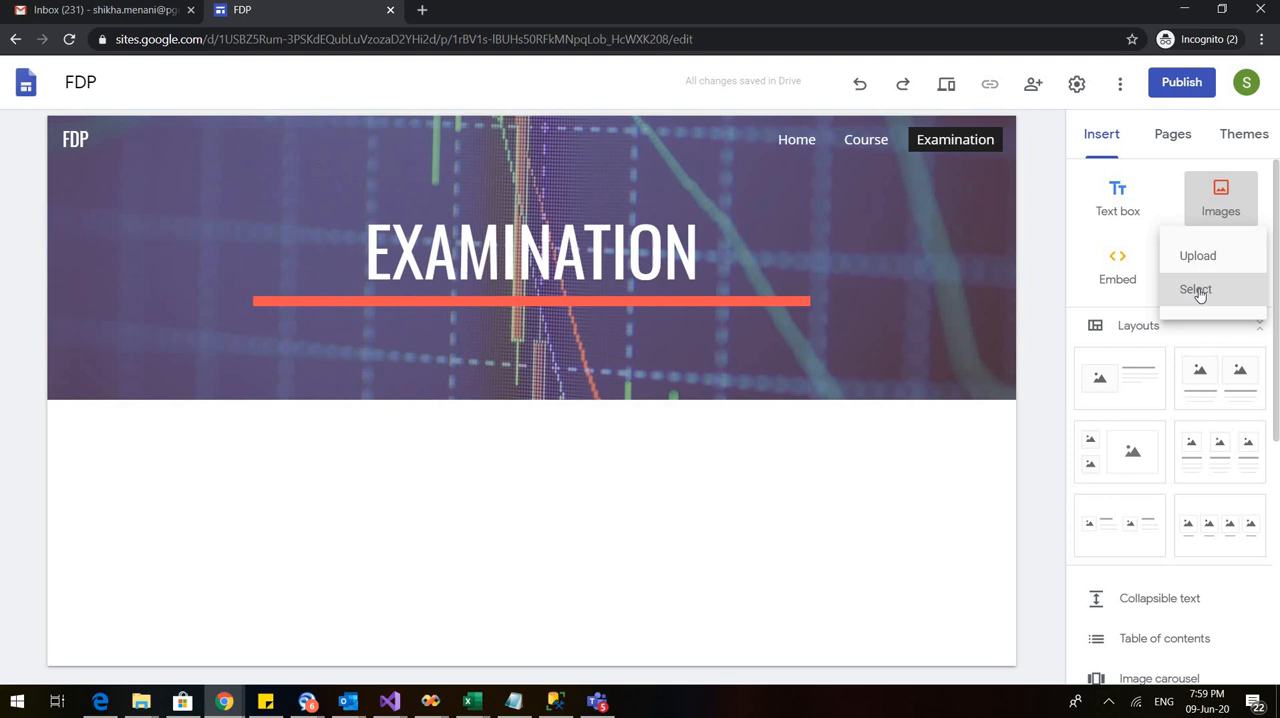
{"action": "left_click", "coordinate": [1196, 288]}
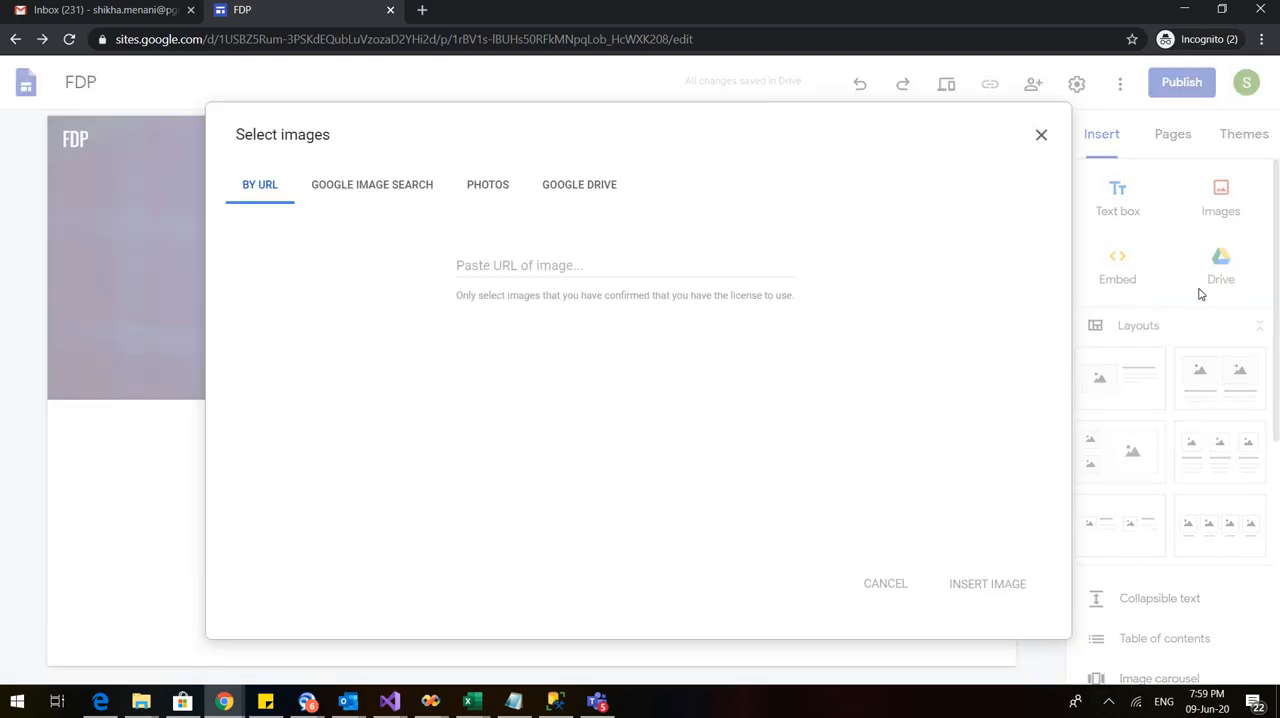
{"action": "mouse_move", "coordinate": [396, 198]}
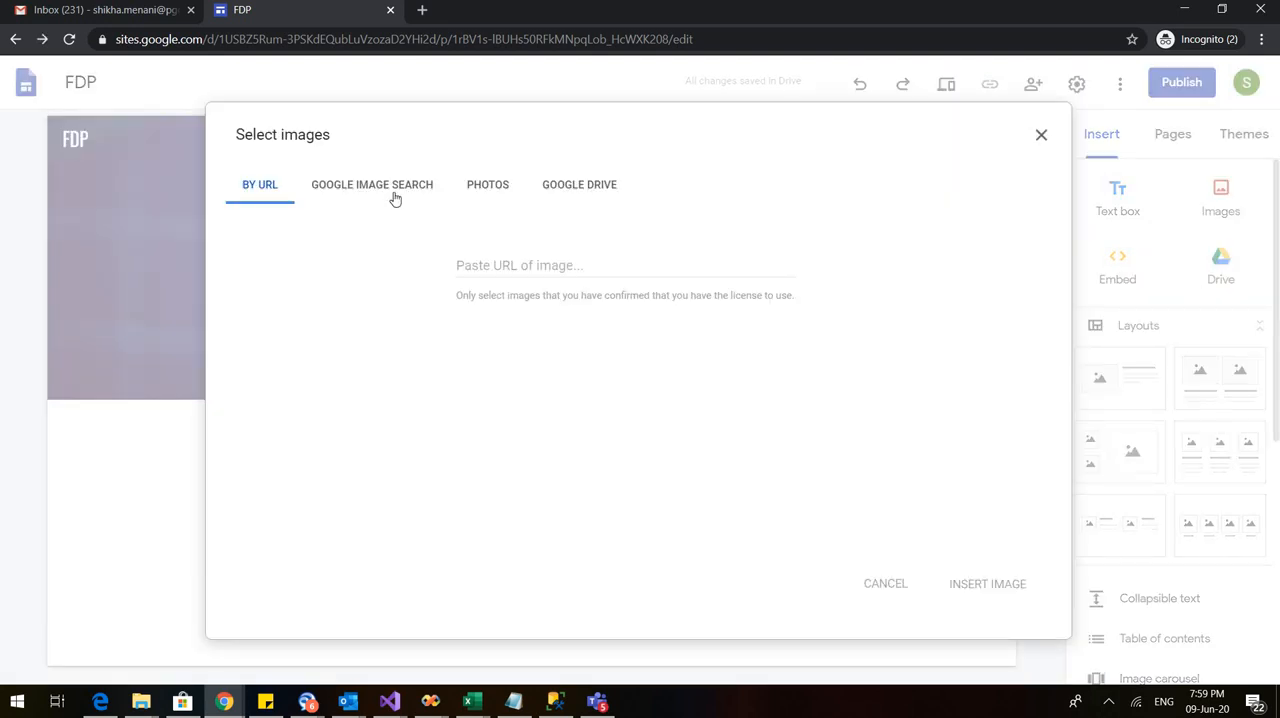
Search Google Images for 'Examination' and insert the photo of students in an exam hall.
{"action": "left_click", "coordinate": [372, 184]}
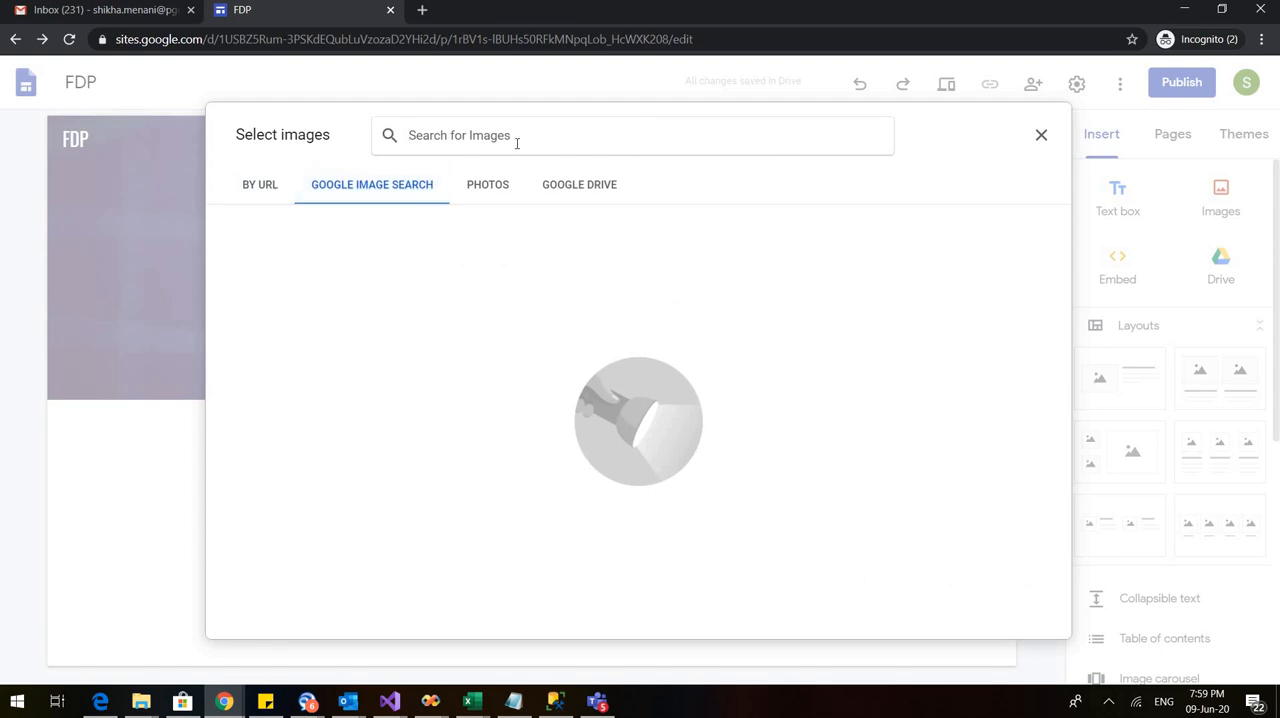
{"action": "type", "text": "Examination"}
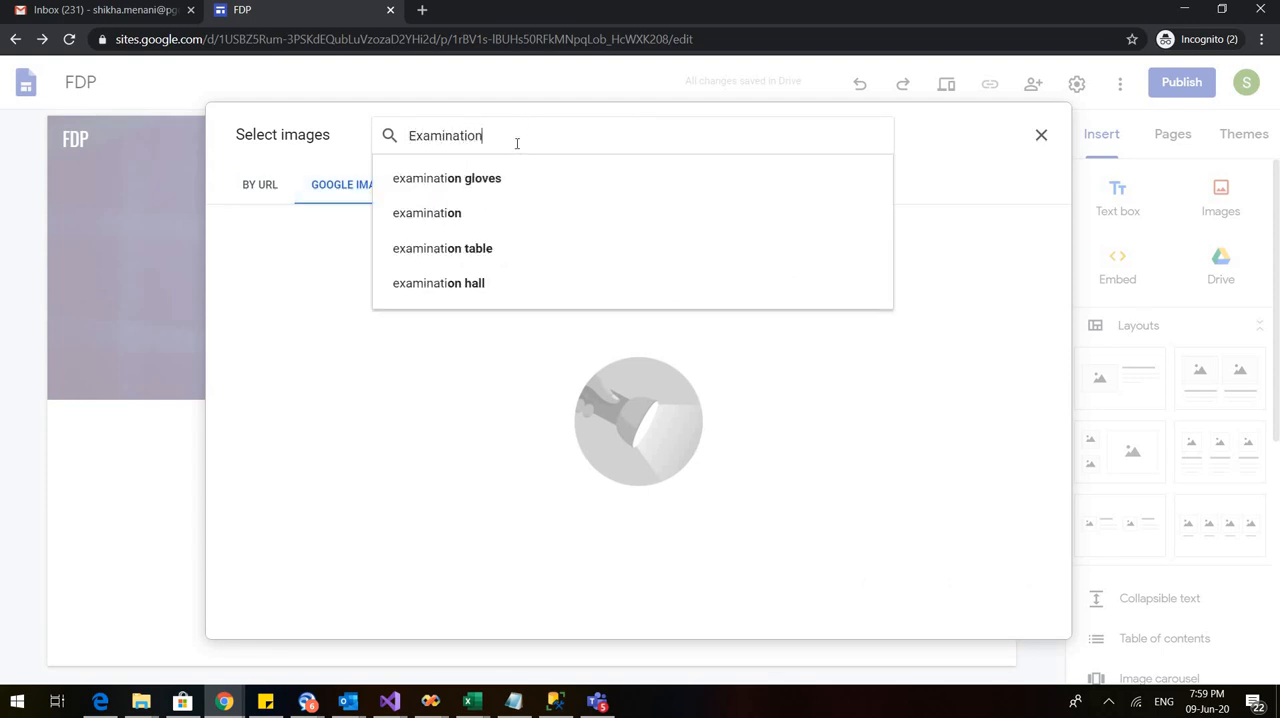
{"action": "left_click", "coordinate": [428, 212]}
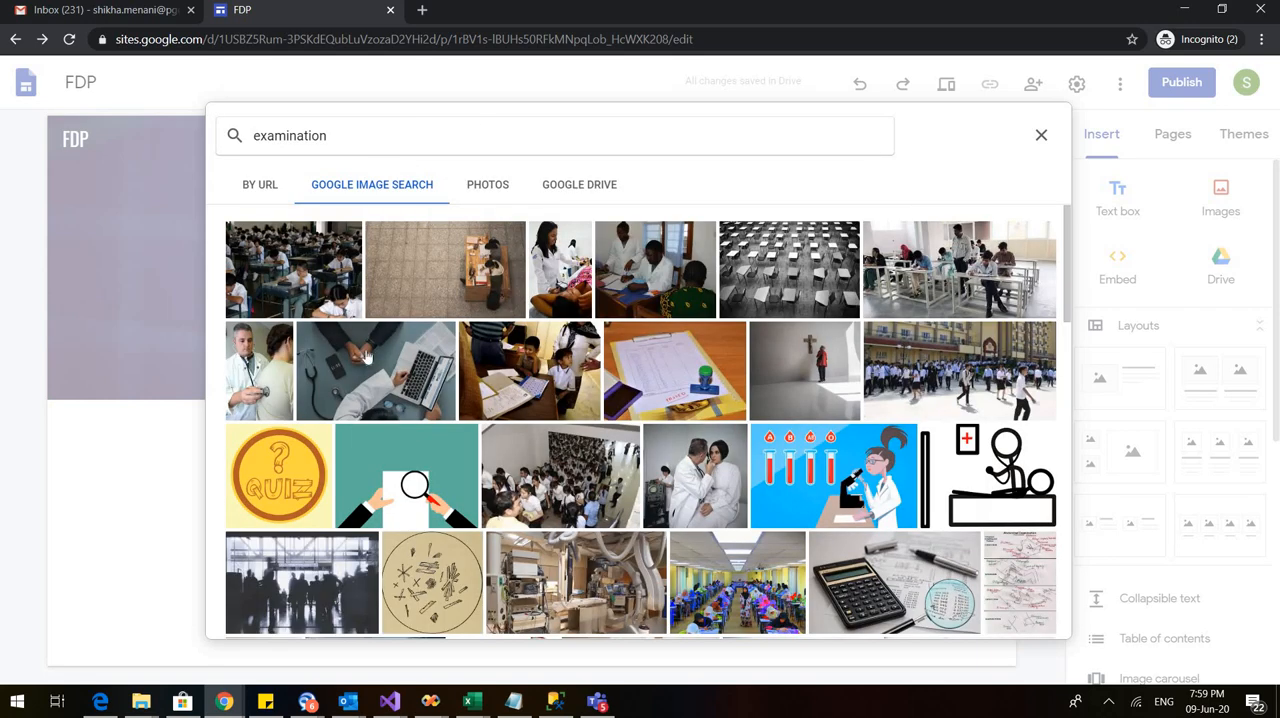
{"action": "mouse_move", "coordinate": [324, 292]}
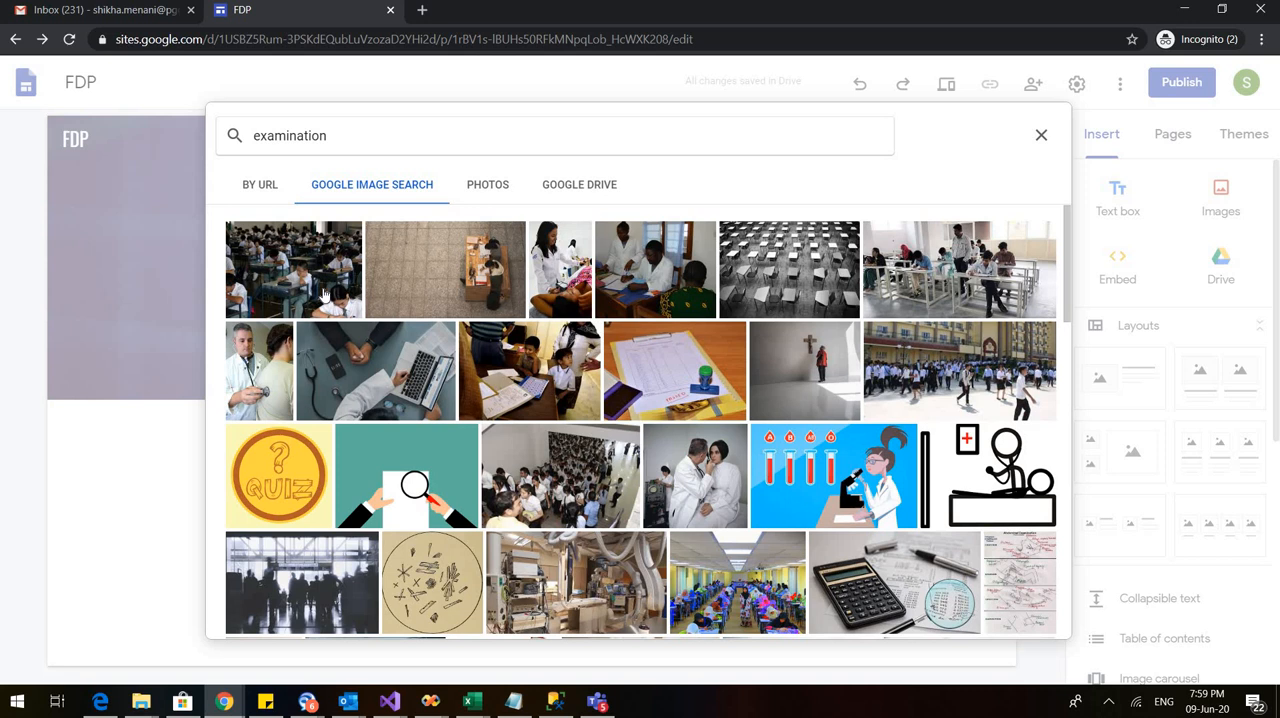
{"action": "left_click", "coordinate": [292, 268]}
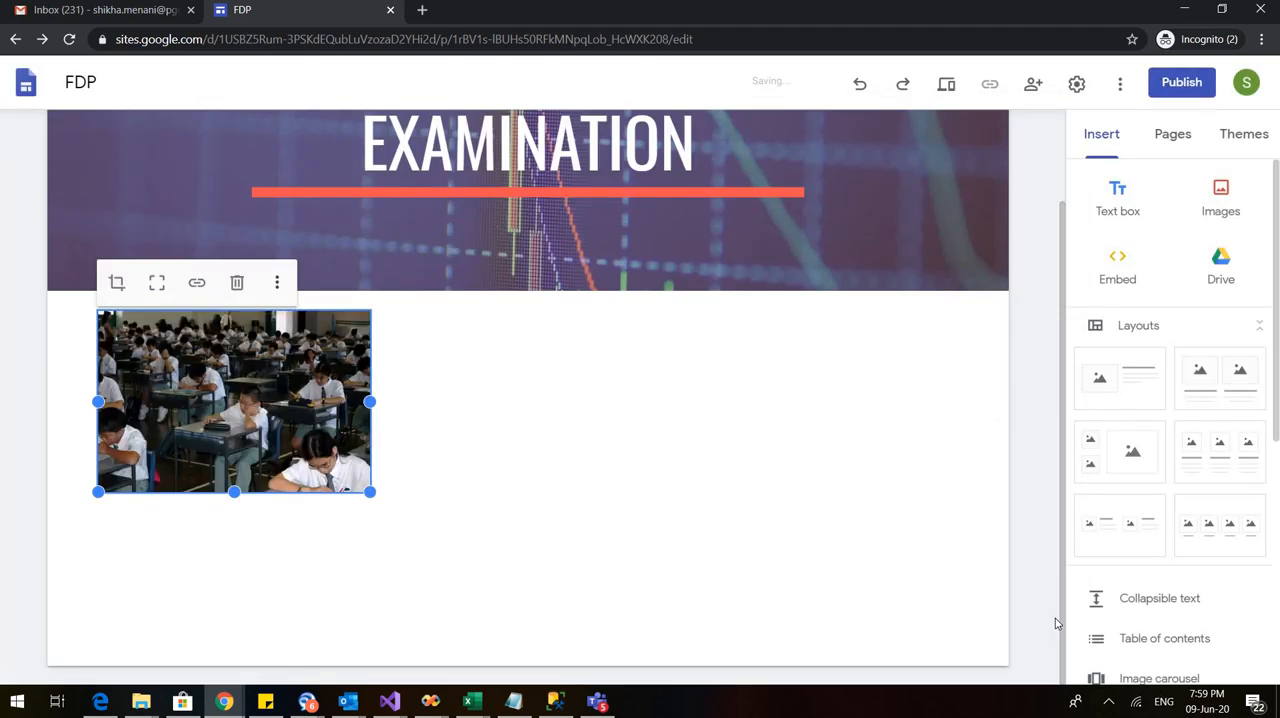
{"action": "mouse_move", "coordinate": [304, 520]}
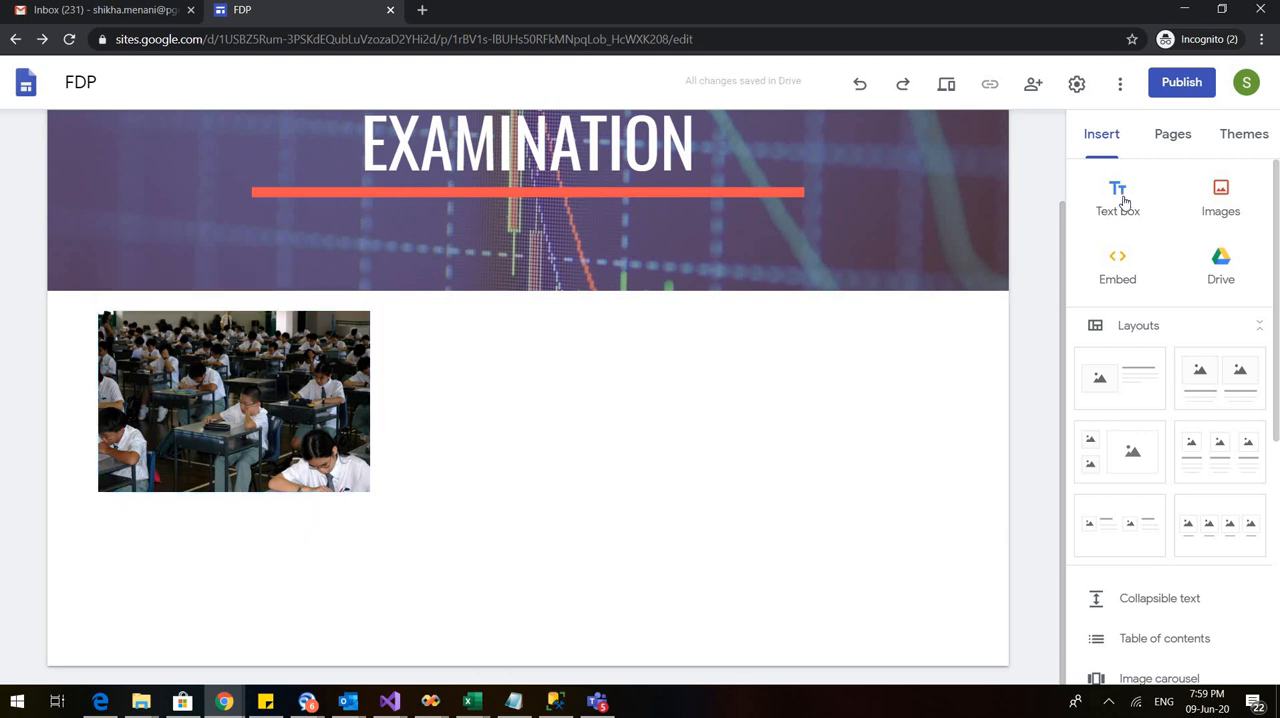
Add a text box under the exam photo reading 'Flipped classroom arrangement for exams'.
{"action": "left_click", "coordinate": [1116, 198]}
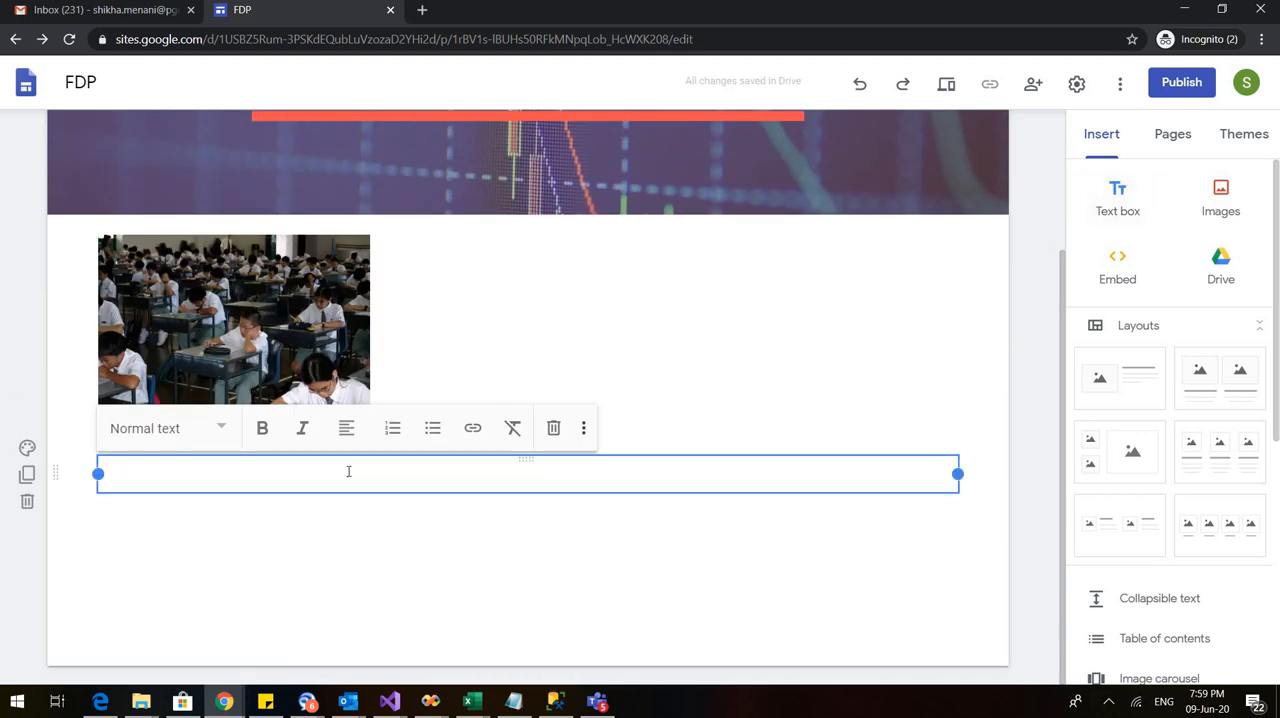
{"action": "type", "text": "Flip"}
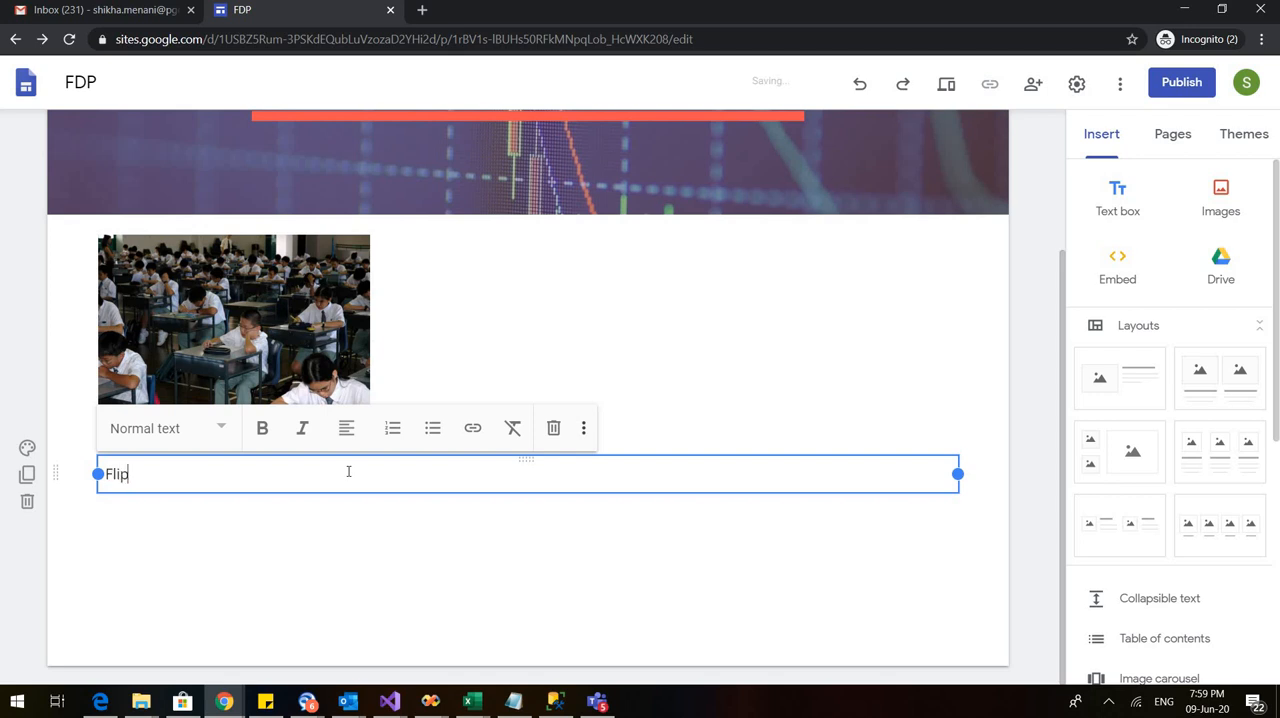
{"action": "type", "text": "ped classrod"}
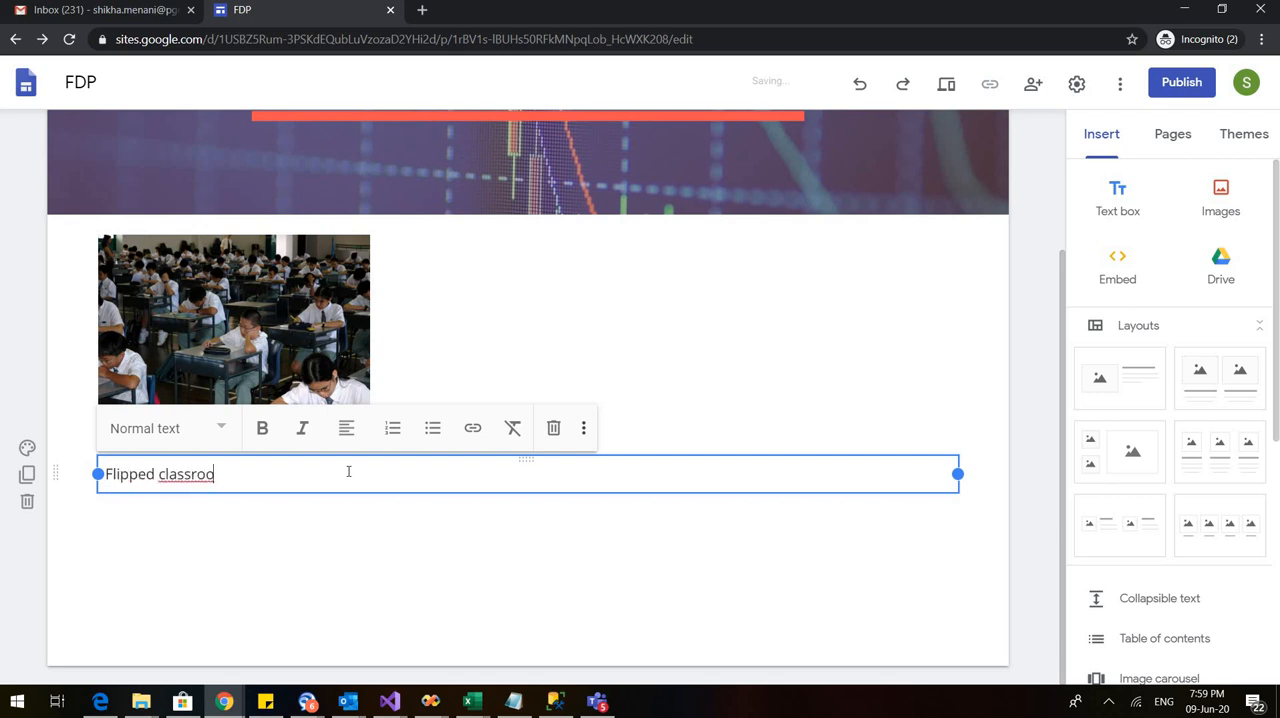
{"action": "type", "text": "m arrangement"}
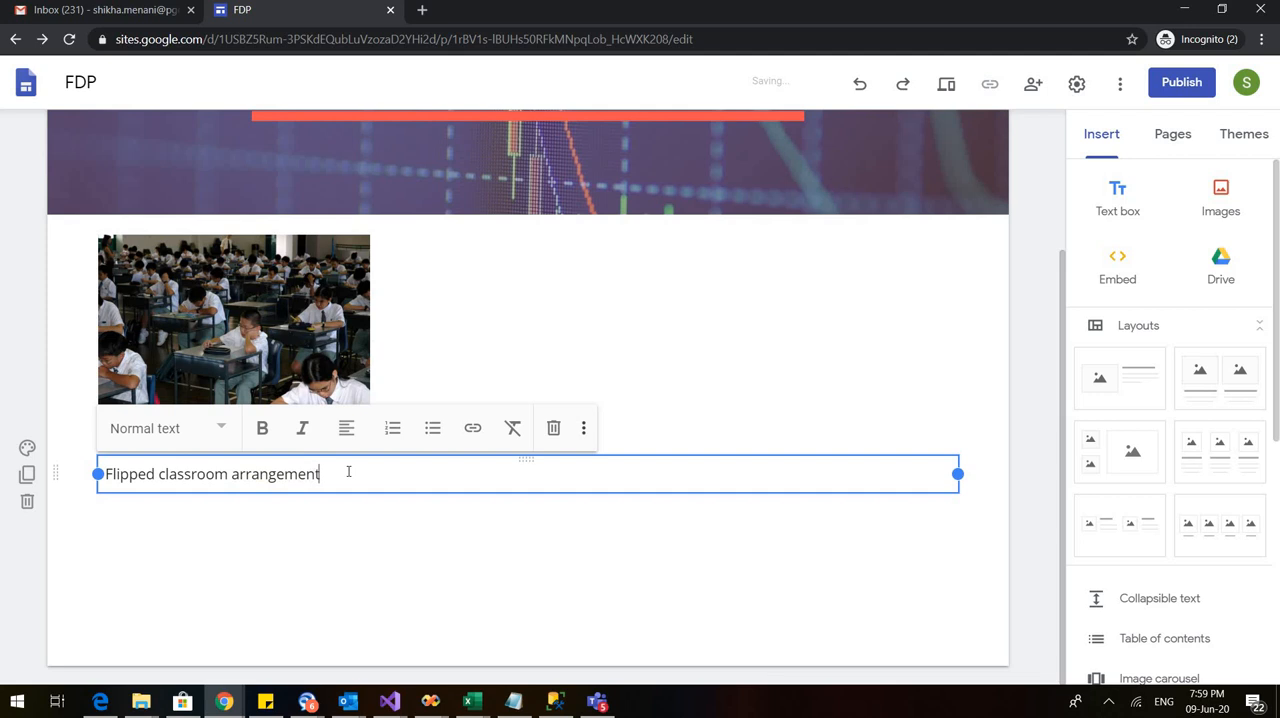
{"action": "type", "text": "for"}
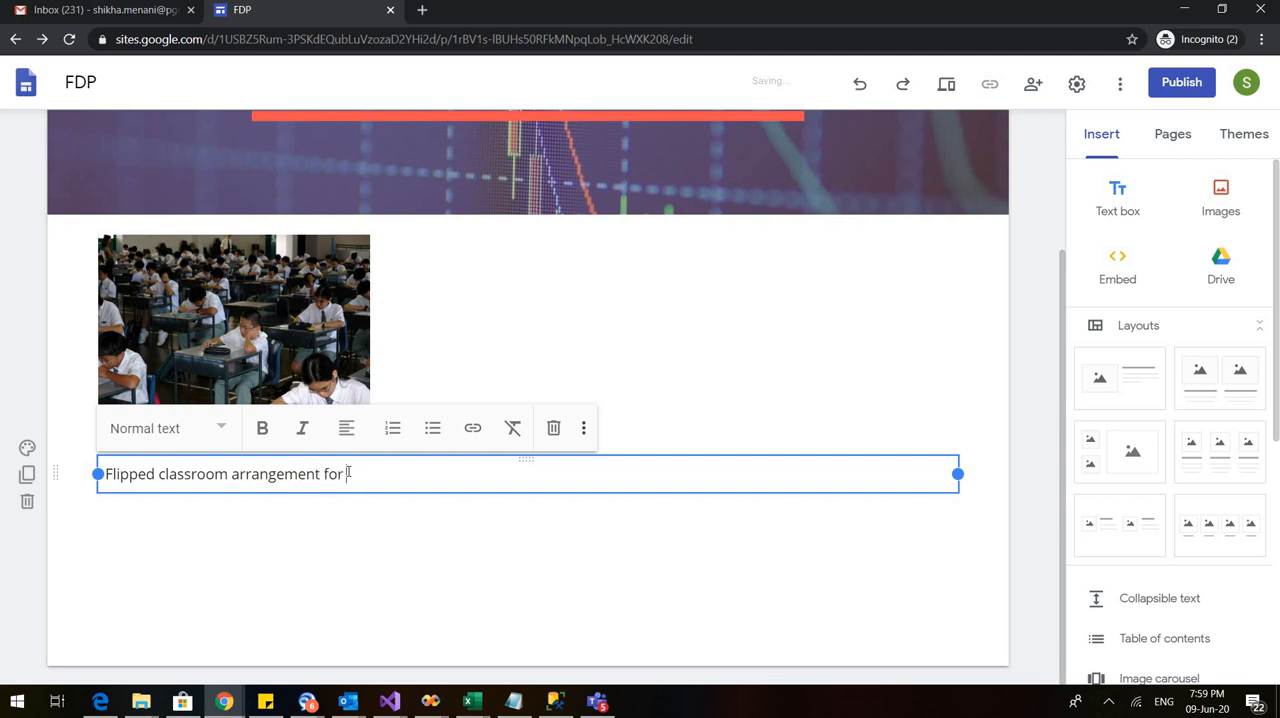
{"action": "type", "text": "exams"}
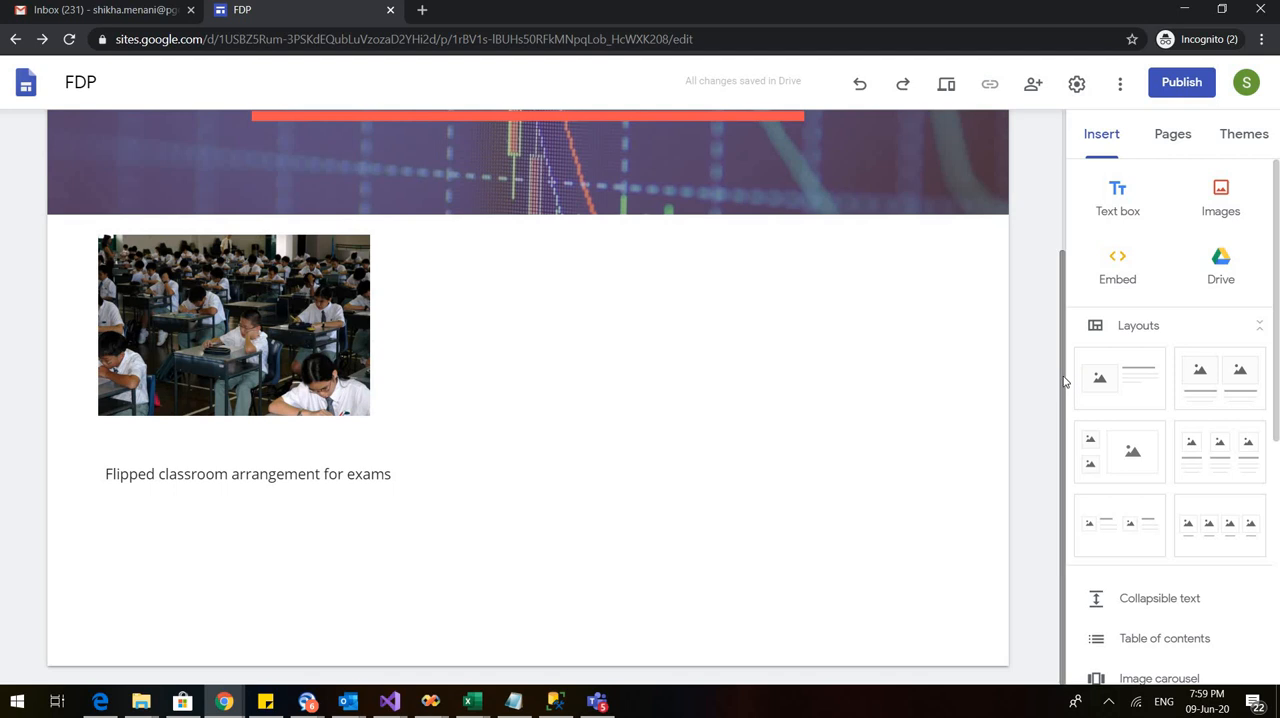
{"action": "mouse_move", "coordinate": [948, 84]}
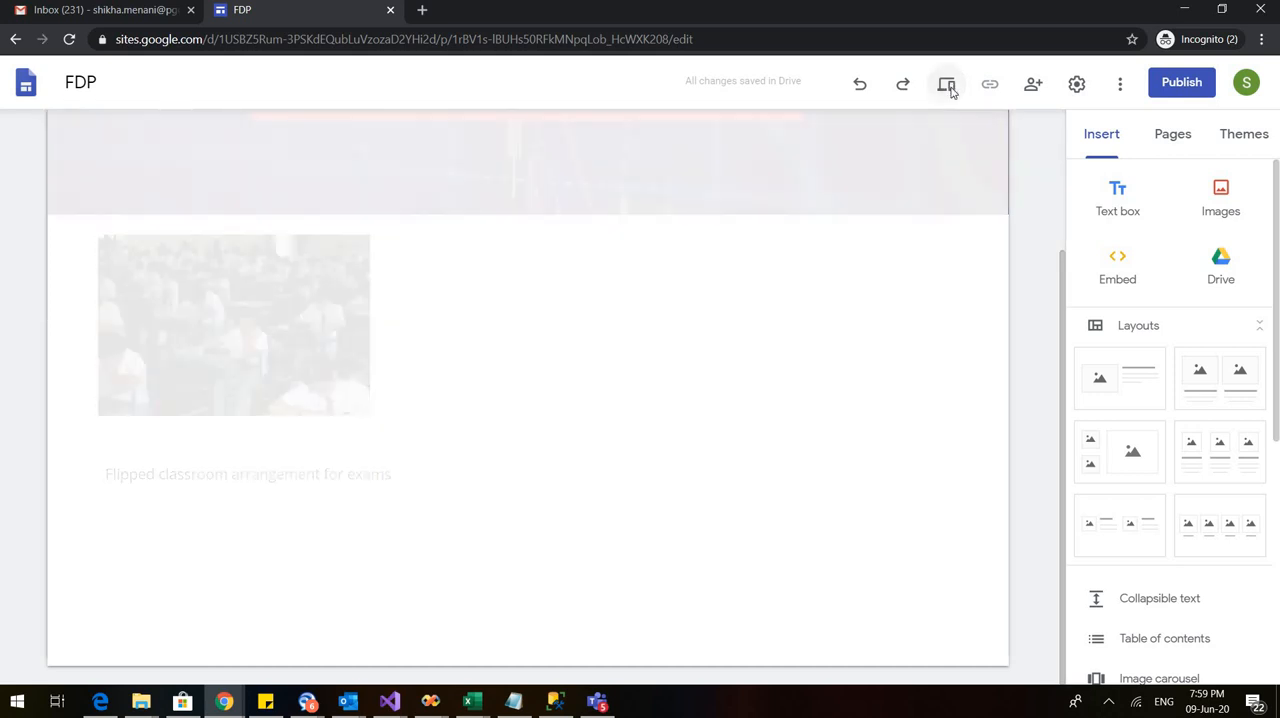
Preview the site's Course and Home pages as a visitor, then return to editing Home.
{"action": "left_click", "coordinate": [946, 84]}
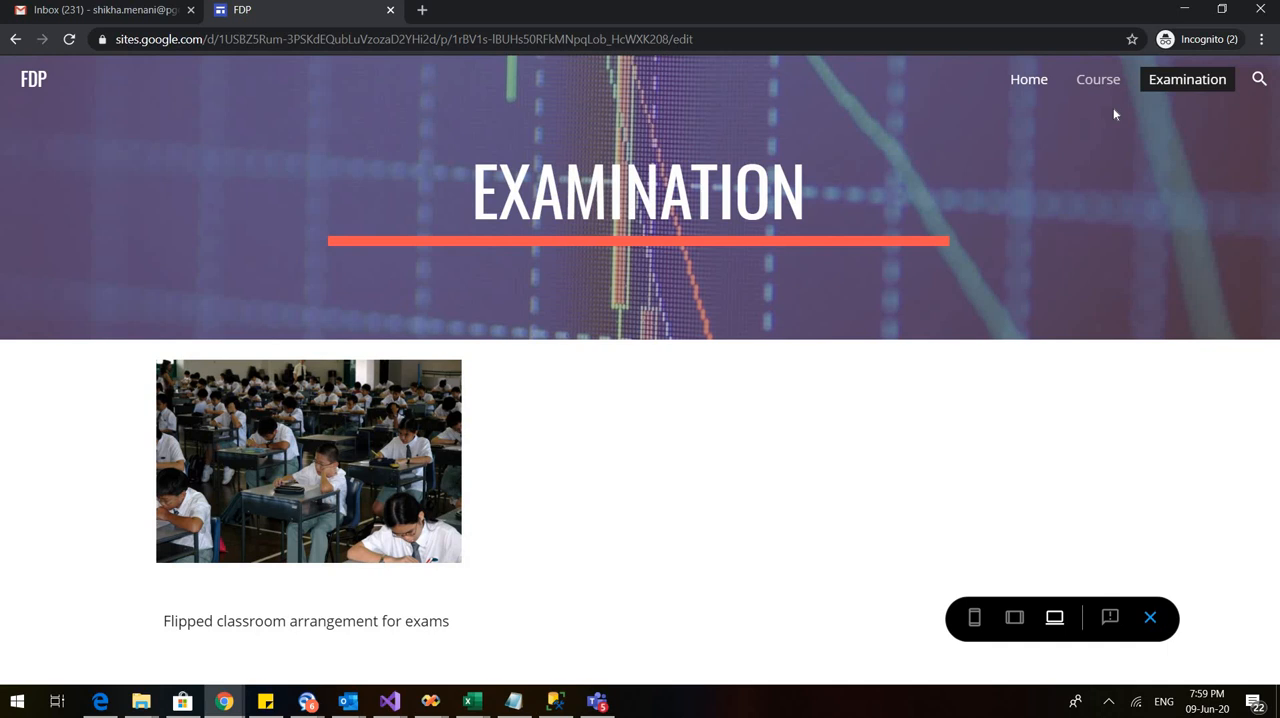
{"action": "mouse_move", "coordinate": [1098, 80]}
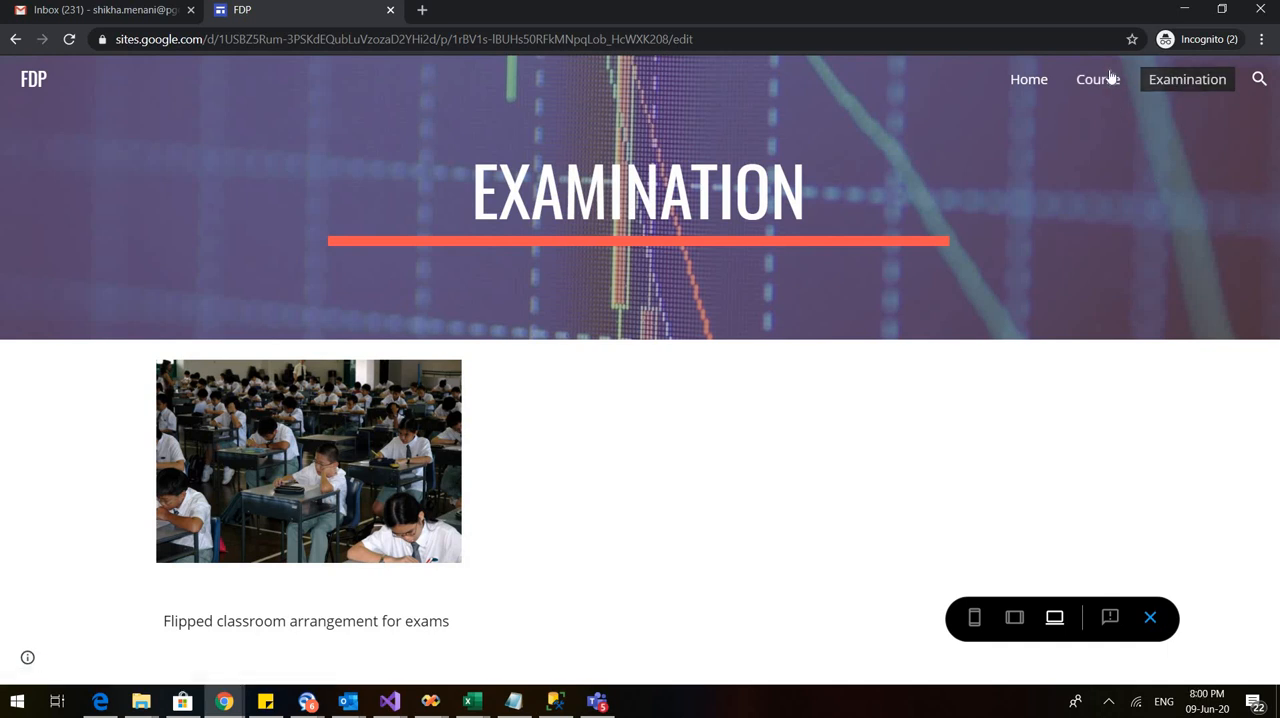
{"action": "mouse_move", "coordinate": [1096, 80]}
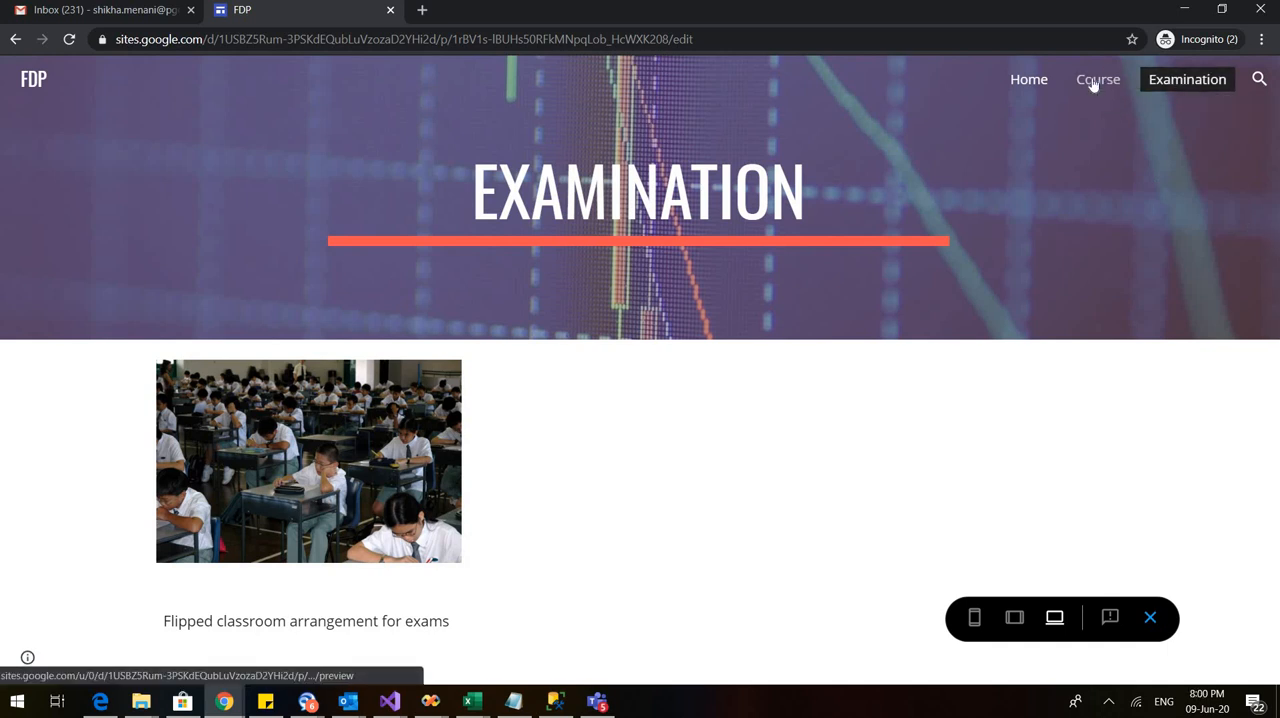
{"action": "left_click", "coordinate": [1096, 80]}
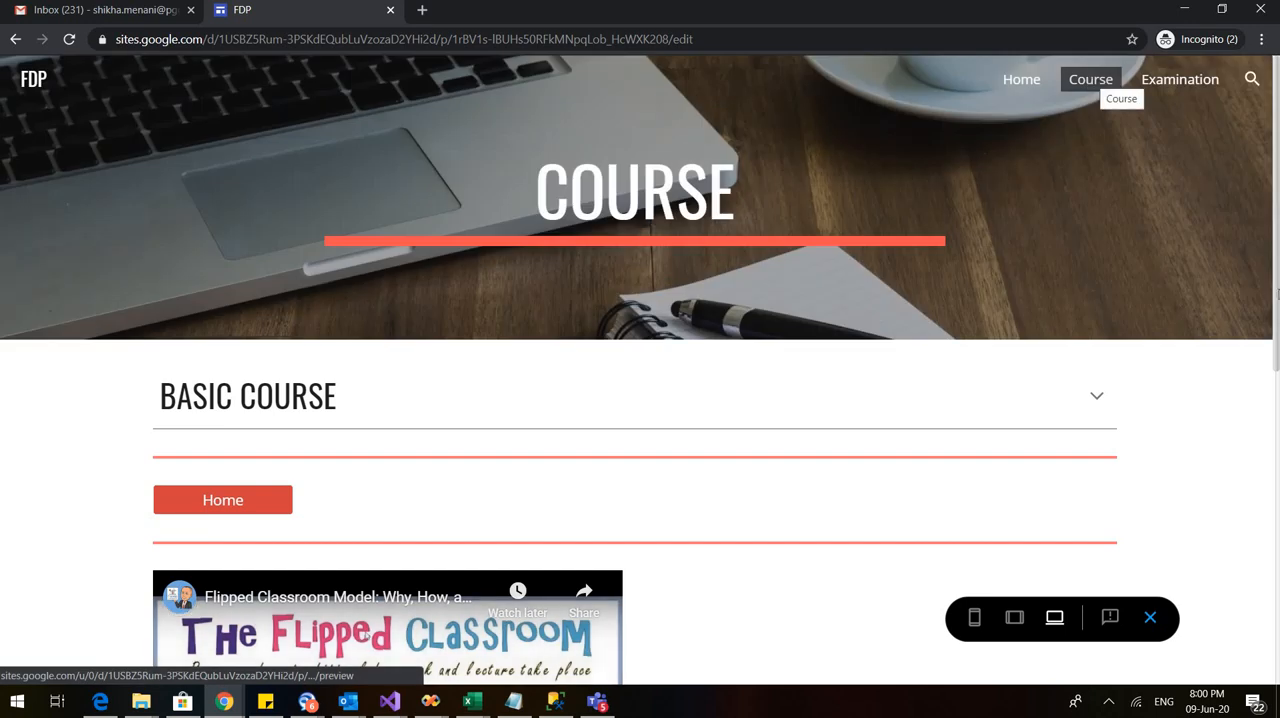
{"action": "scroll", "scroll_direction": "down", "scroll_amount": 3}
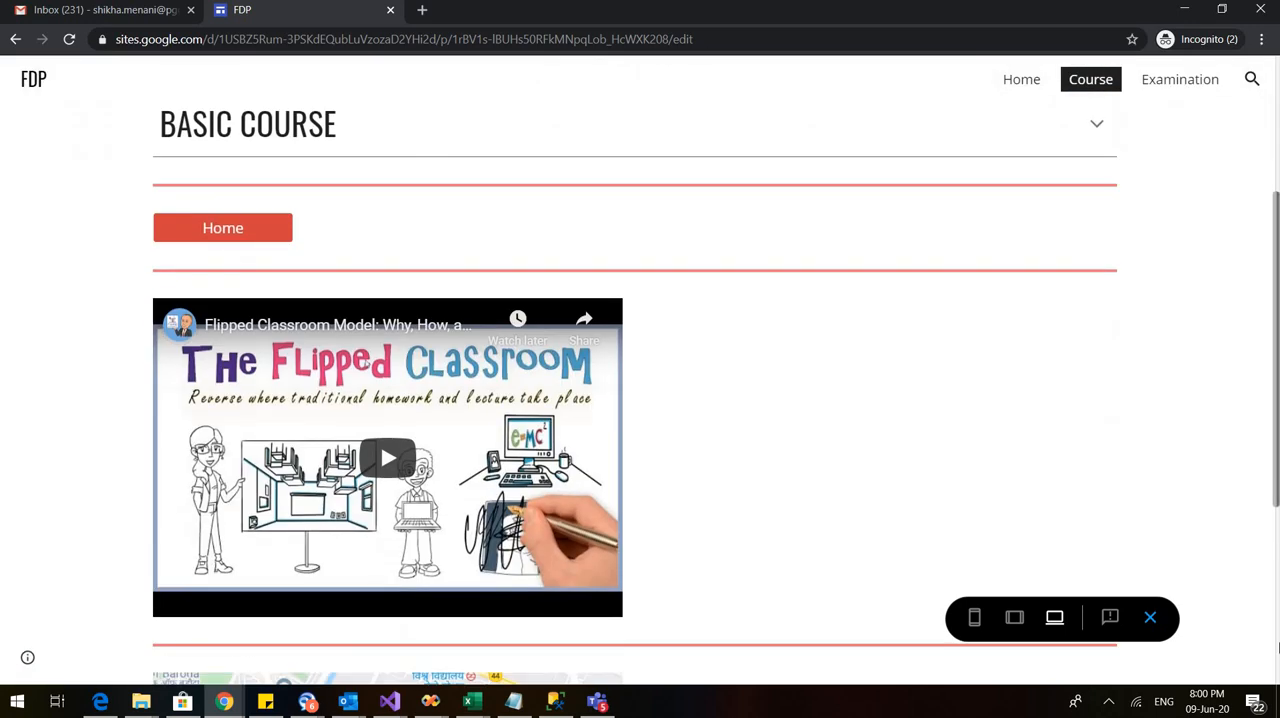
{"action": "scroll", "scroll_direction": "up", "scroll_amount": 3}
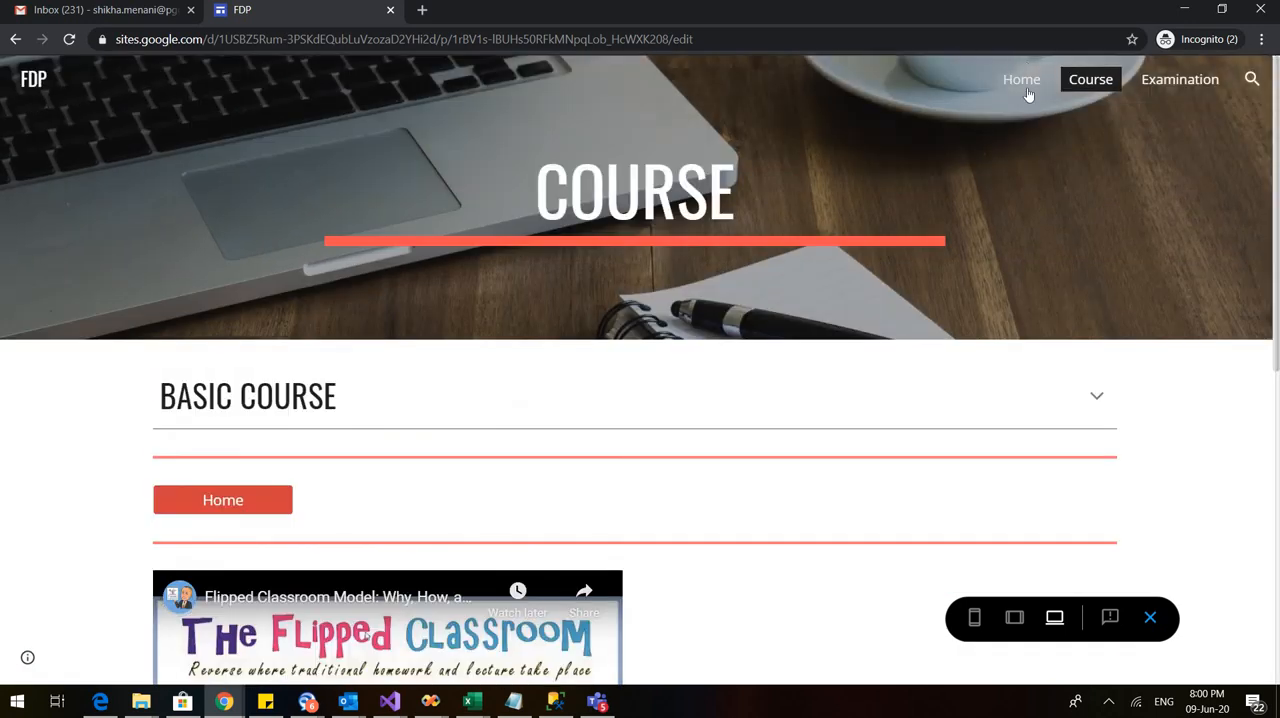
{"action": "left_click", "coordinate": [1020, 80]}
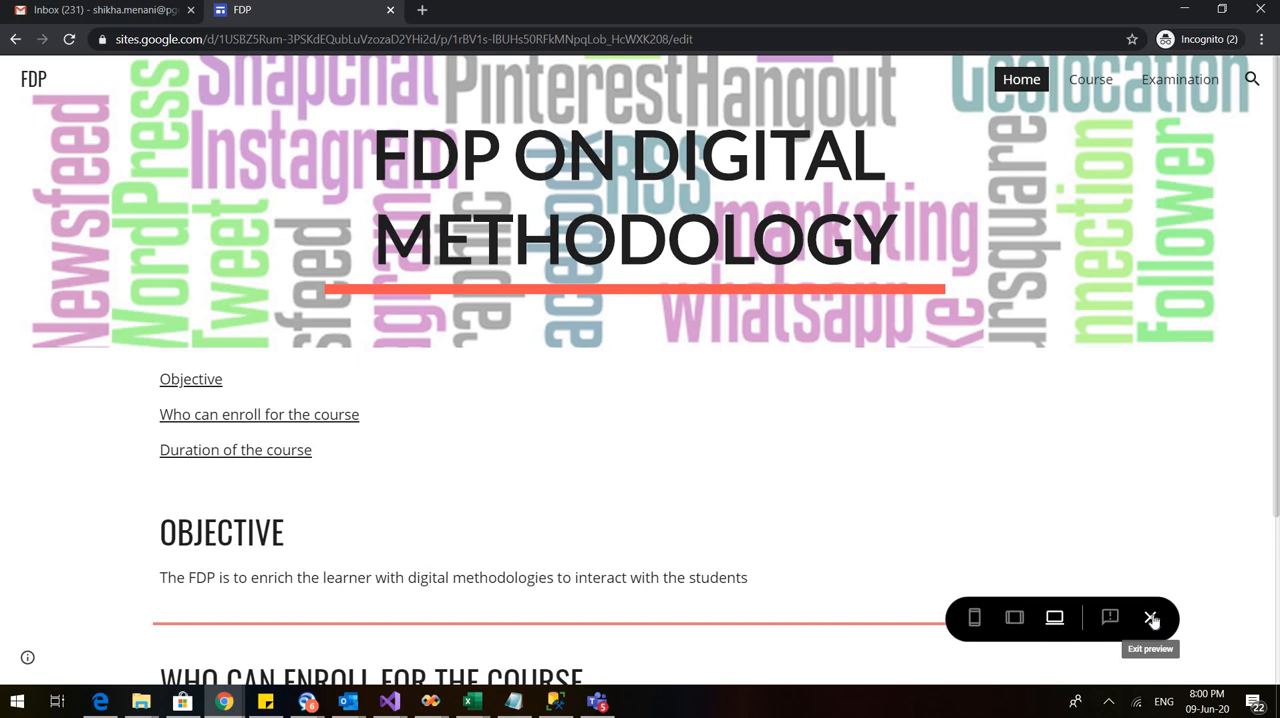
{"action": "left_click", "coordinate": [1152, 616]}
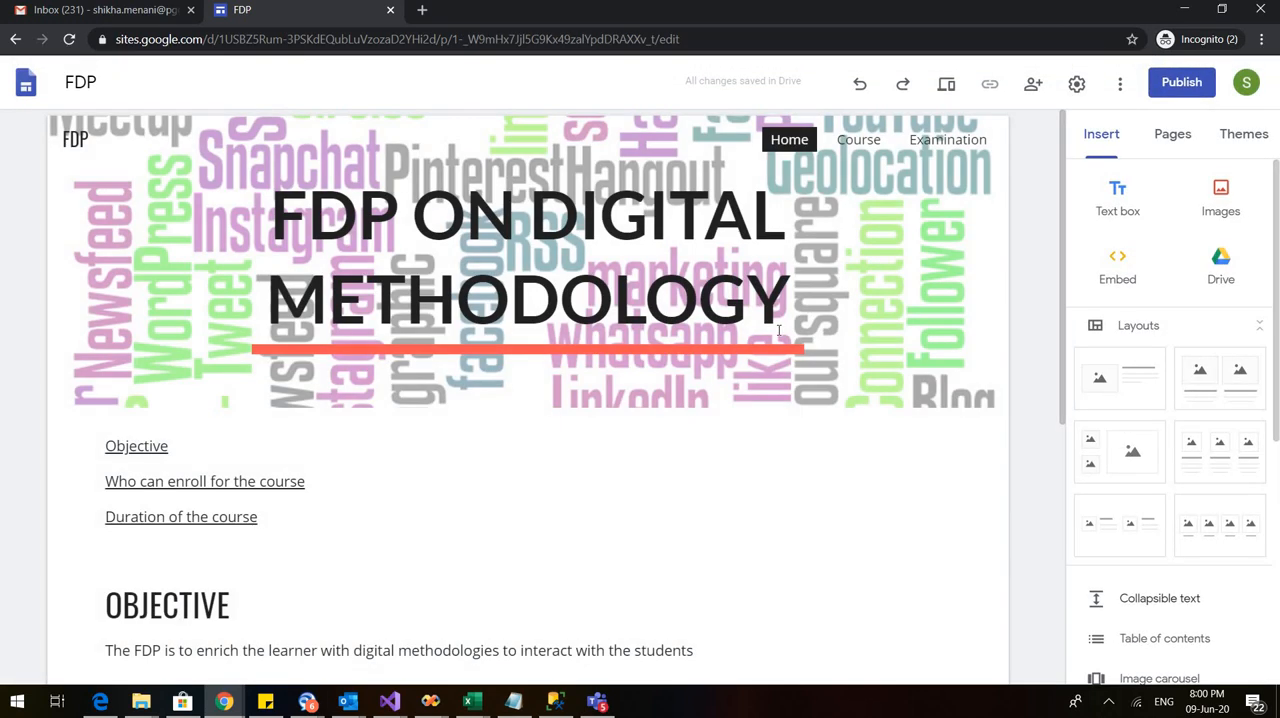
Start publishing and enter fdp-on-digital-methodology as the site's web address.
{"action": "left_click", "coordinate": [524, 260]}
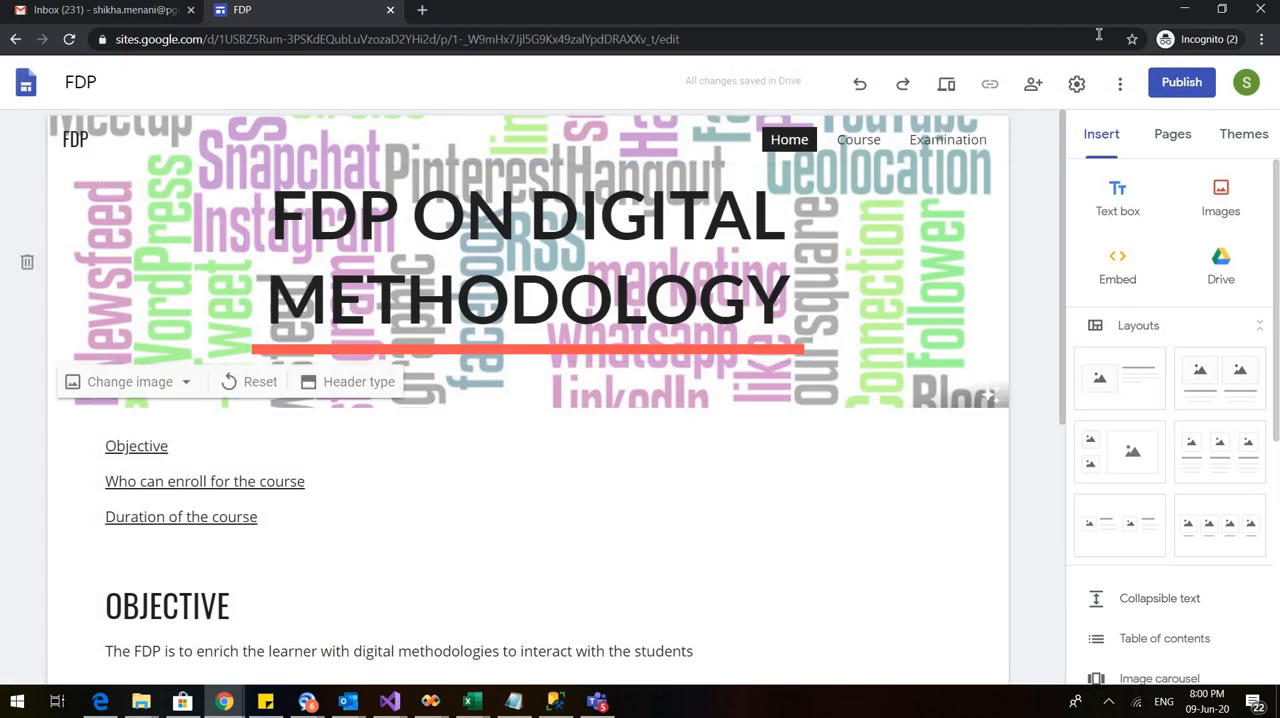
{"action": "left_click", "coordinate": [1180, 82]}
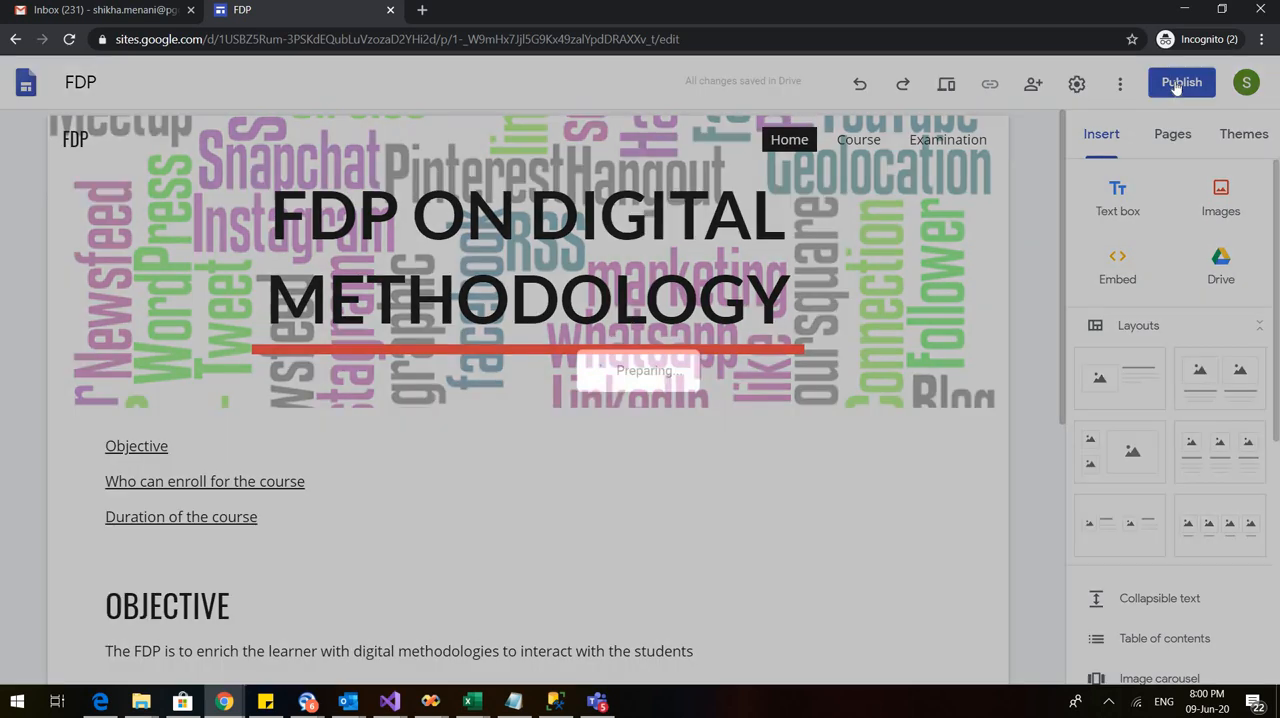
{"action": "left_click", "coordinate": [1180, 82]}
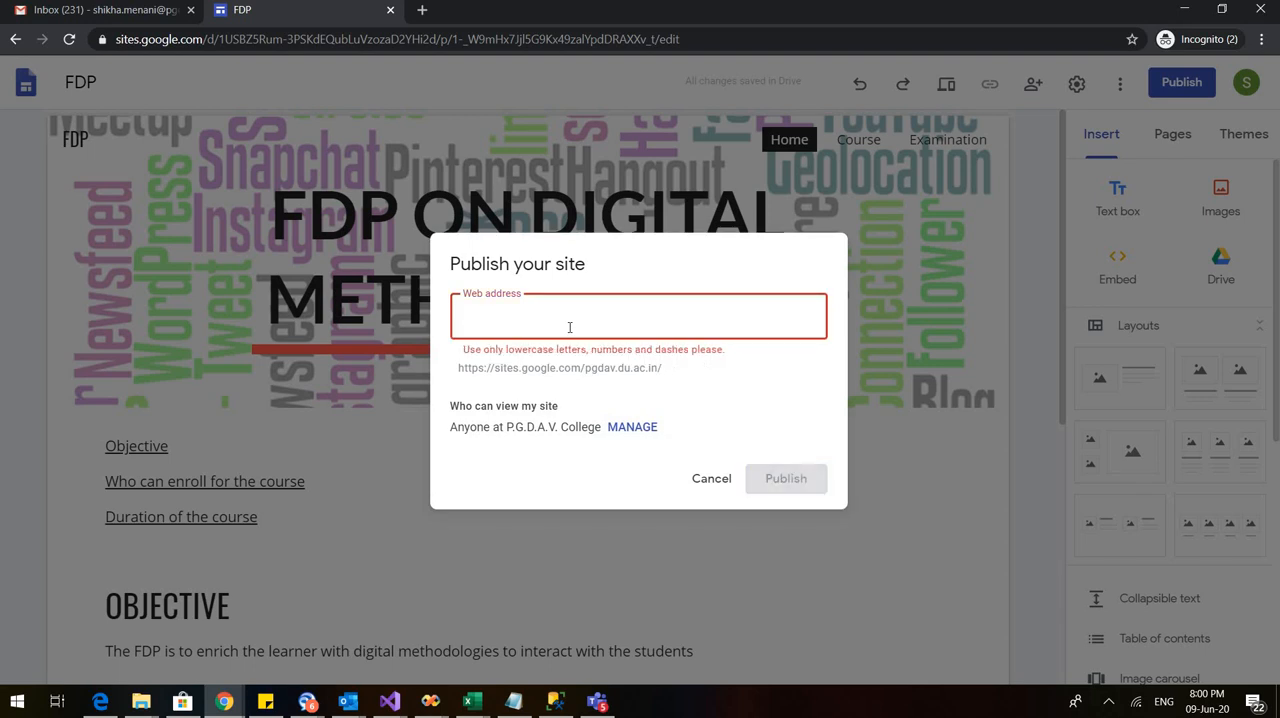
{"action": "type", "text": "fdp-"}
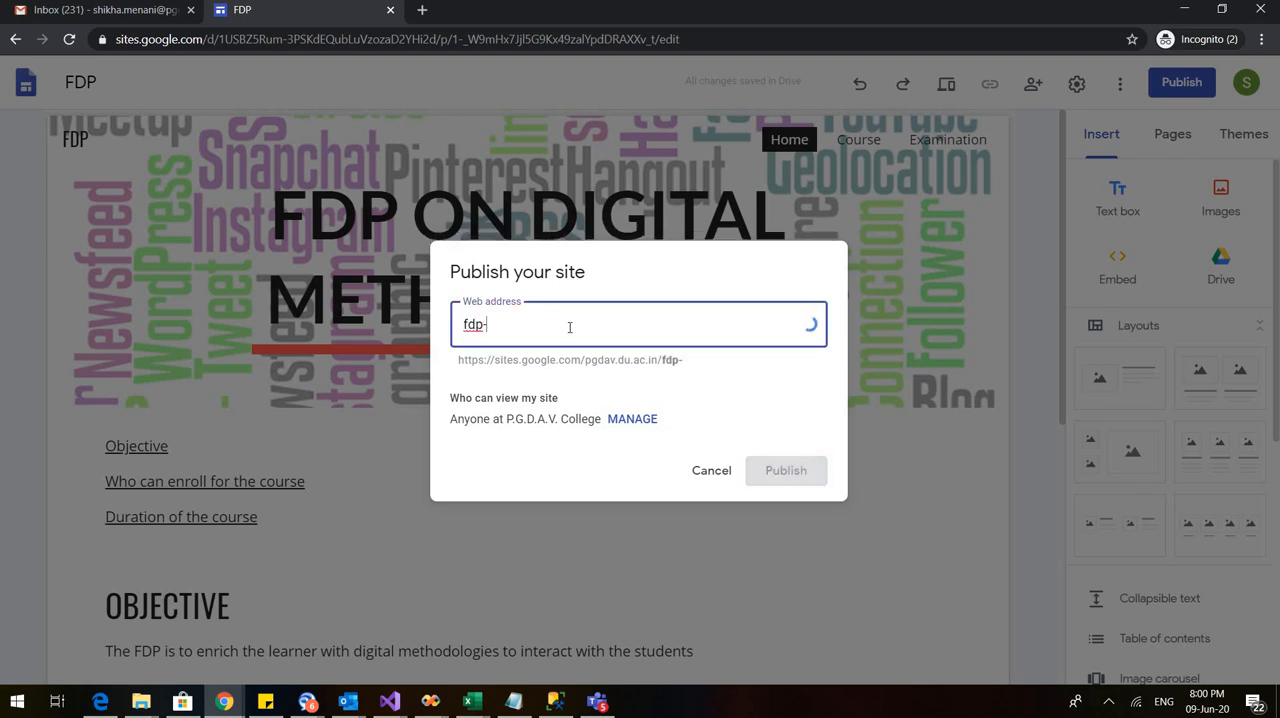
{"action": "type", "text": "on-digital"}
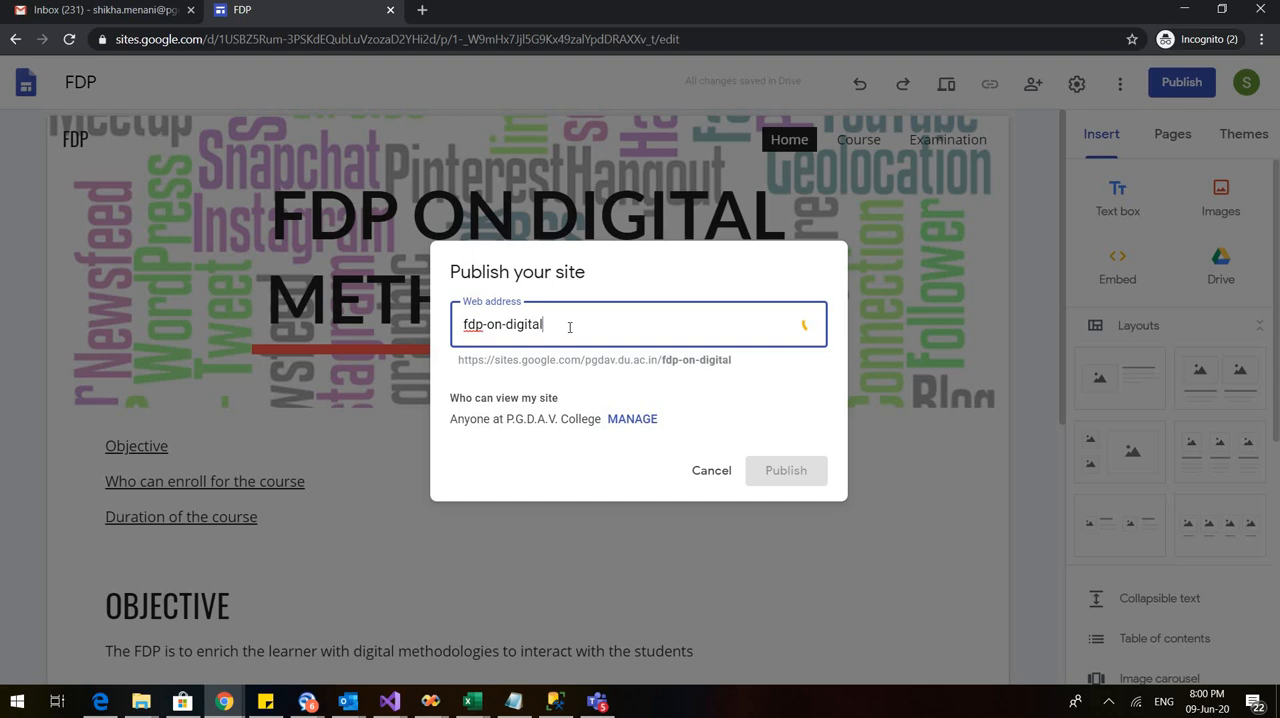
{"action": "type", "text": "-methodology"}
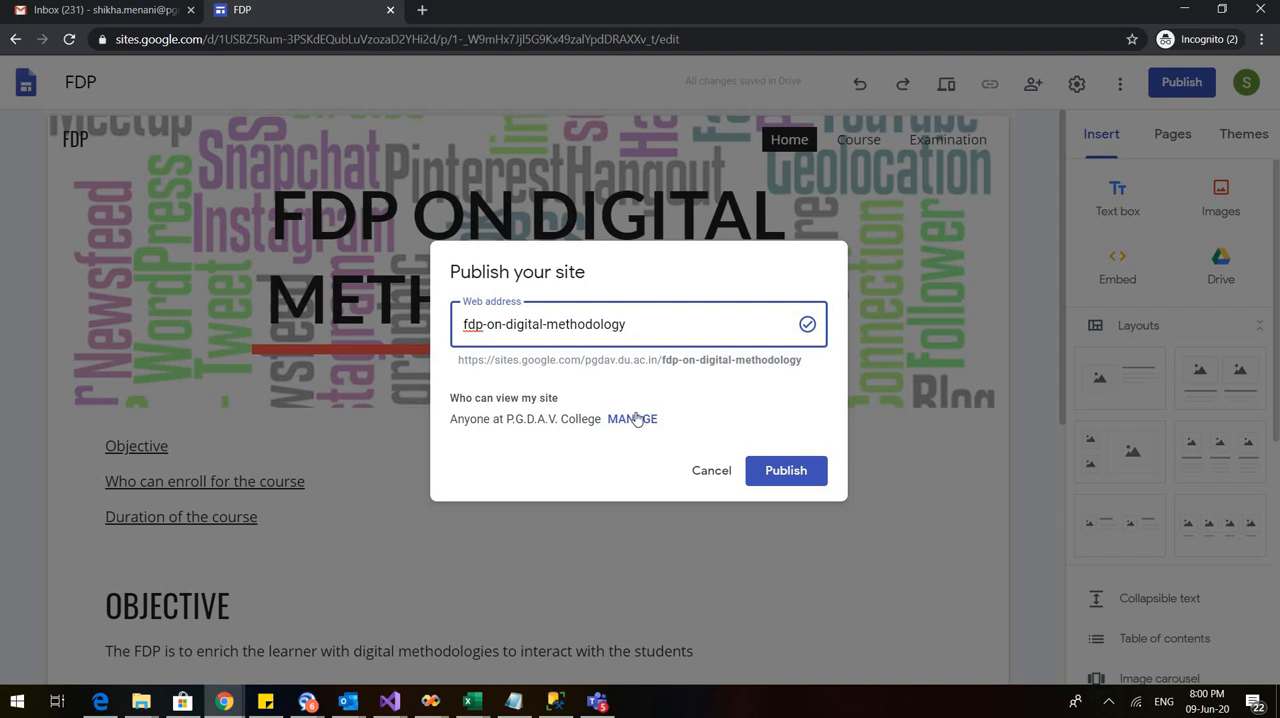
Review the sharing settings for viewers, then publish the site at fdp-on-digital-methodology.
{"action": "left_click", "coordinate": [632, 418]}
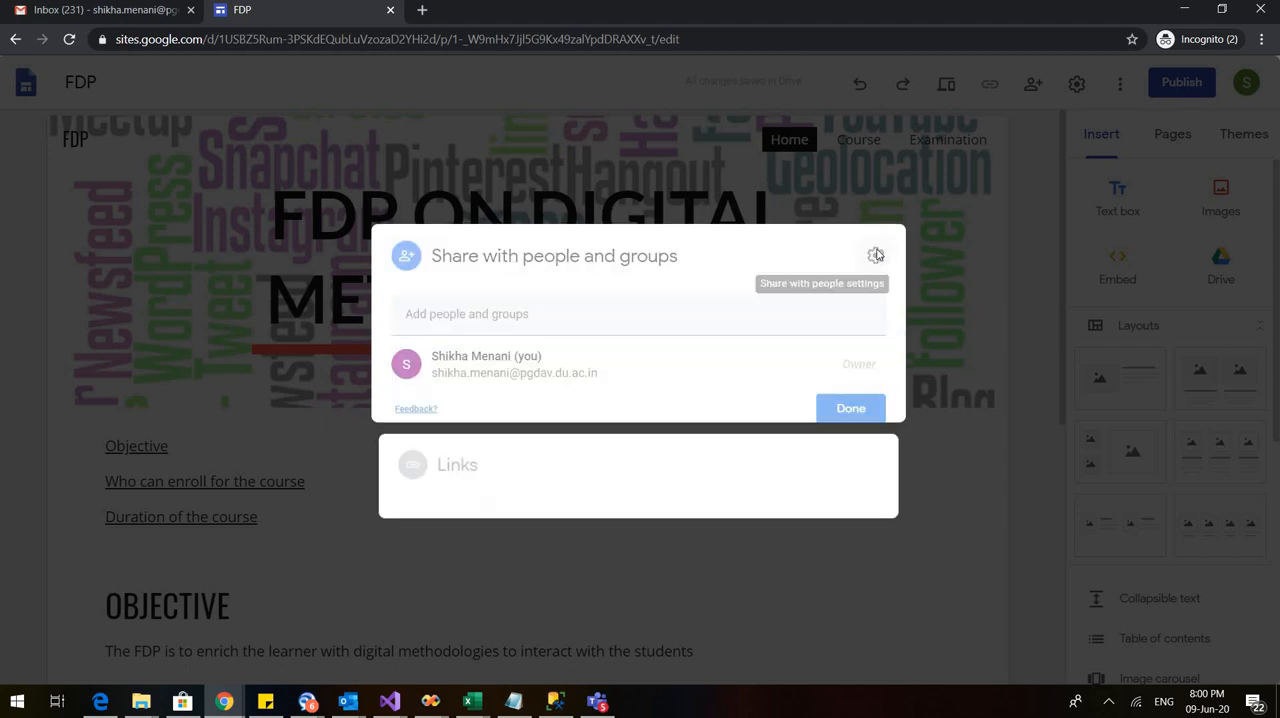
{"action": "left_click", "coordinate": [876, 256]}
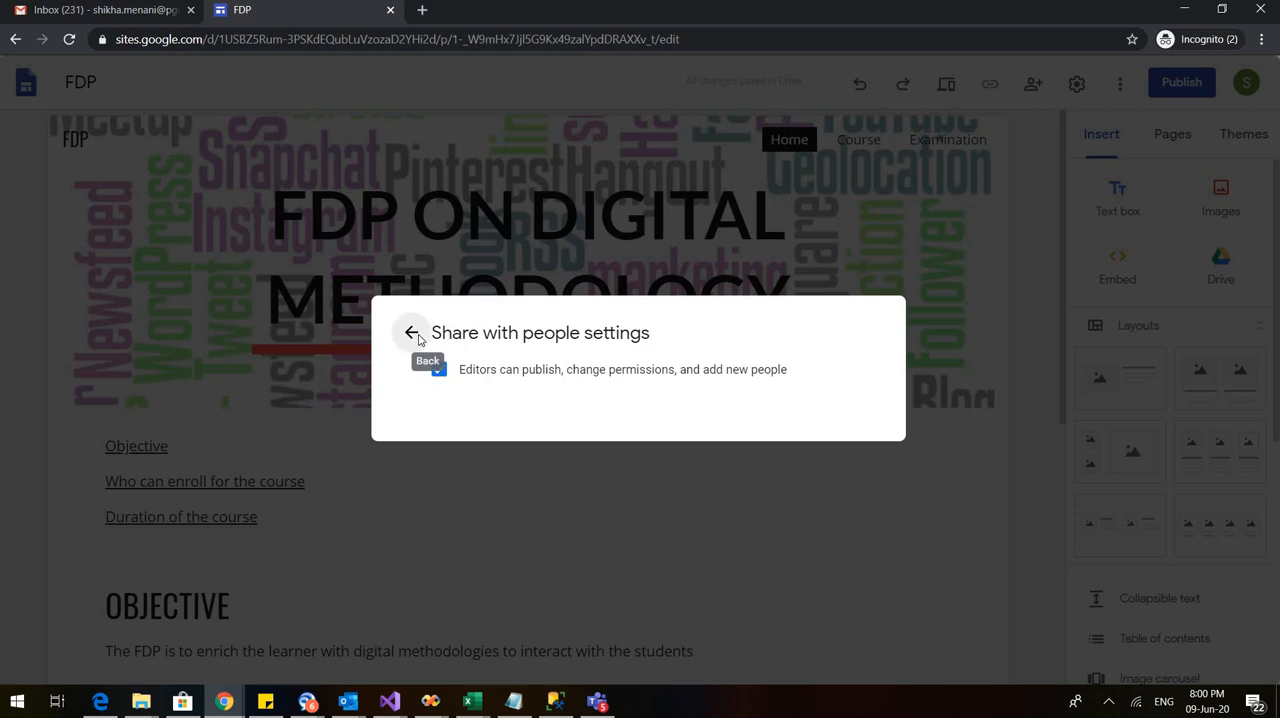
{"action": "left_click", "coordinate": [412, 332]}
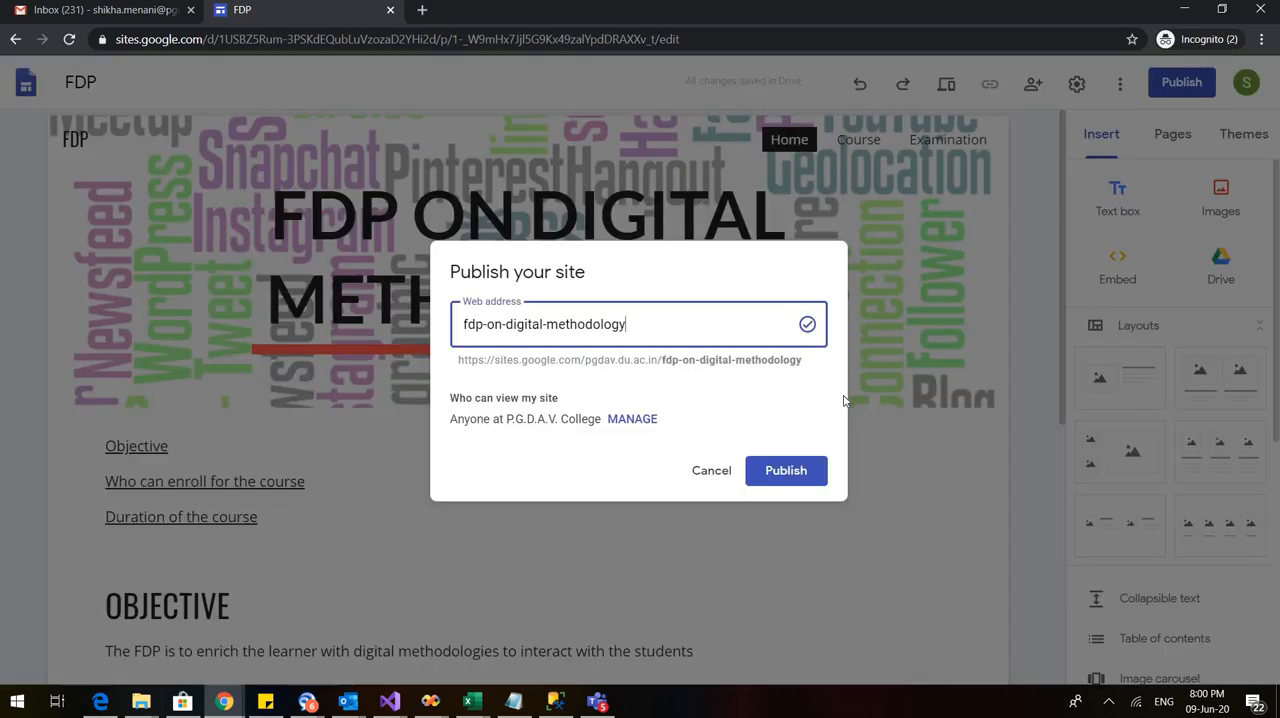
{"action": "left_click", "coordinate": [786, 470]}
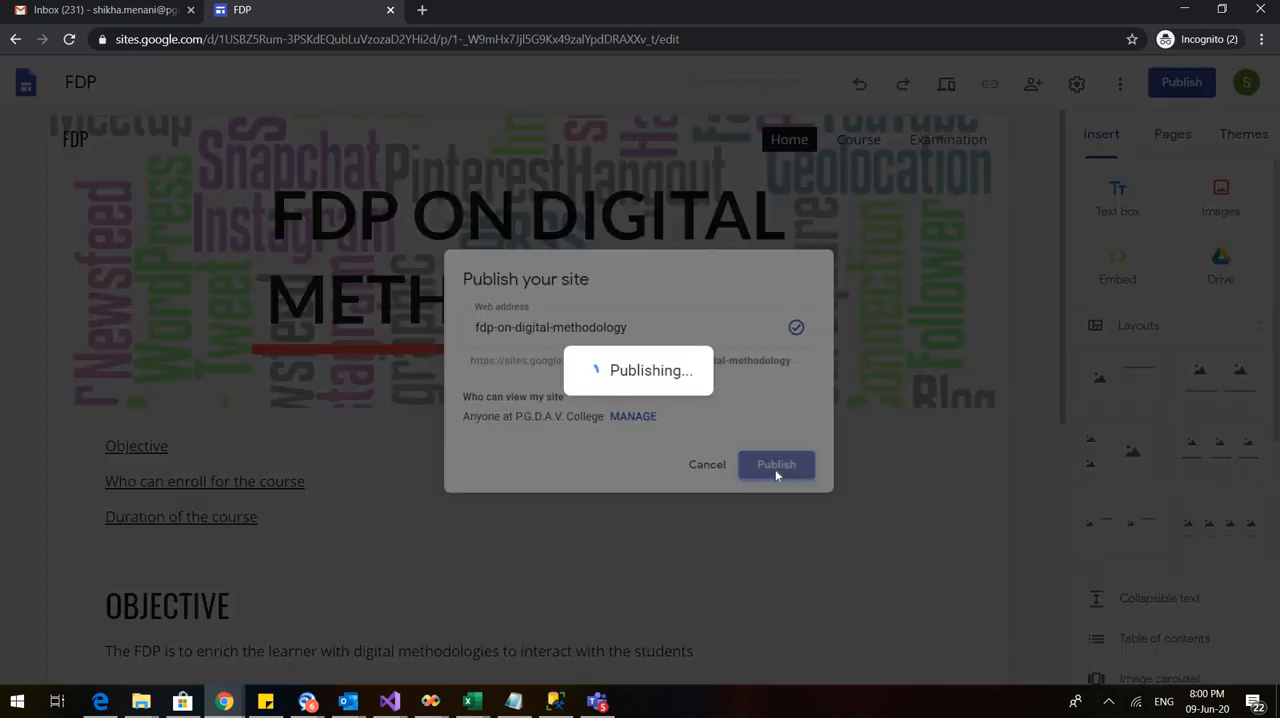
{"action": "left_click", "coordinate": [776, 464]}
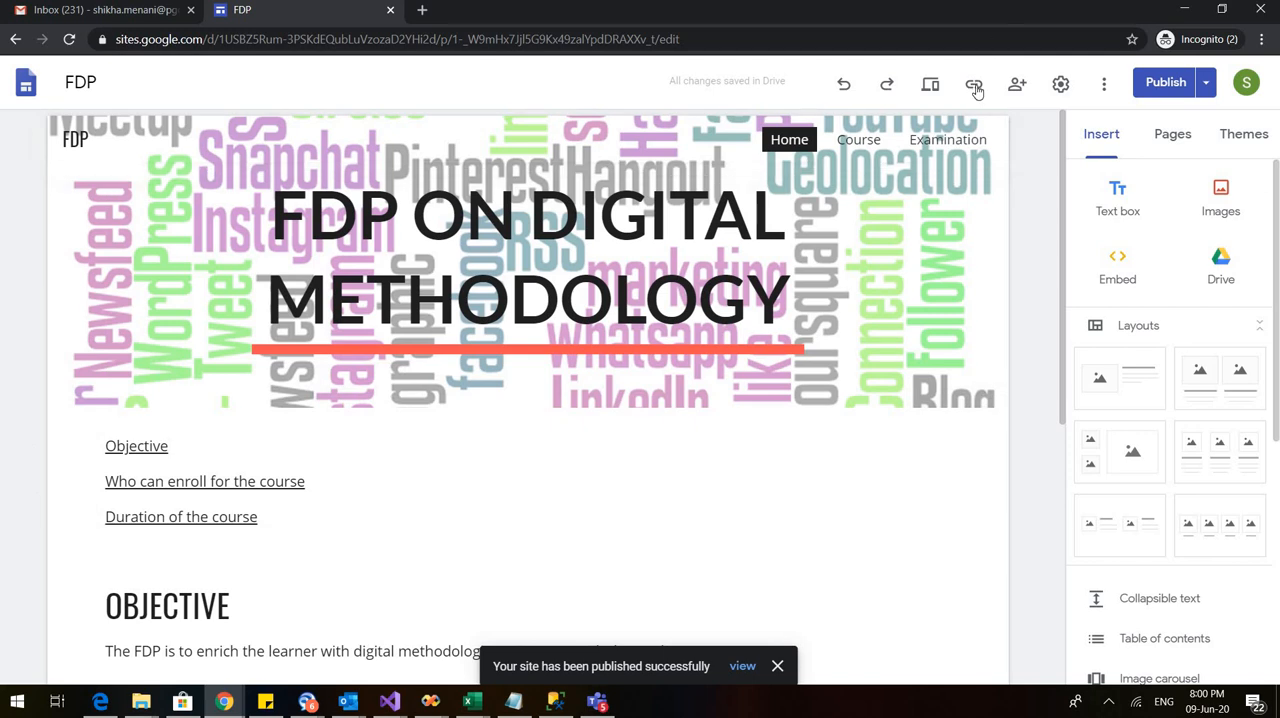
{"action": "mouse_move", "coordinate": [974, 84]}
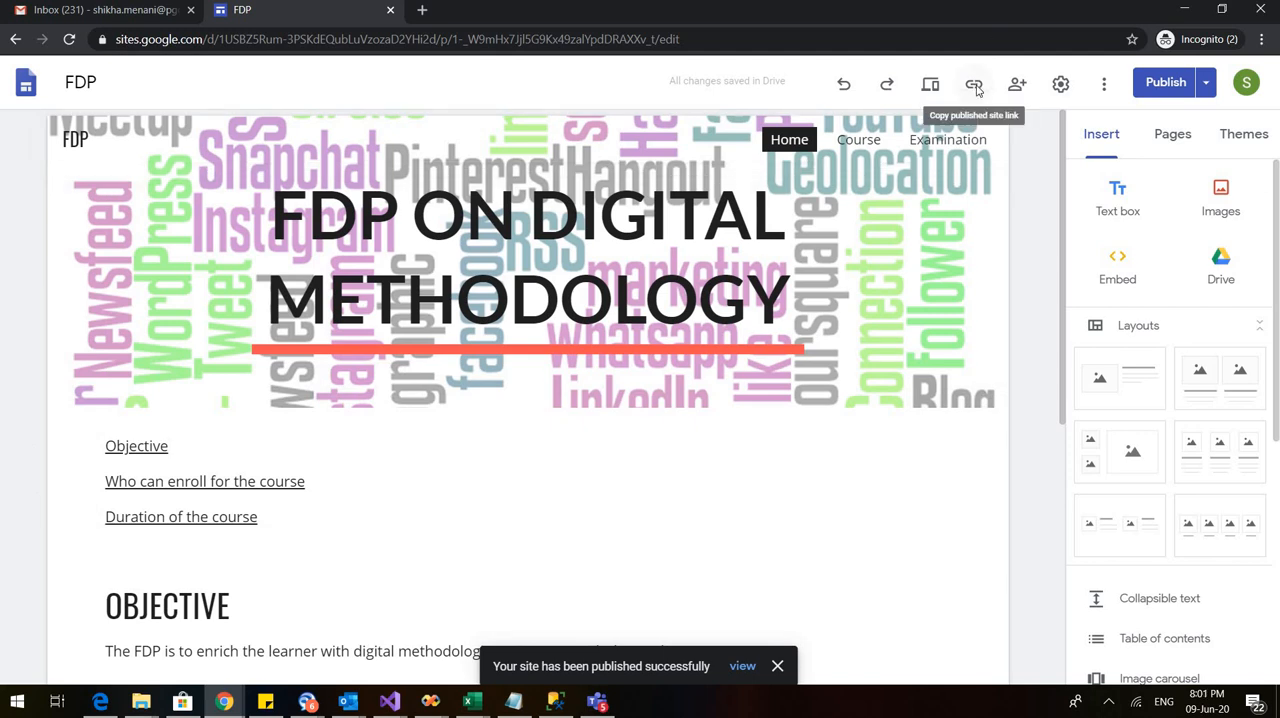
Copy the published site's link and open a new browser tab for it.
{"action": "left_click", "coordinate": [972, 84]}
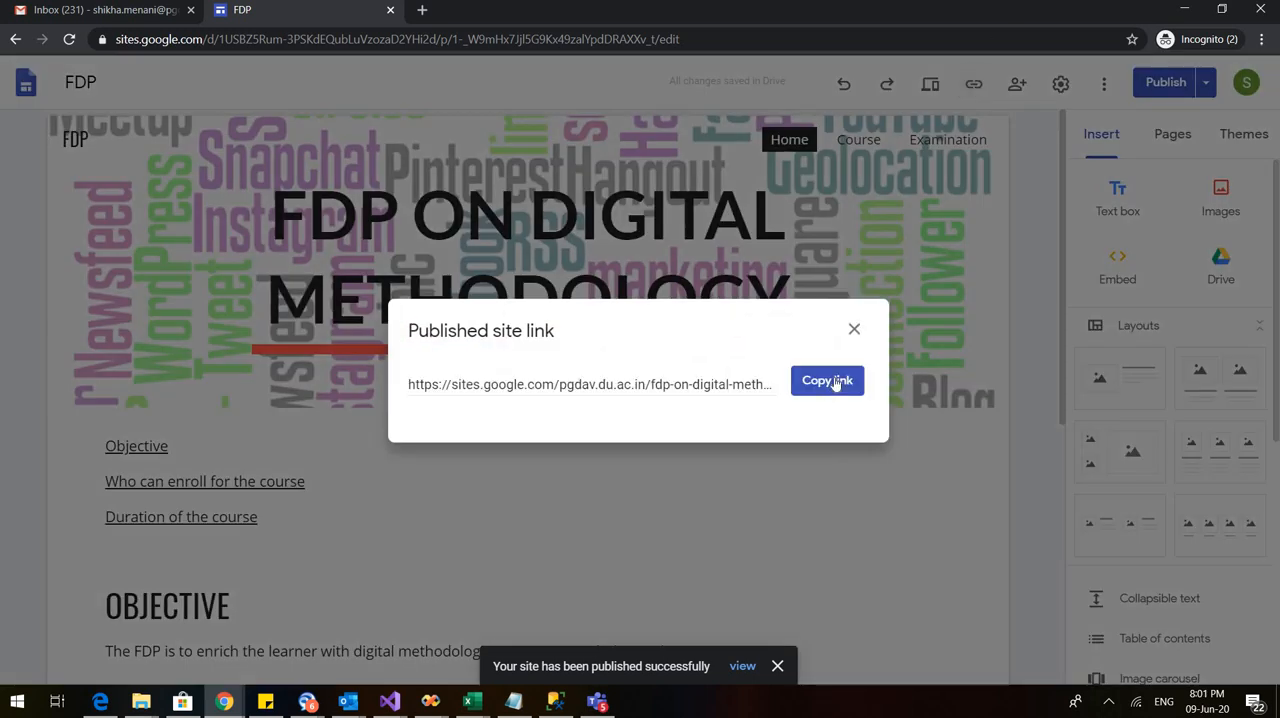
{"action": "left_click", "coordinate": [828, 380]}
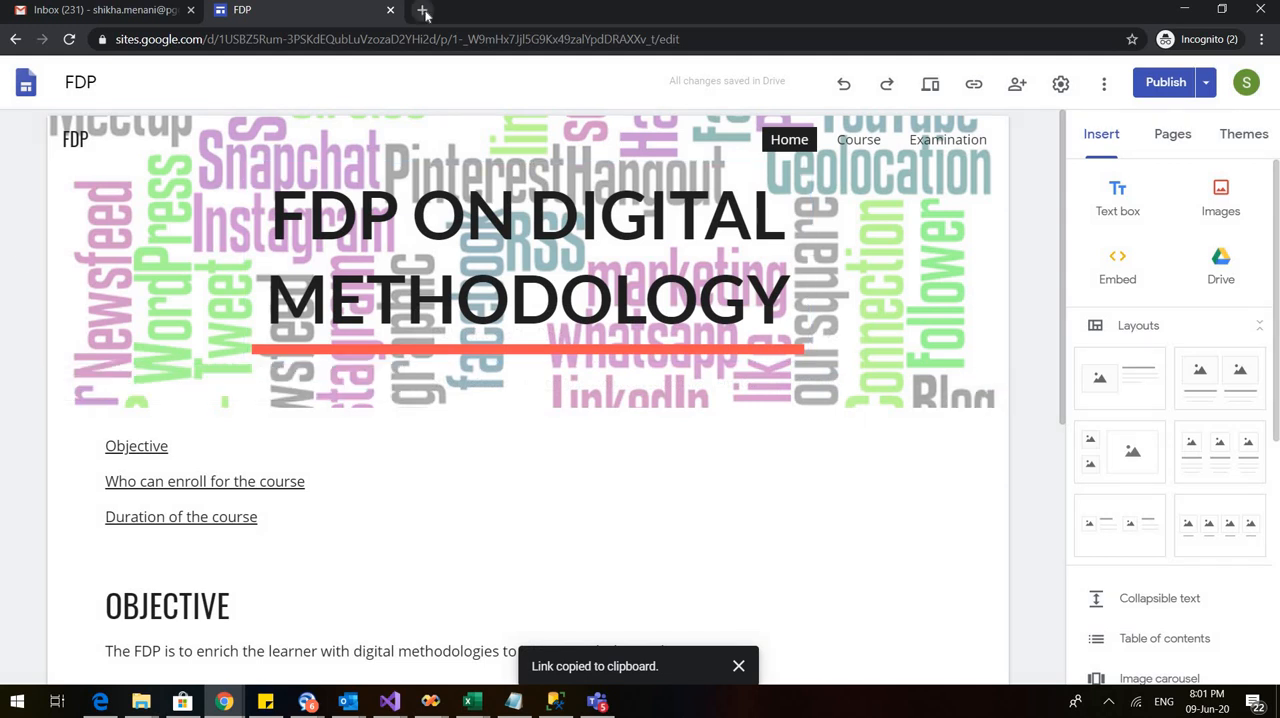
{"action": "left_click", "coordinate": [424, 14]}
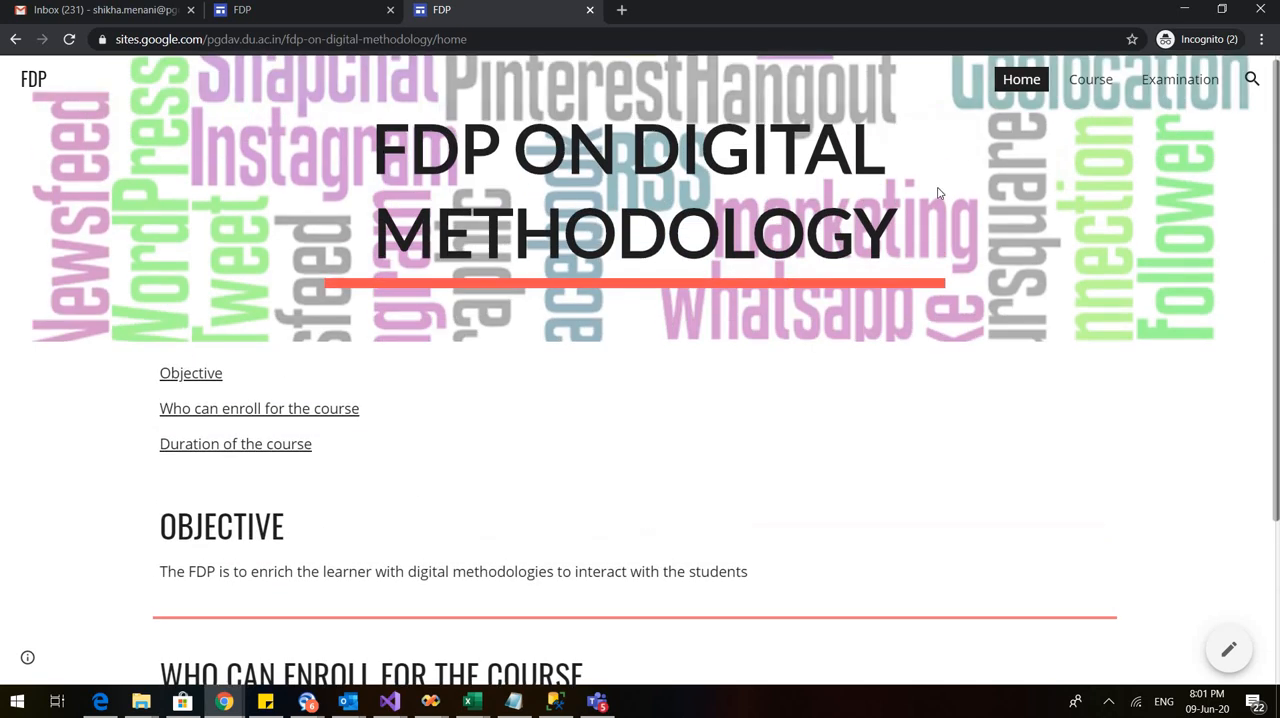
{"action": "mouse_move", "coordinate": [192, 372]}
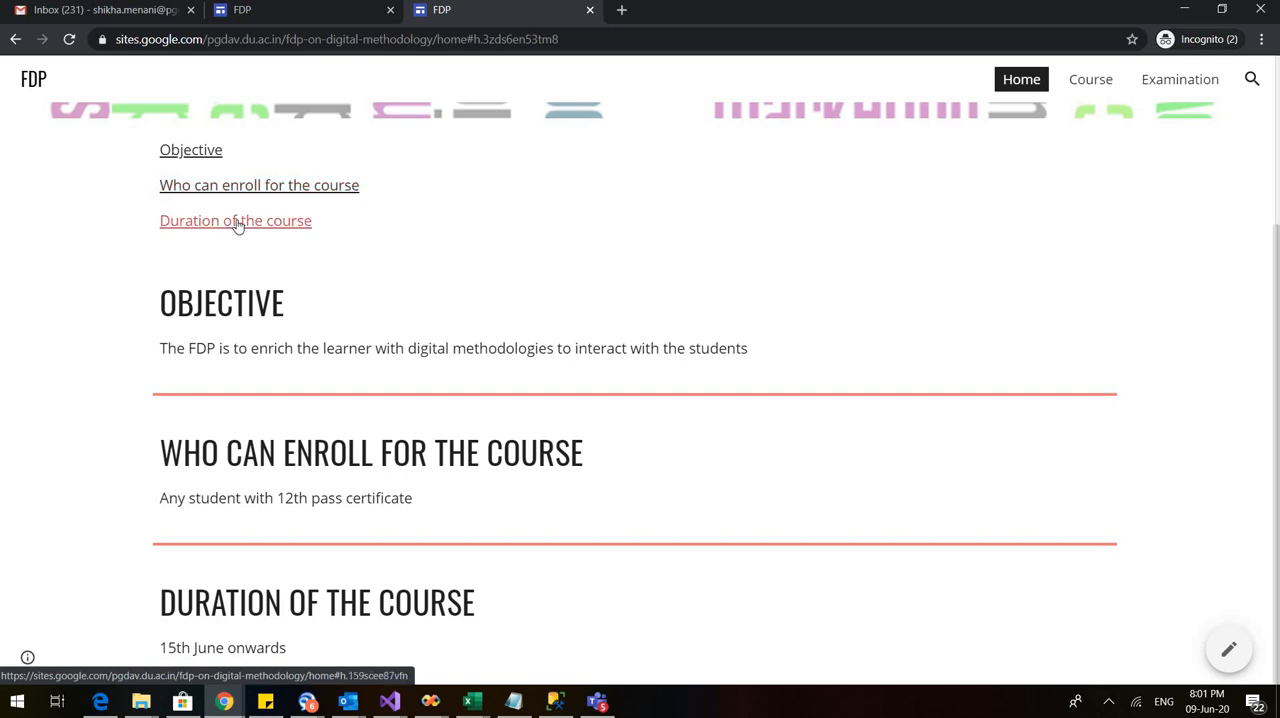
On the live site visit Course, return Home via its link, then go to Examination.
{"action": "scroll", "scroll_direction": "up", "scroll_amount": 3}
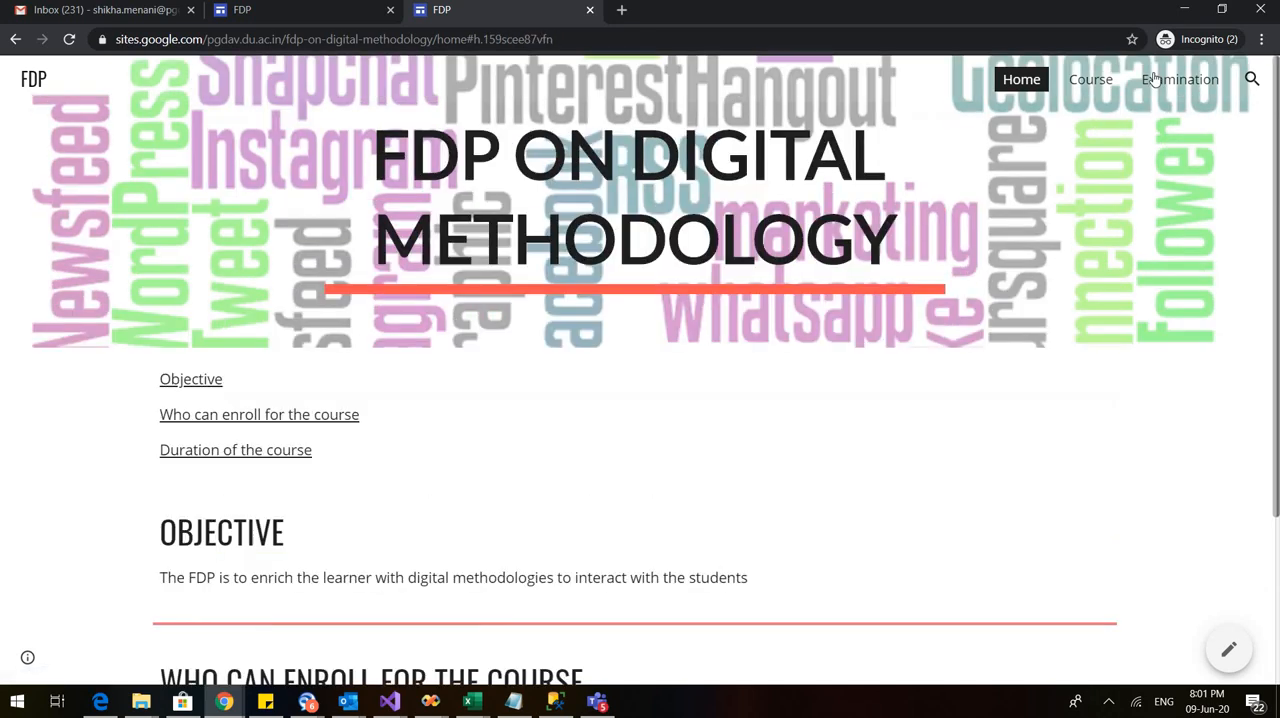
{"action": "left_click", "coordinate": [1090, 80]}
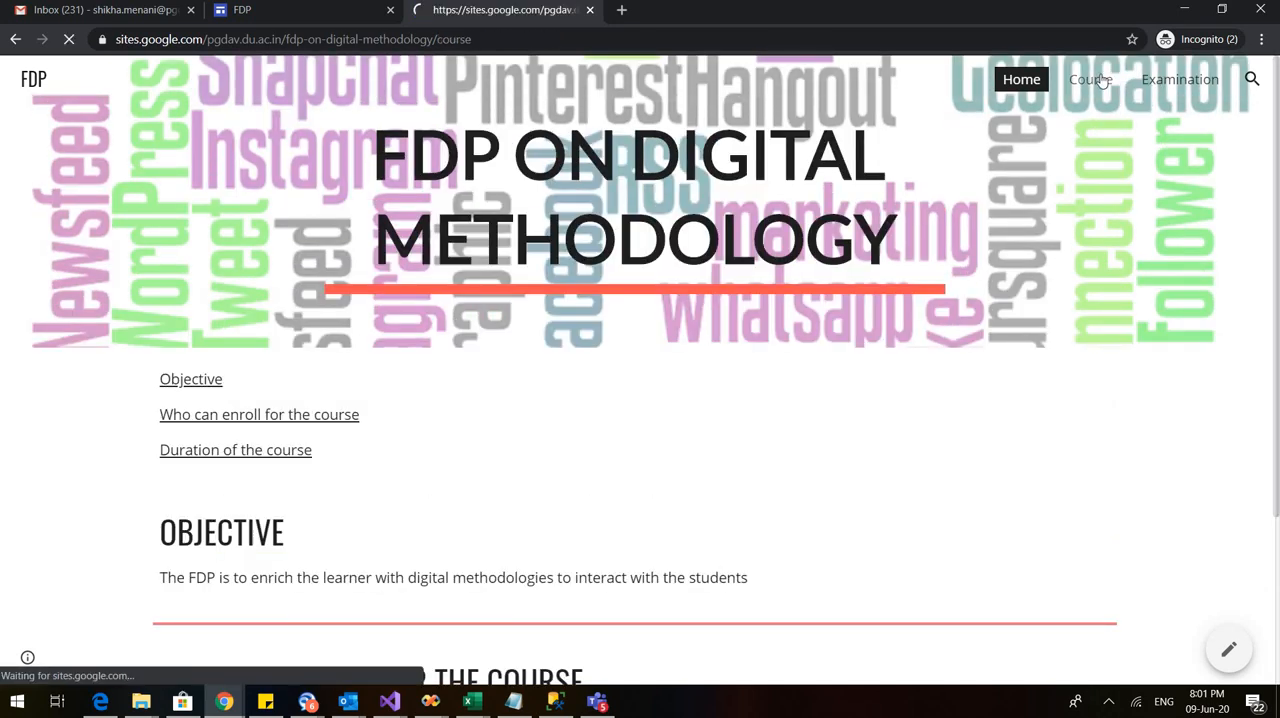
{"action": "left_click", "coordinate": [1088, 80]}
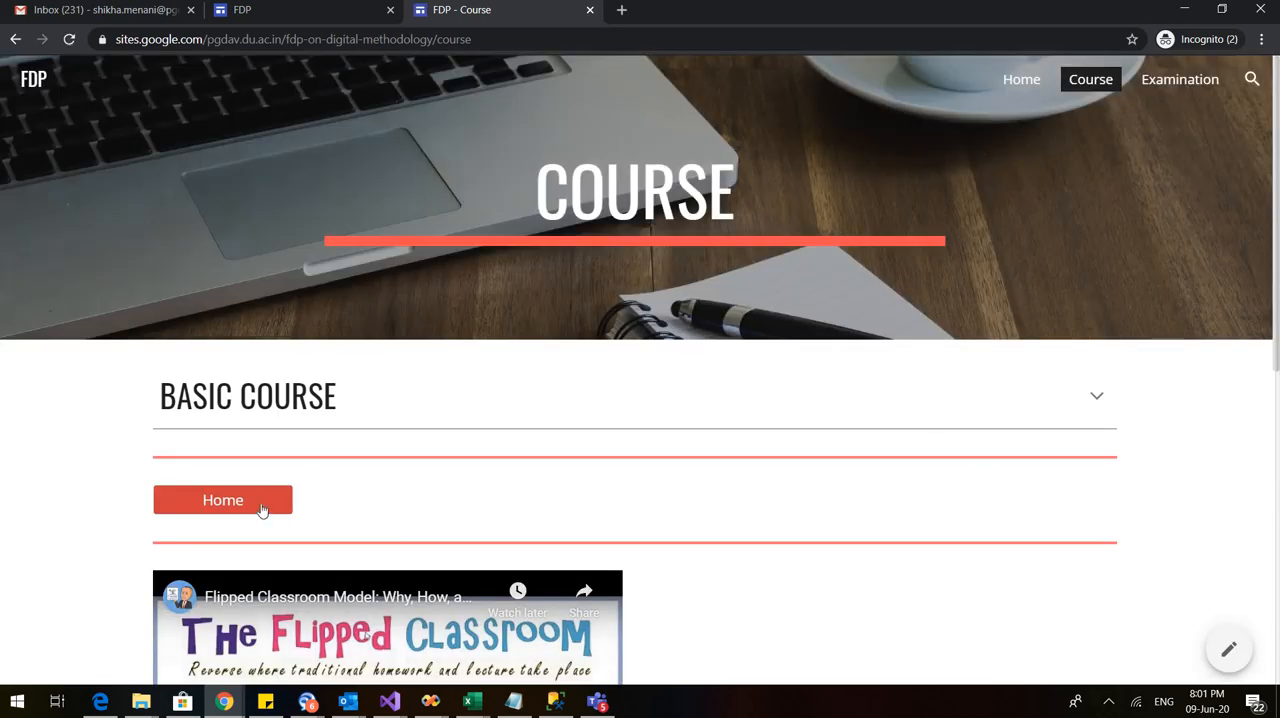
{"action": "left_click", "coordinate": [224, 500]}
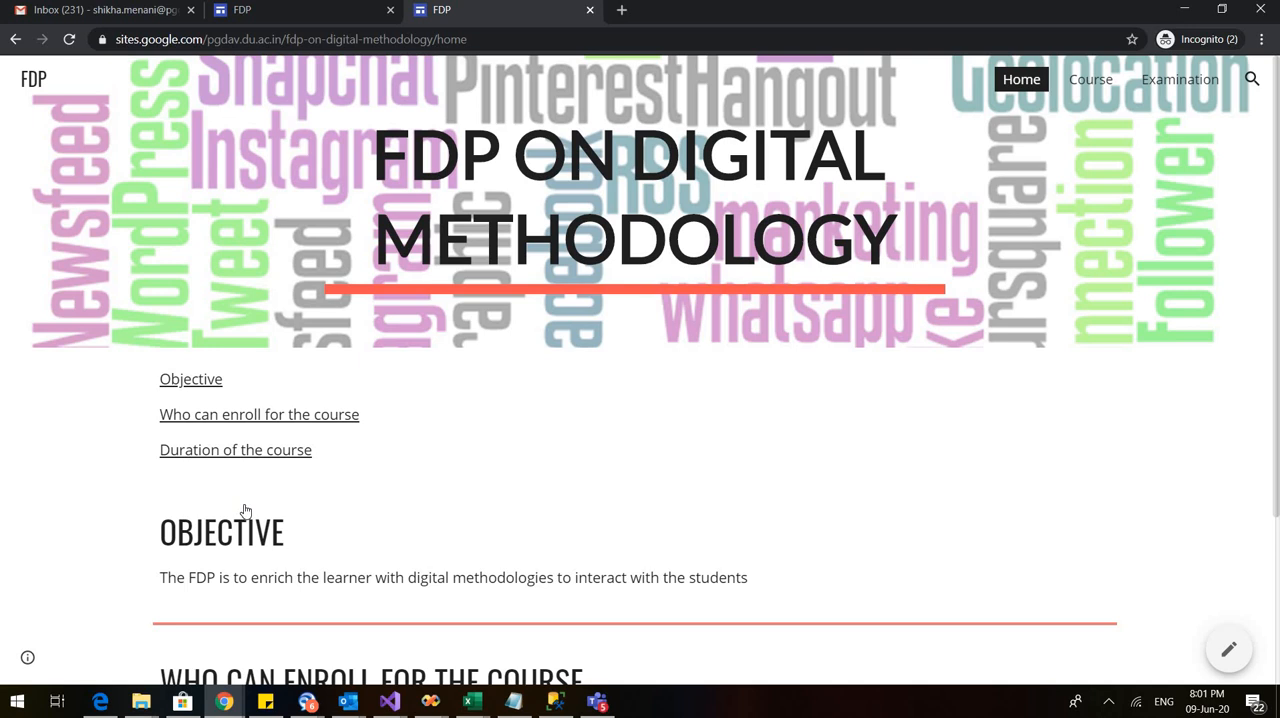
{"action": "mouse_move", "coordinate": [1180, 80]}
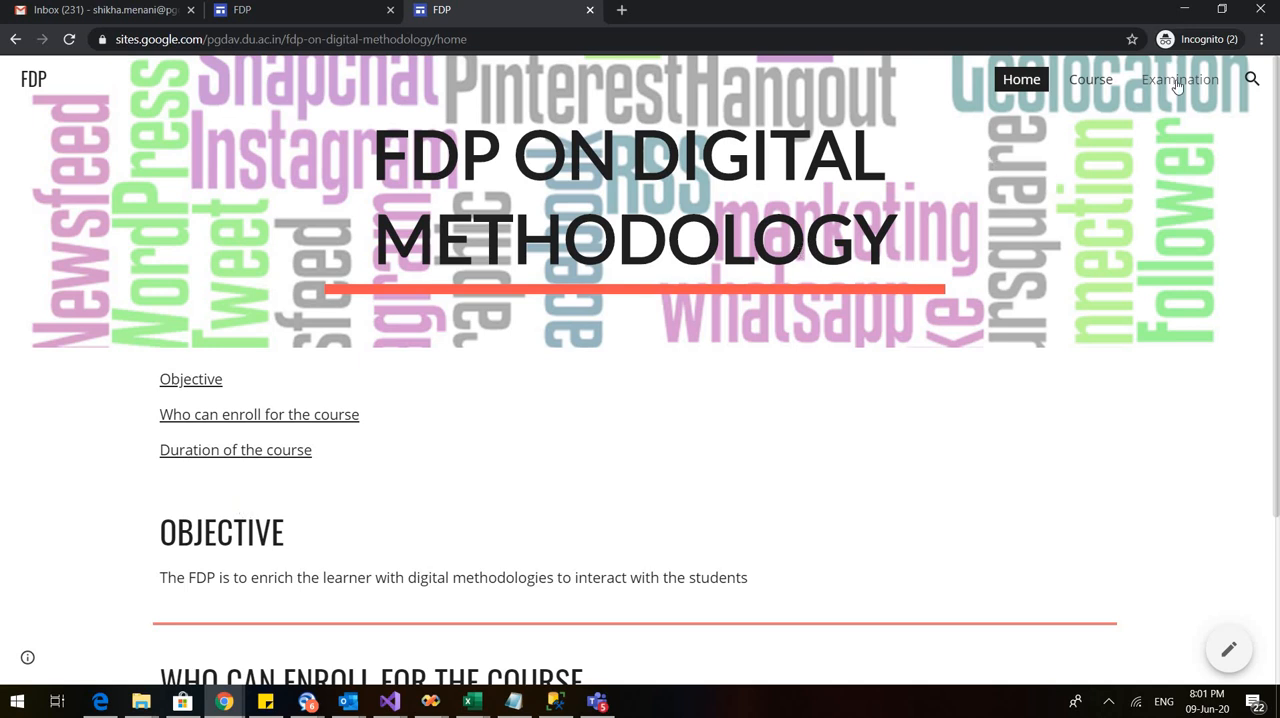
{"action": "left_click", "coordinate": [1180, 80]}
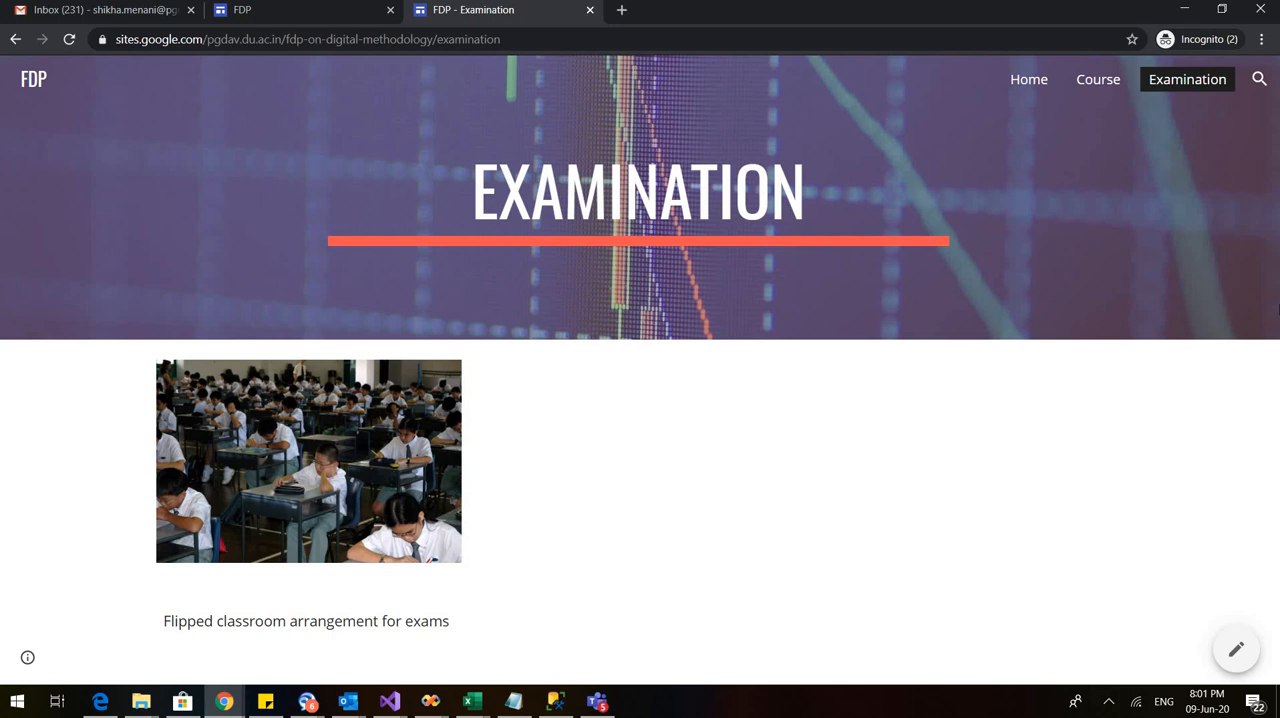
{"action": "mouse_move", "coordinate": [852, 490]}
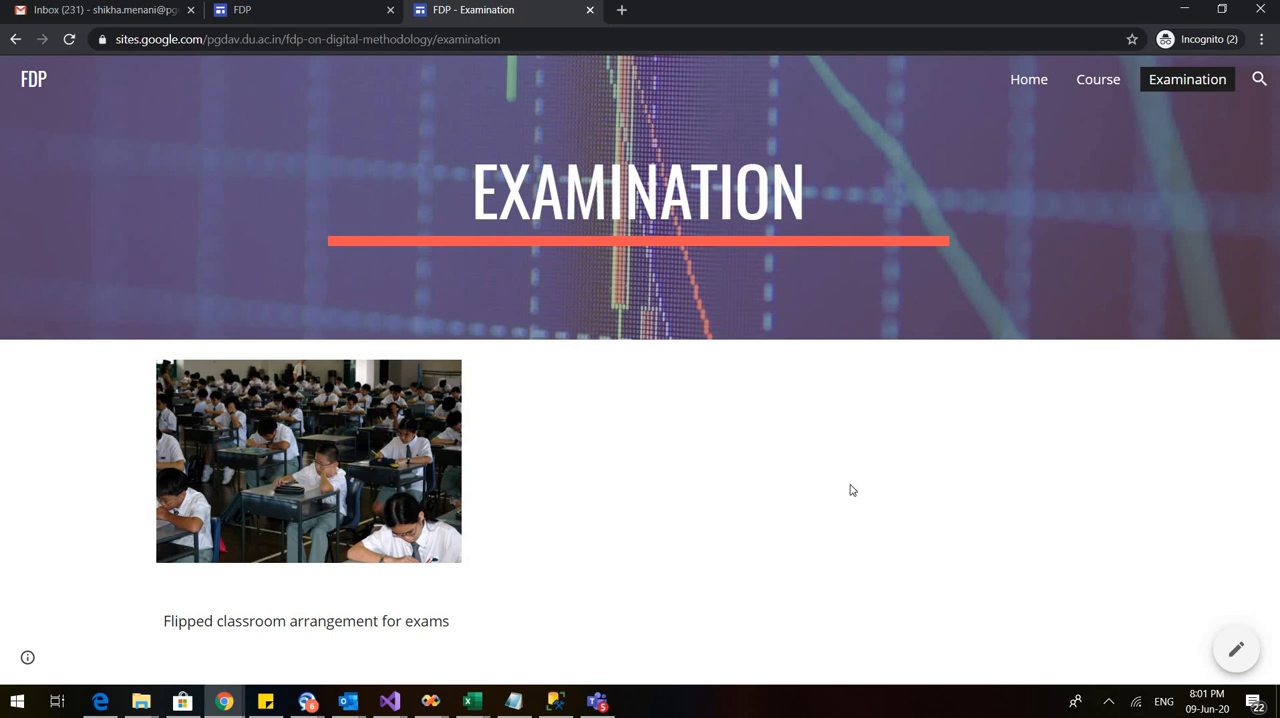